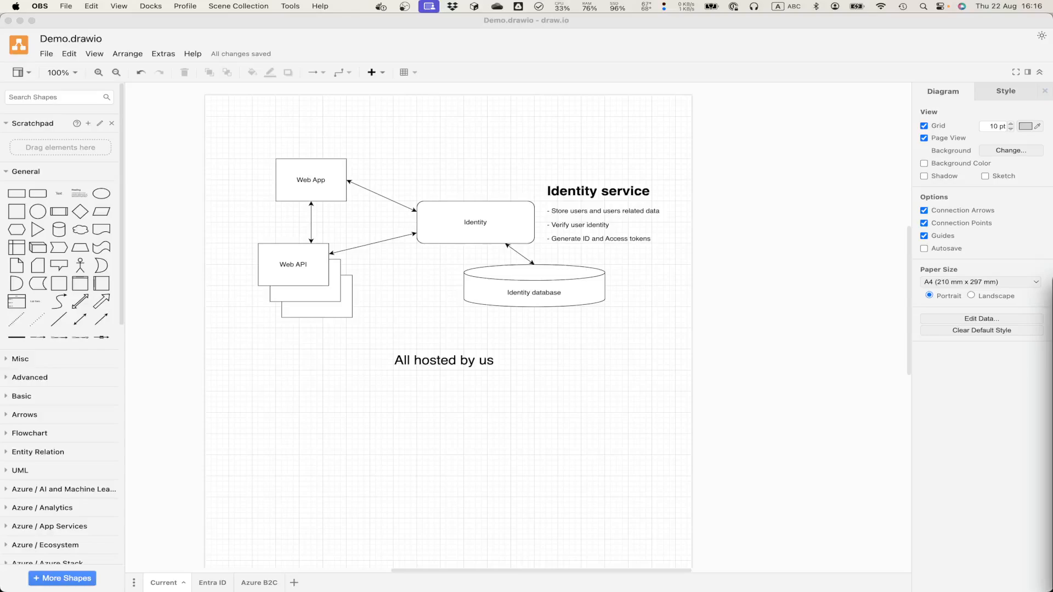
# Walk through the Identity box, its description and the Web App and Web API shapes.
pyautogui.click(549, 475)
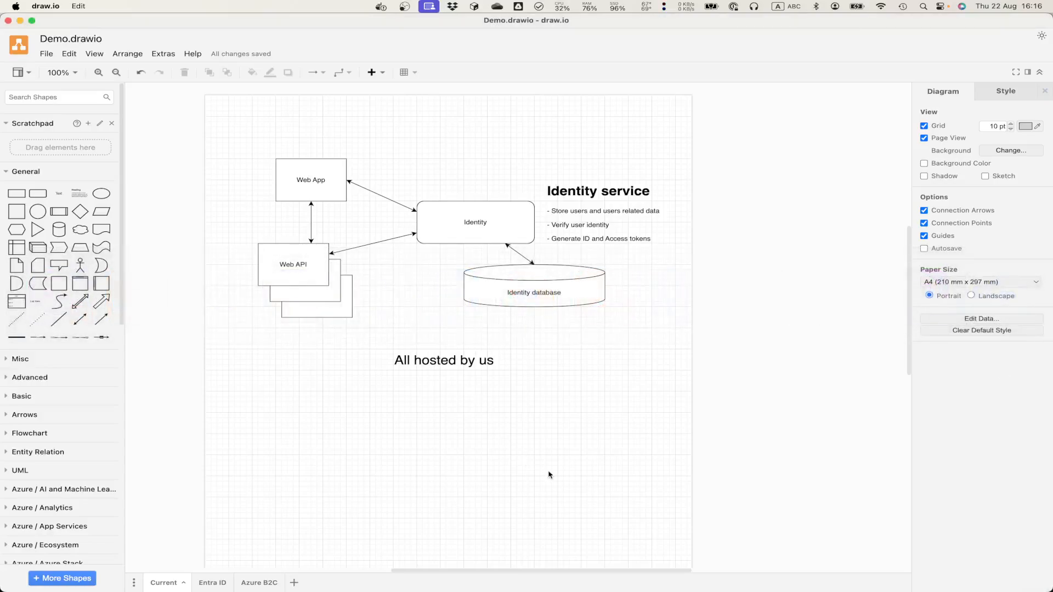
pyautogui.moveTo(568, 457)
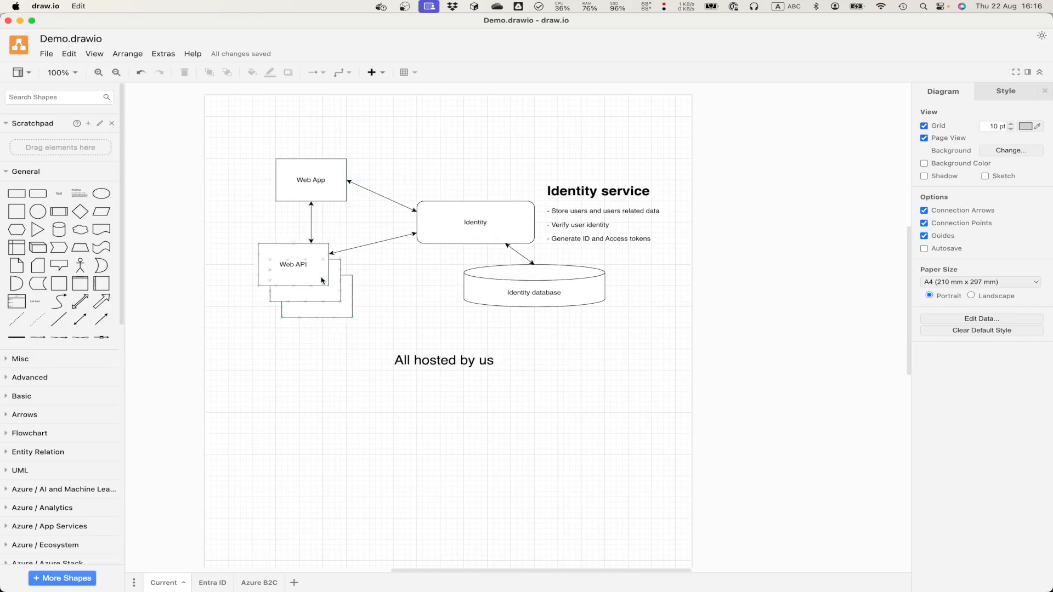
pyautogui.click(217, 128)
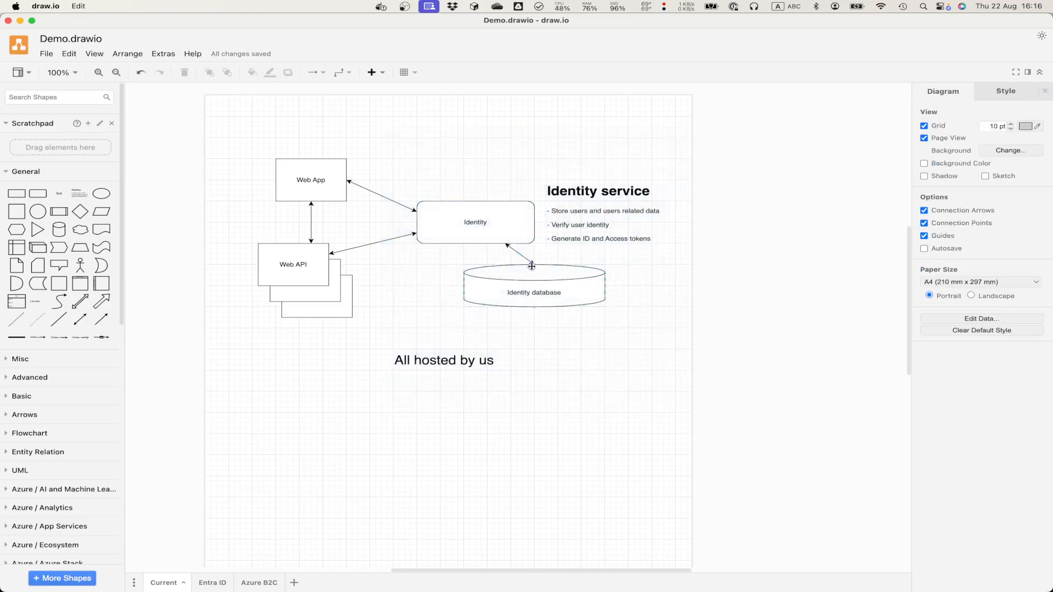
pyautogui.click(475, 222)
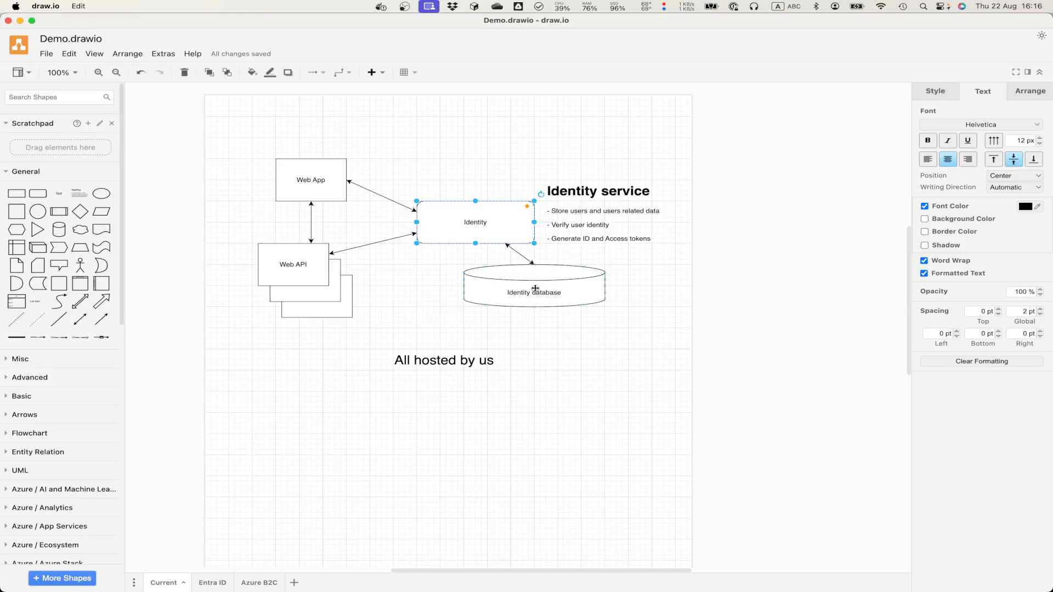
pyautogui.click(534, 289)
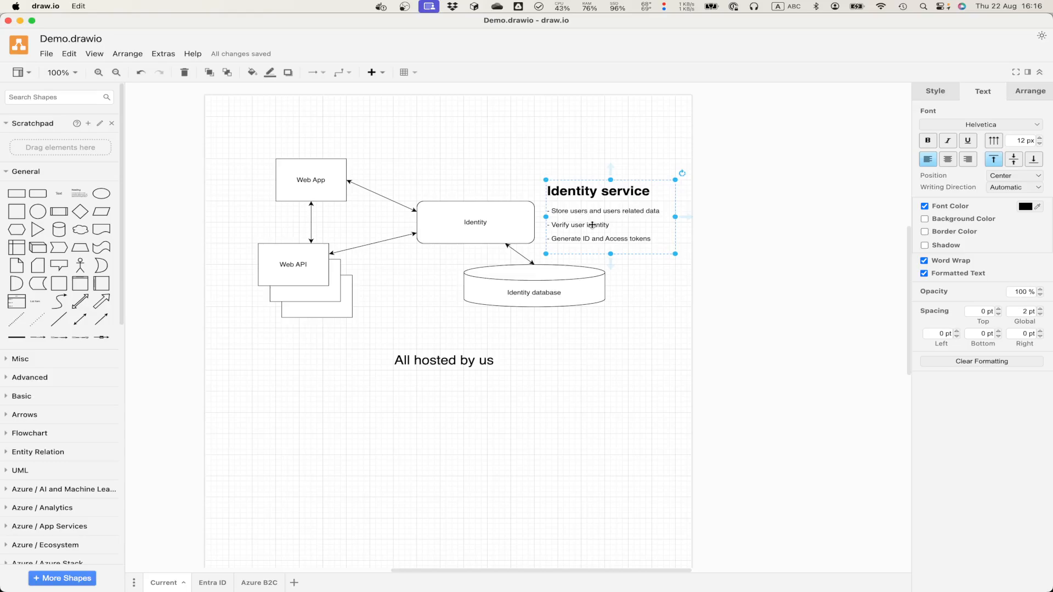
pyautogui.moveTo(648, 334)
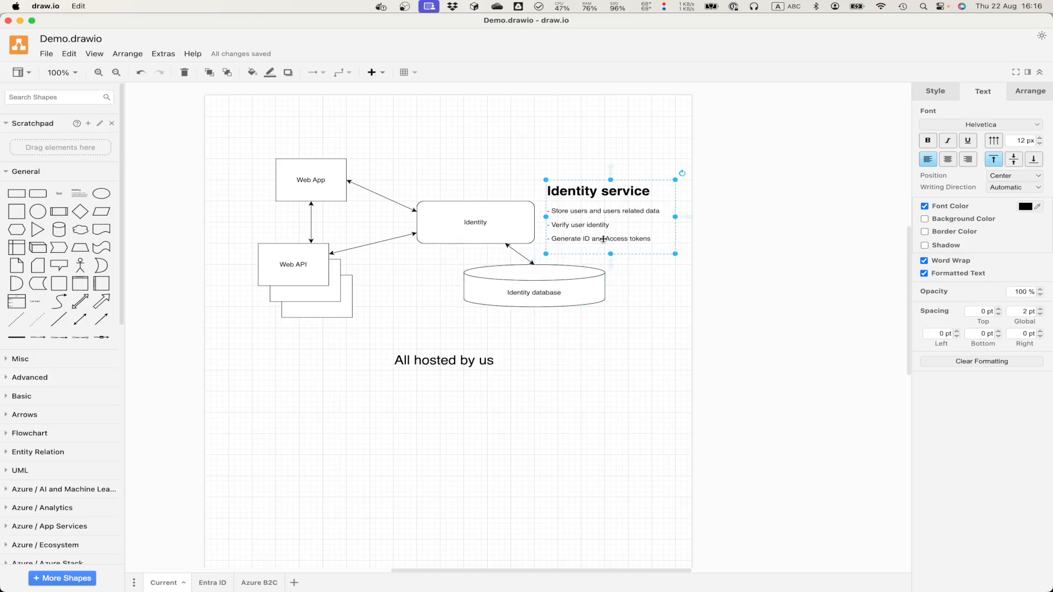
pyautogui.click(250, 127)
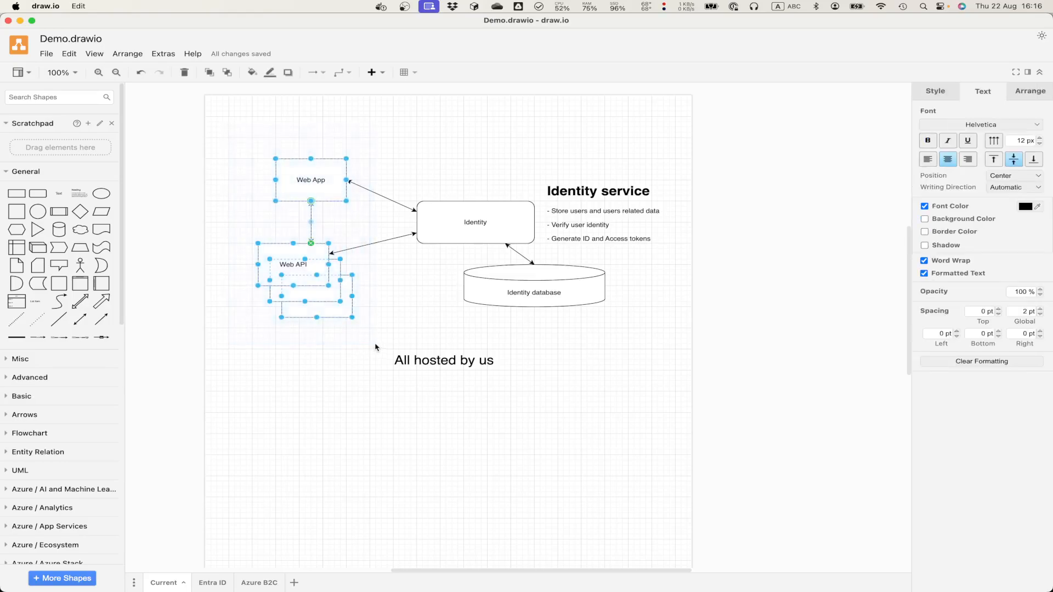
pyautogui.click(416, 303)
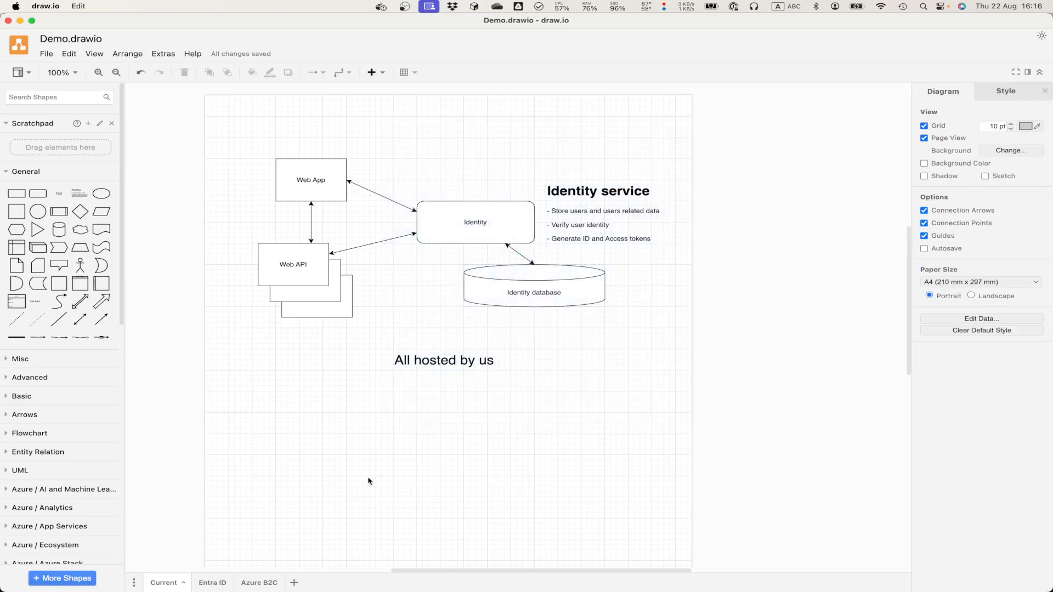
# On the Azure B2C page, highlight Hosted by Azure, Web App and Identity shapes.
pyautogui.click(254, 582)
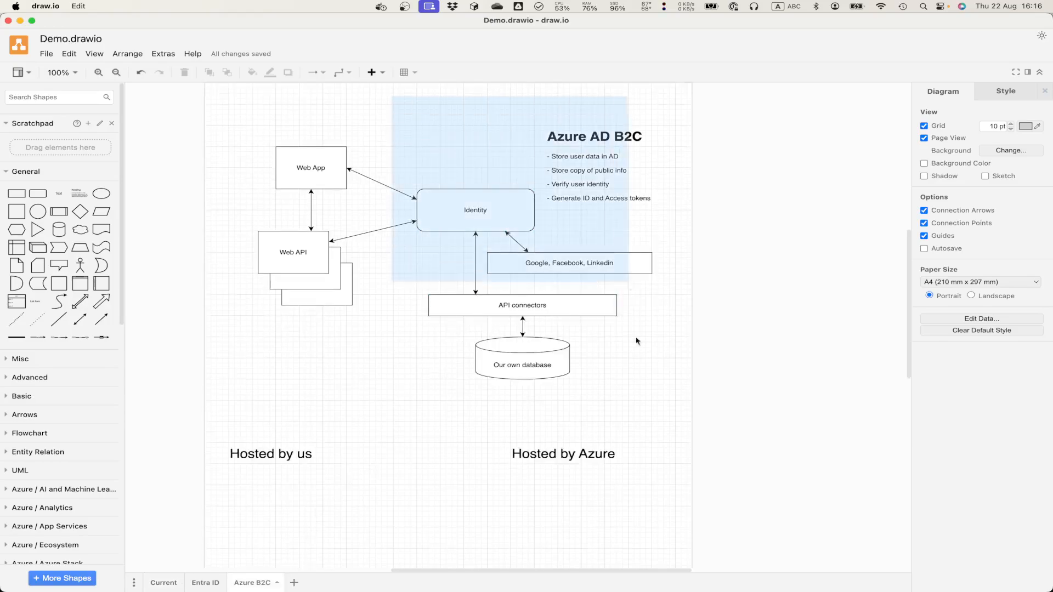
pyautogui.click(592, 137)
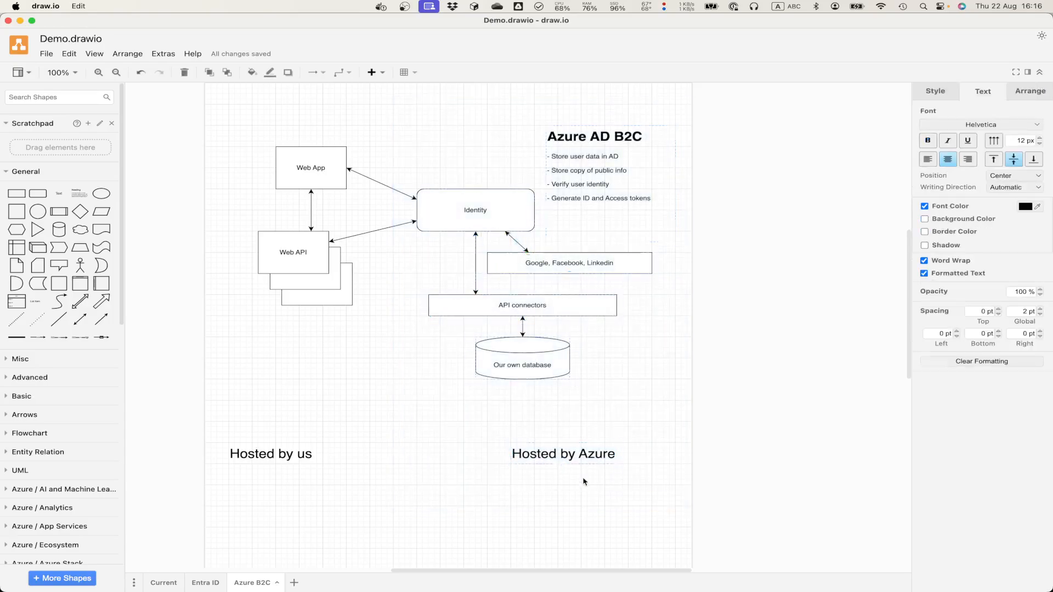
pyautogui.click(328, 490)
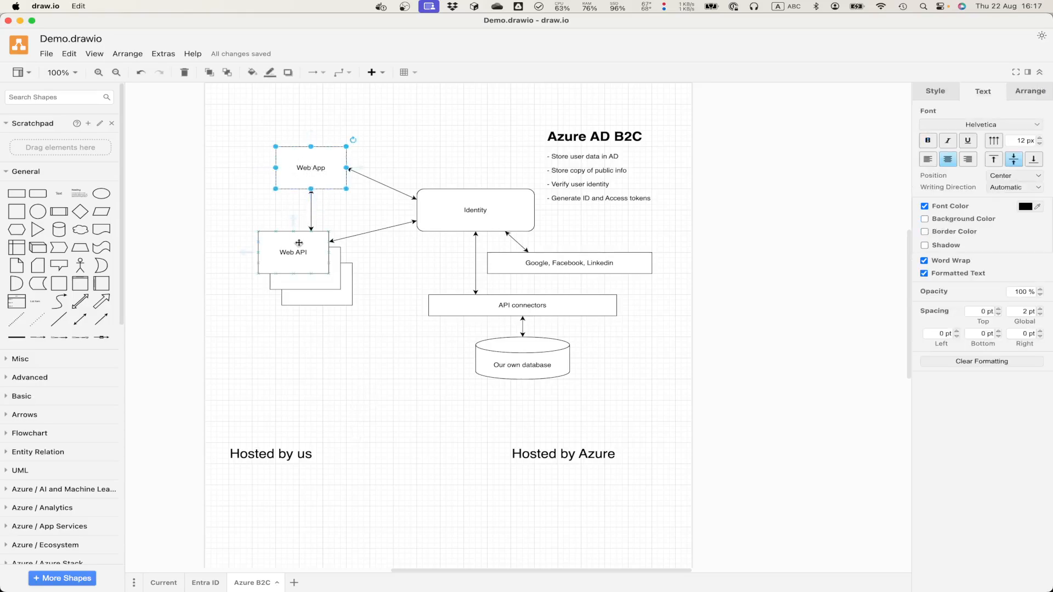
pyautogui.click(294, 252)
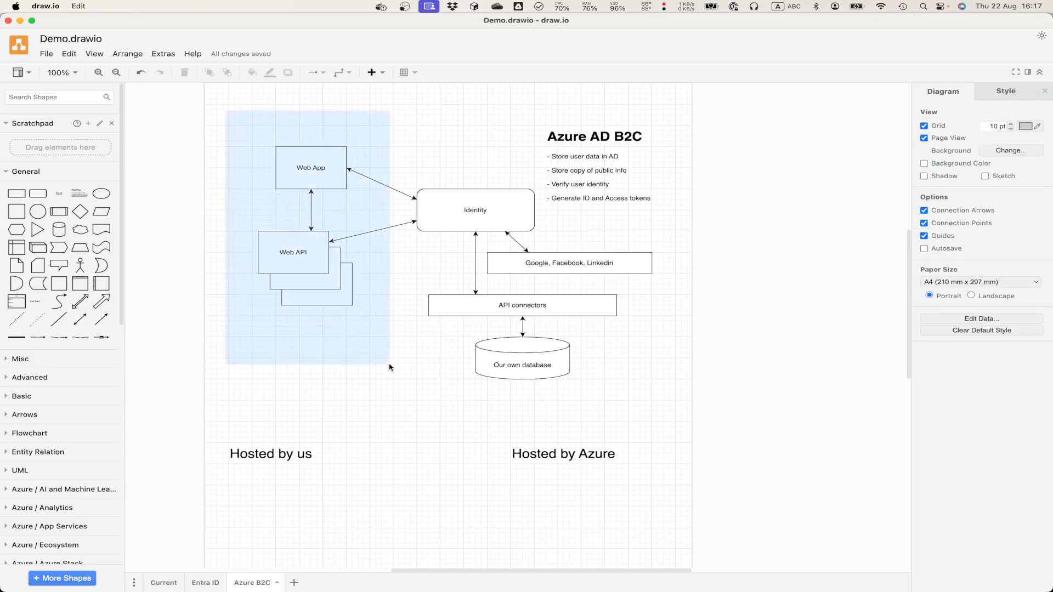
pyautogui.click(475, 209)
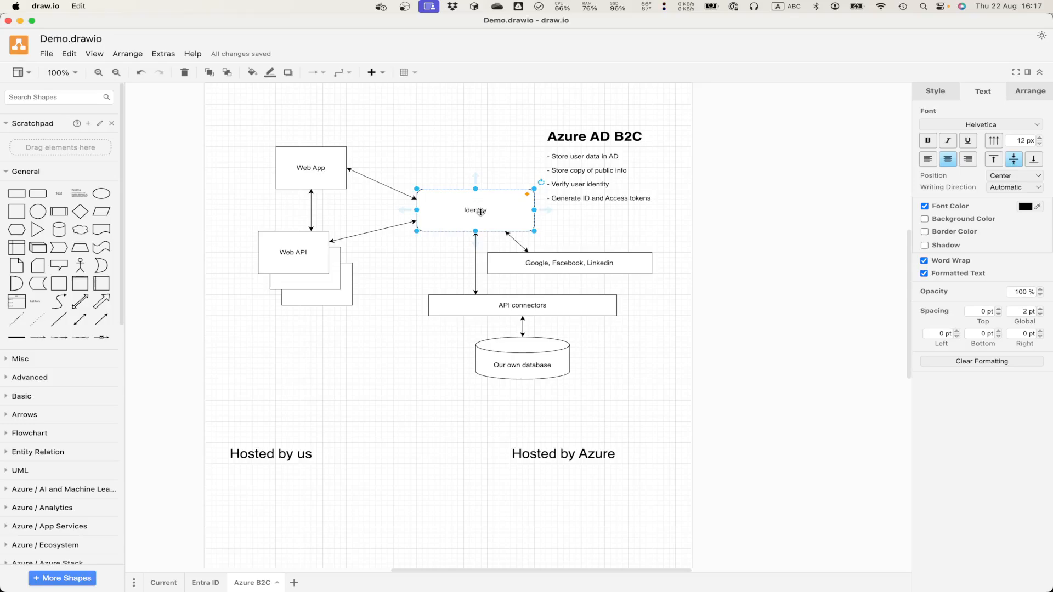
pyautogui.moveTo(514, 212)
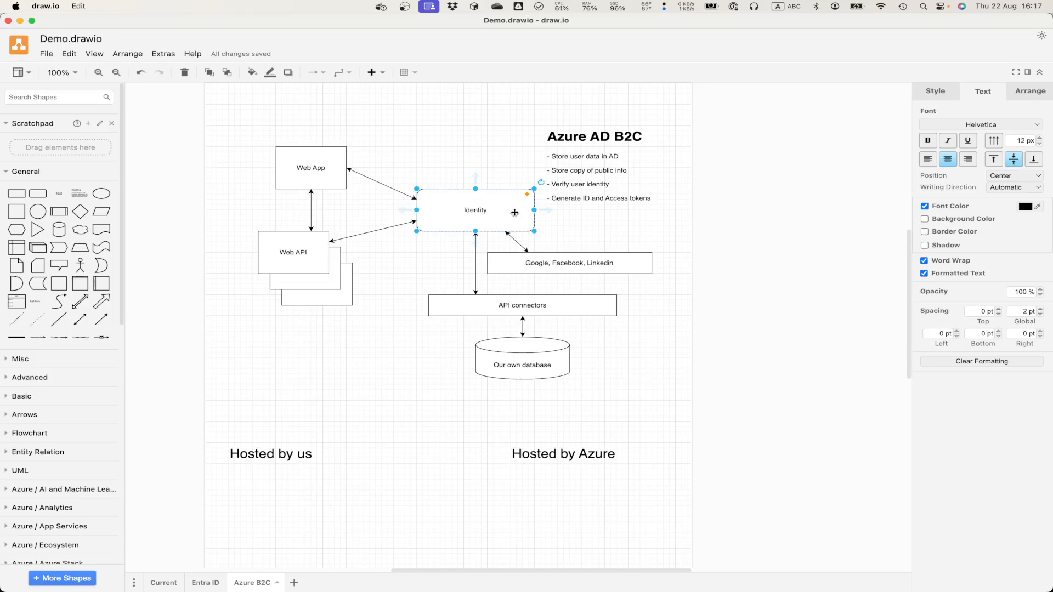
pyautogui.moveTo(472, 207)
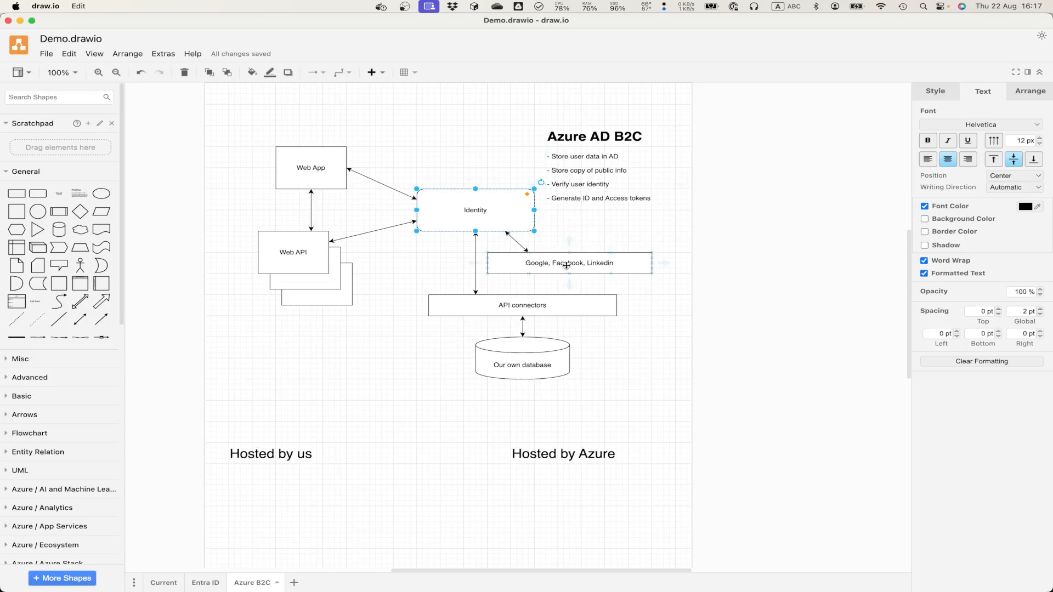
pyautogui.click(638, 308)
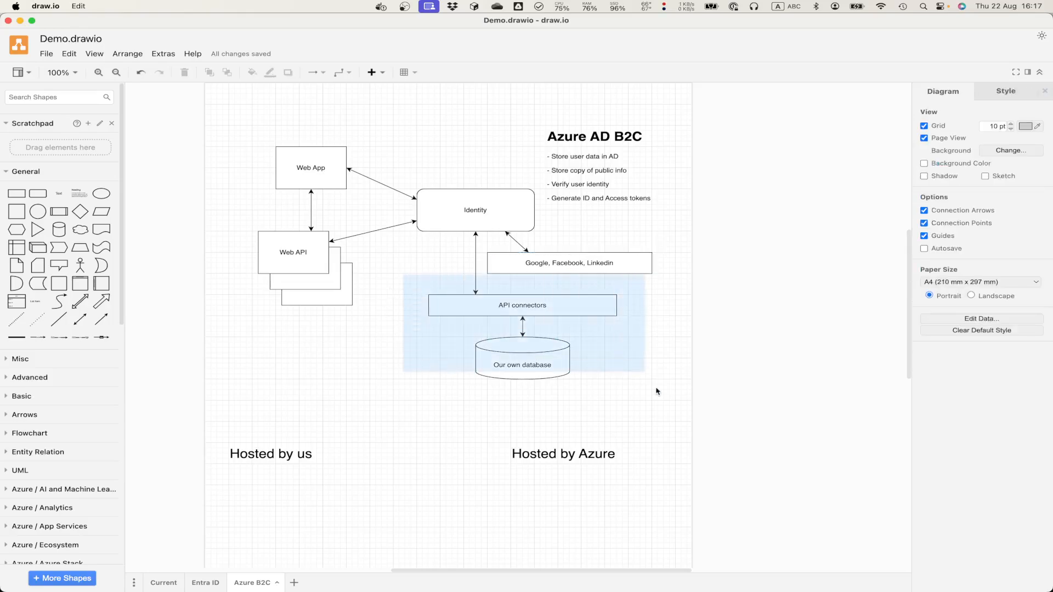
pyautogui.click(618, 387)
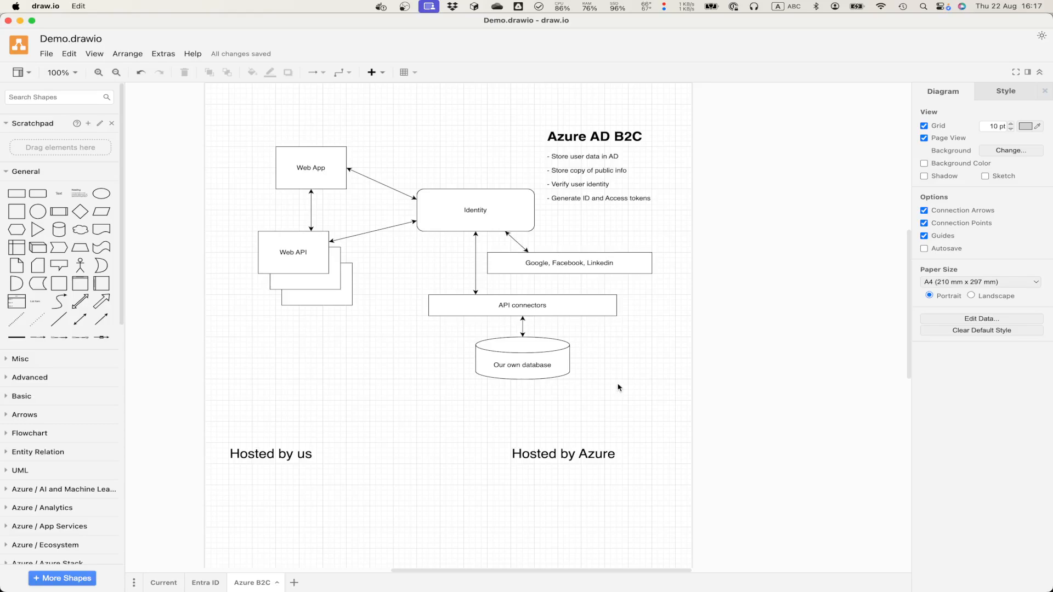
pyautogui.moveTo(641, 389)
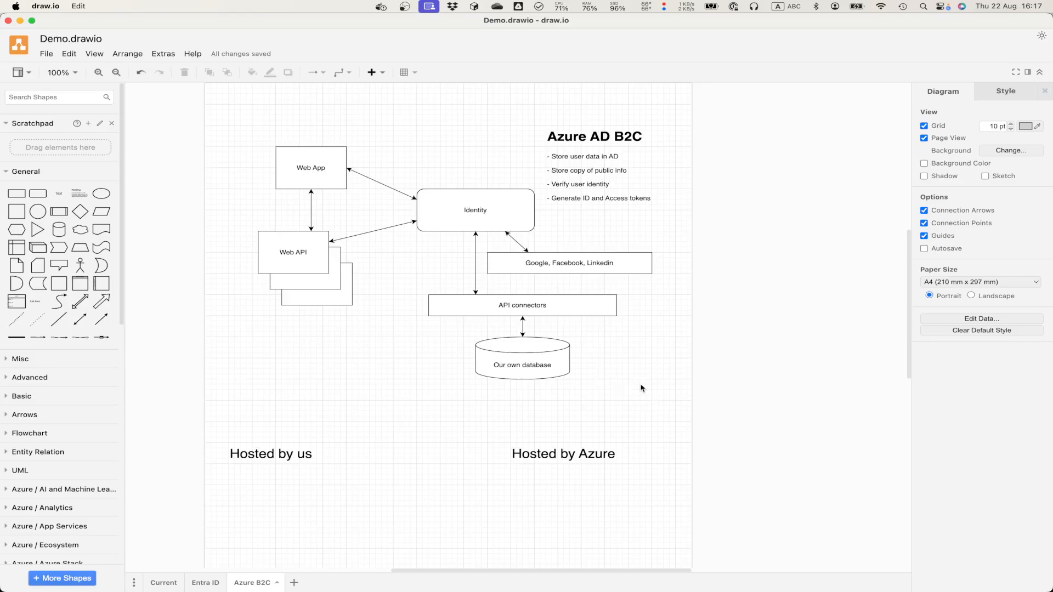
pyautogui.click(311, 167)
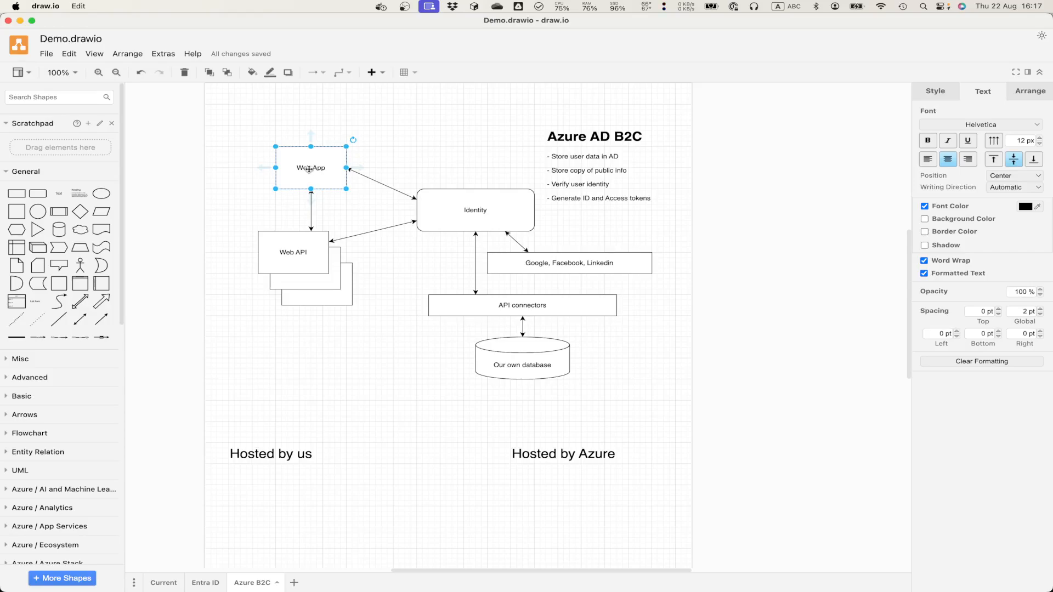
pyautogui.click(293, 251)
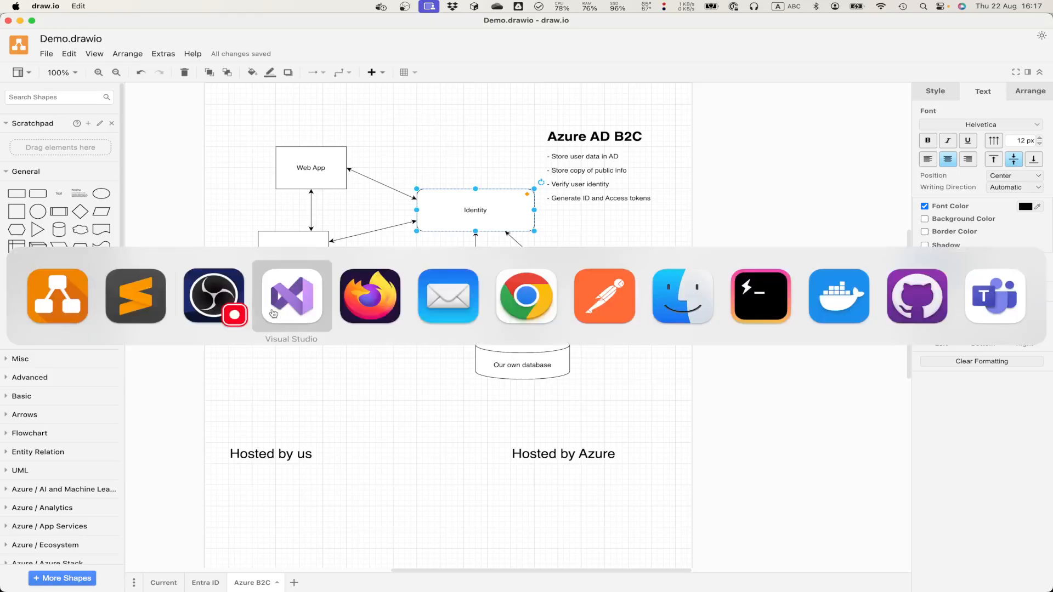
# Bring the Azure portal forward in Firefox and open the Settings gear.
pyautogui.click(370, 296)
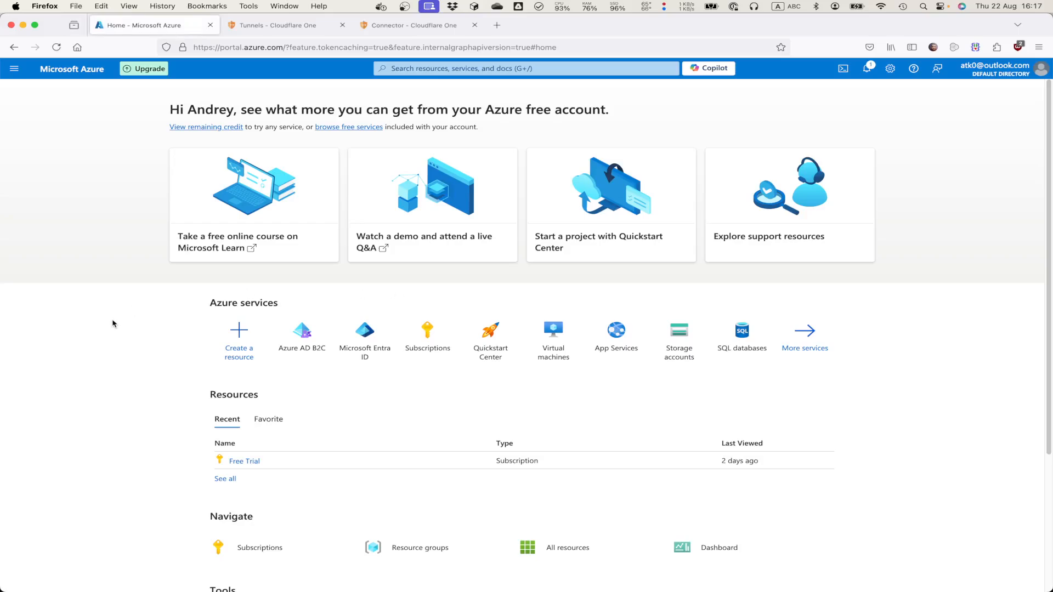
pyautogui.moveTo(806, 135)
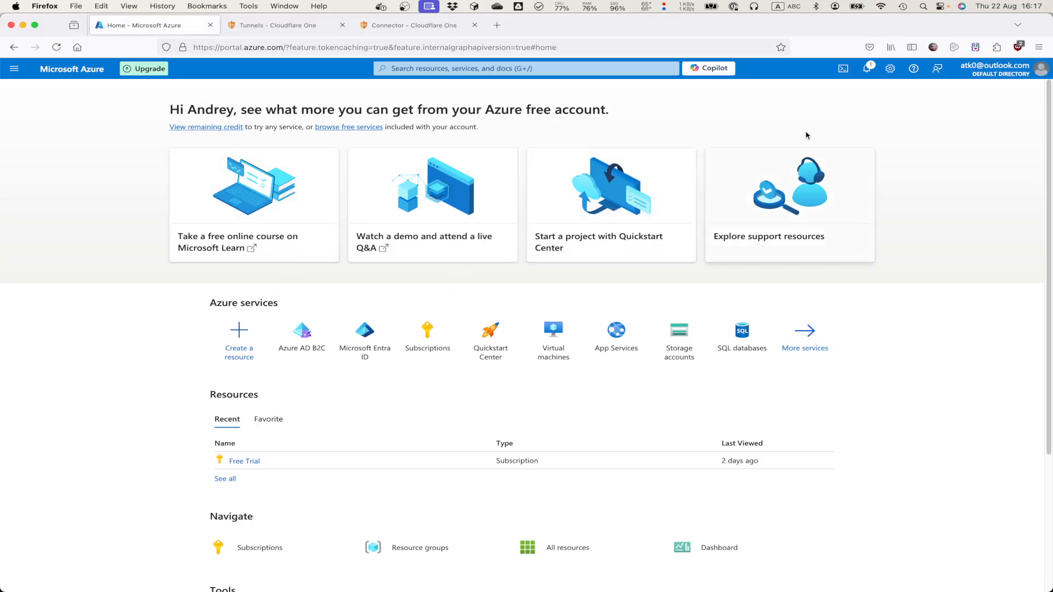
pyautogui.click(889, 69)
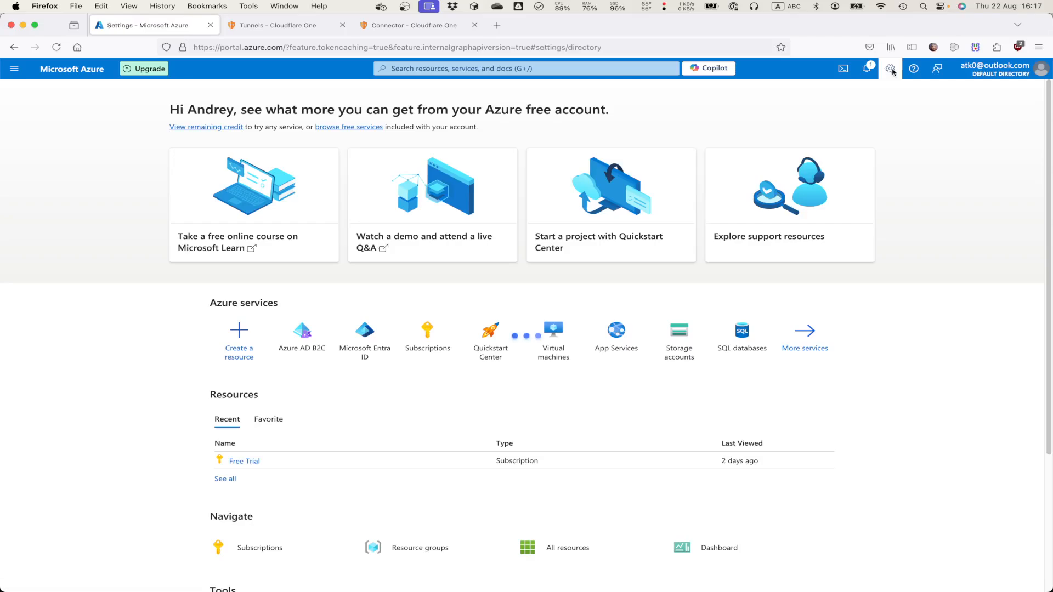
pyautogui.moveTo(891, 78)
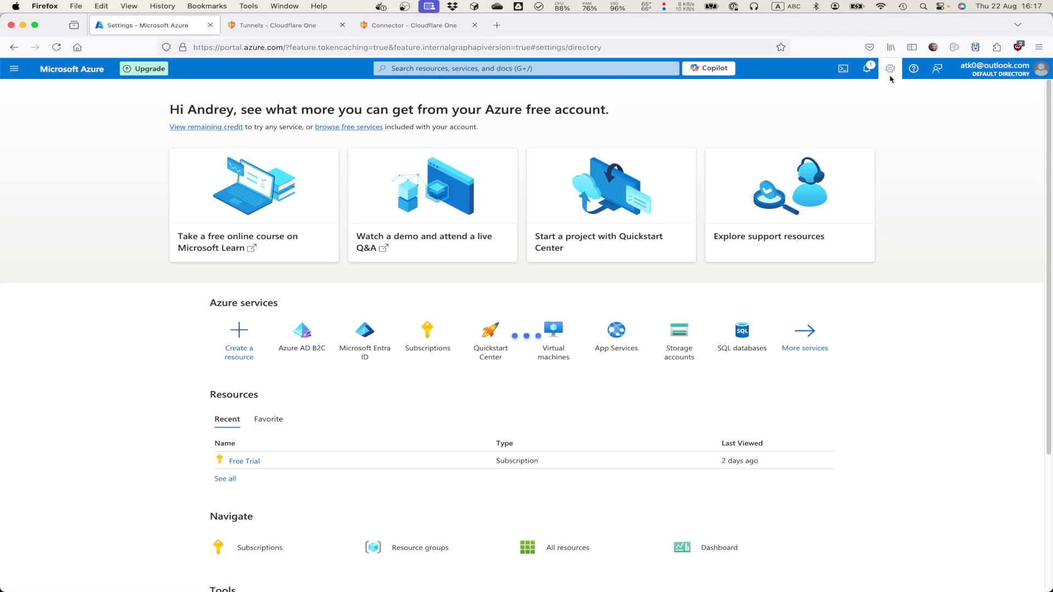
pyautogui.moveTo(714, 115)
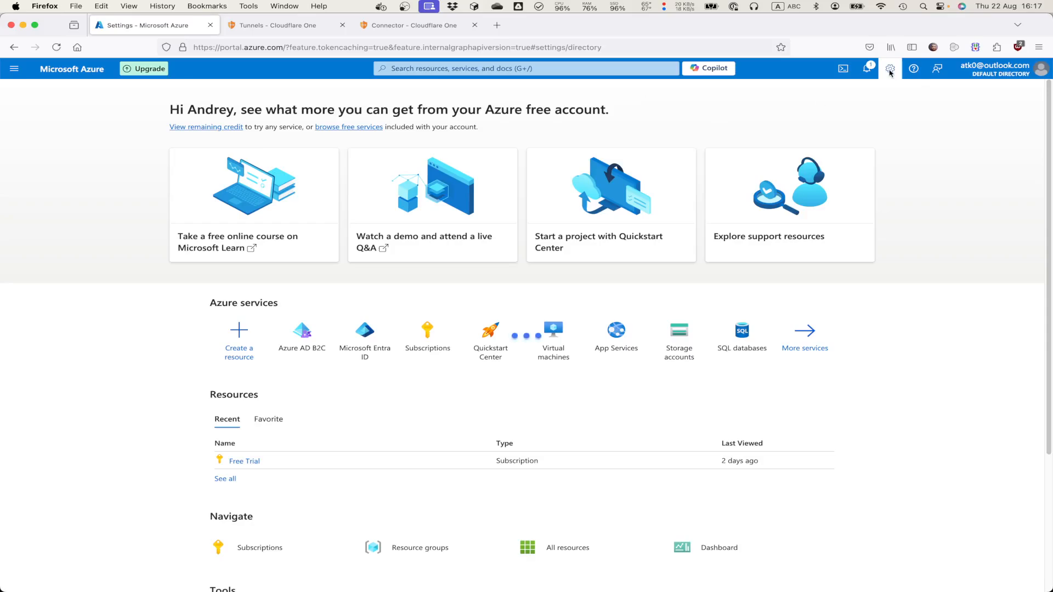
# Switch the portal from Default Directory to the Atk0B2C directory.
pyautogui.click(889, 68)
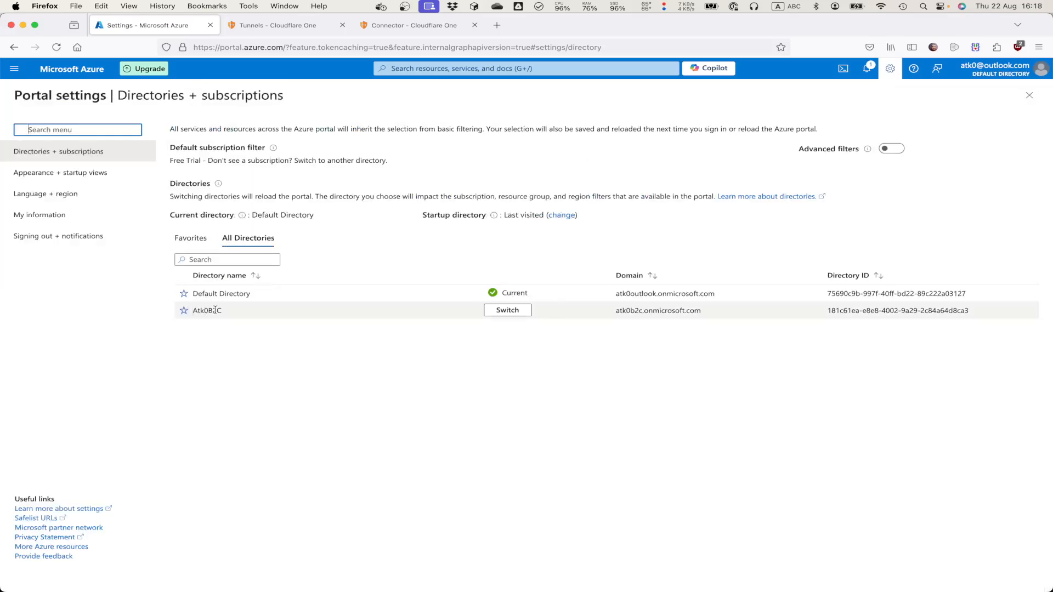
pyautogui.moveTo(507, 324)
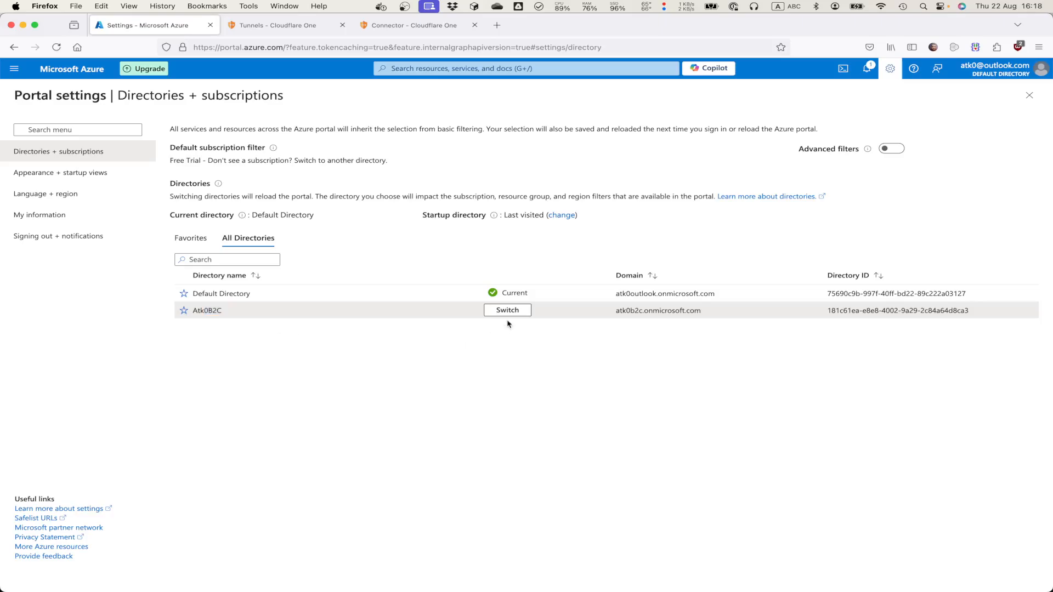
pyautogui.click(507, 310)
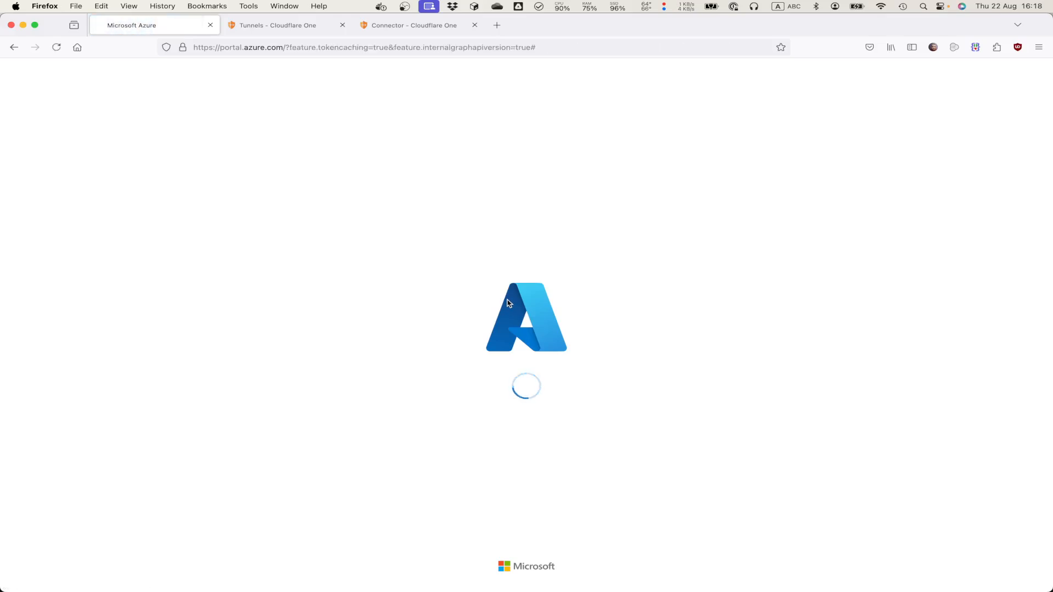
pyautogui.moveTo(417, 275)
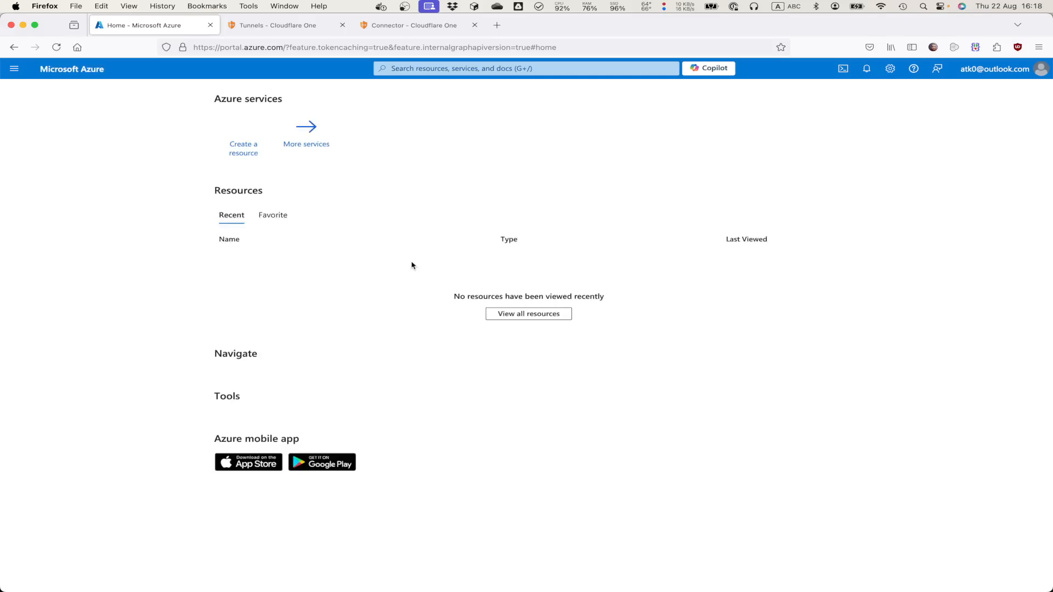
# Open the Atk0B2C tenant from the reloaded portal home page.
pyautogui.click(243, 131)
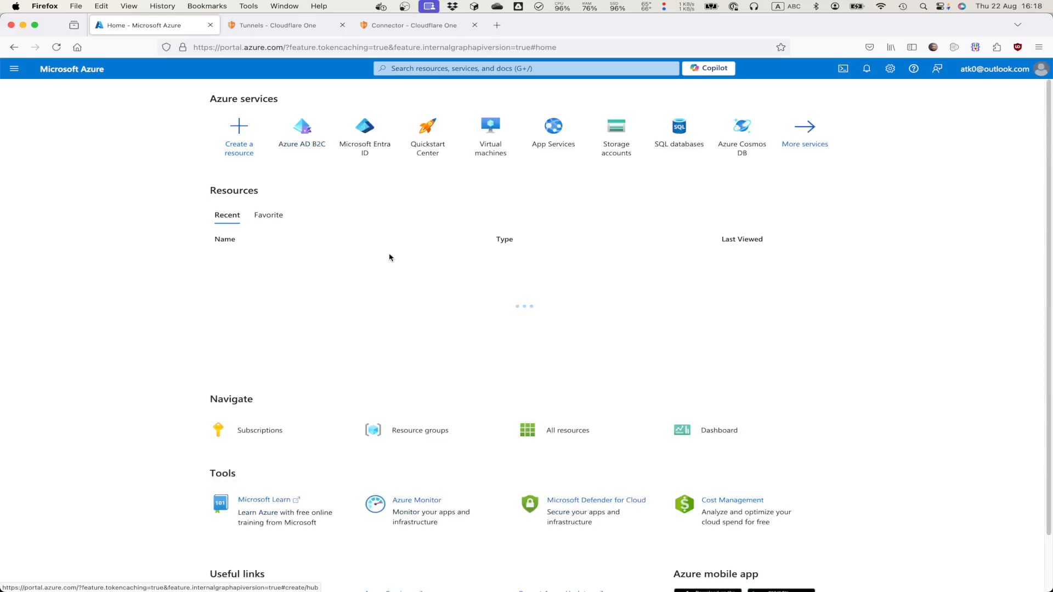
pyautogui.moveTo(326, 282)
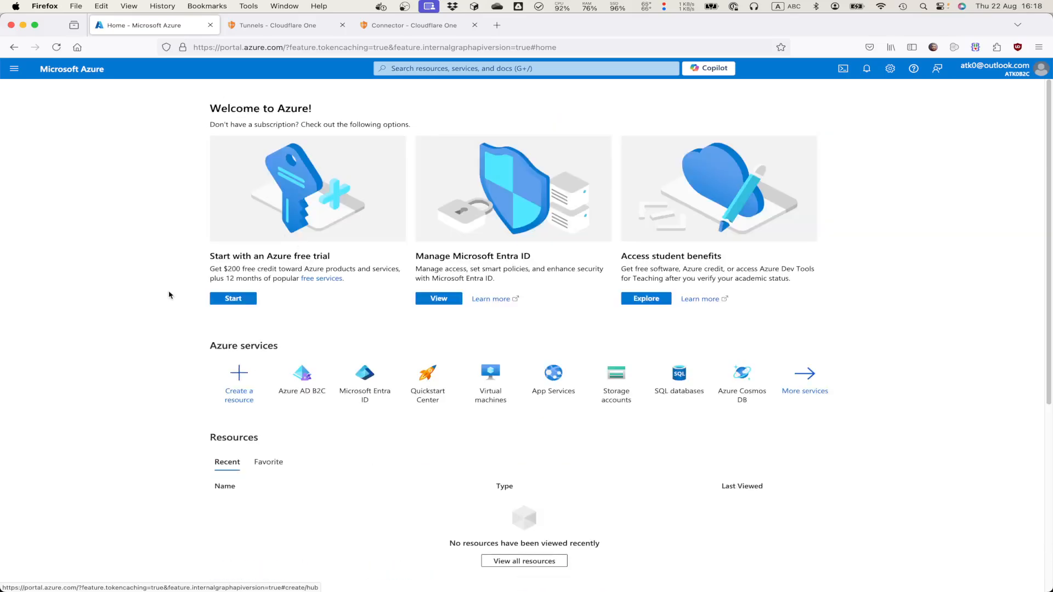
pyautogui.moveTo(123, 279)
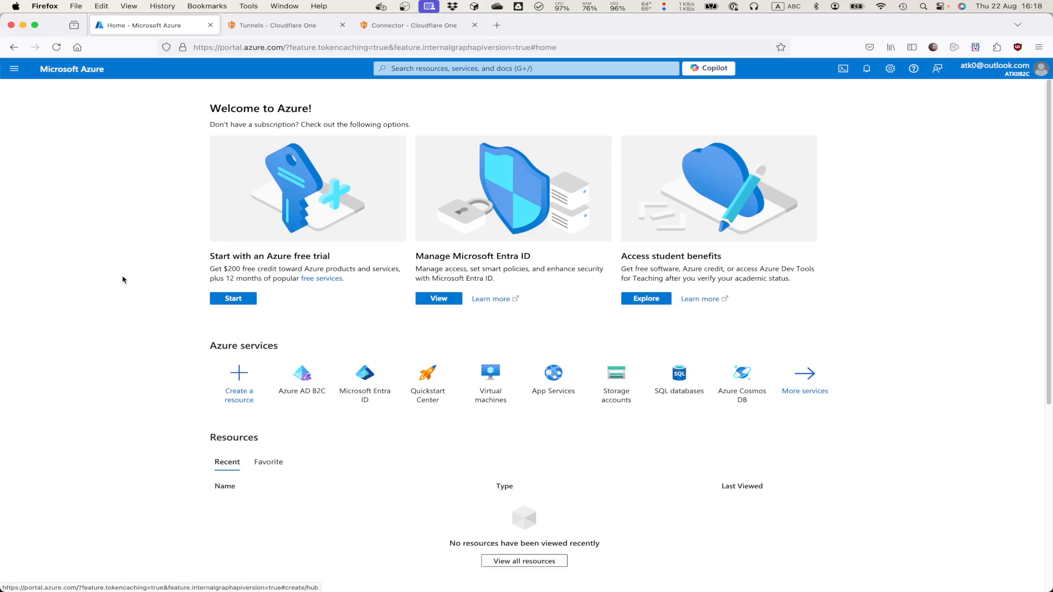
pyautogui.moveTo(373, 316)
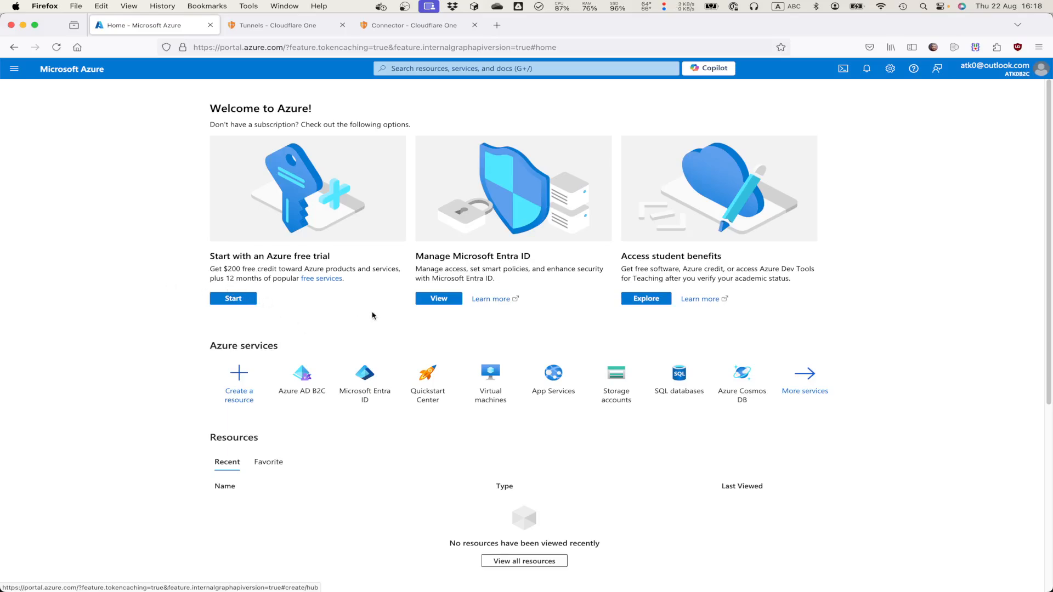
pyautogui.moveTo(341, 318)
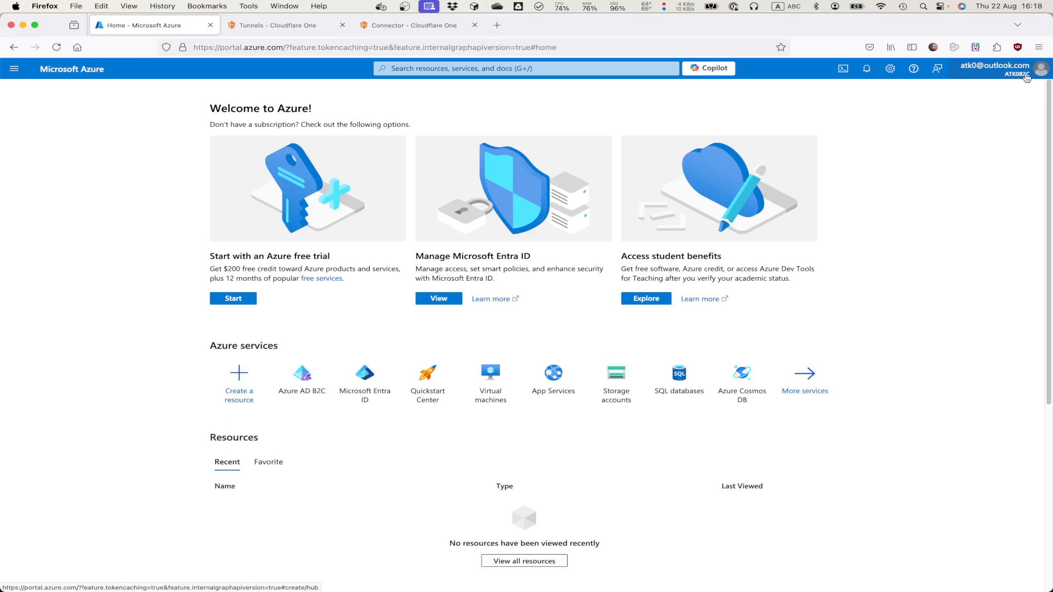
pyautogui.moveTo(138, 319)
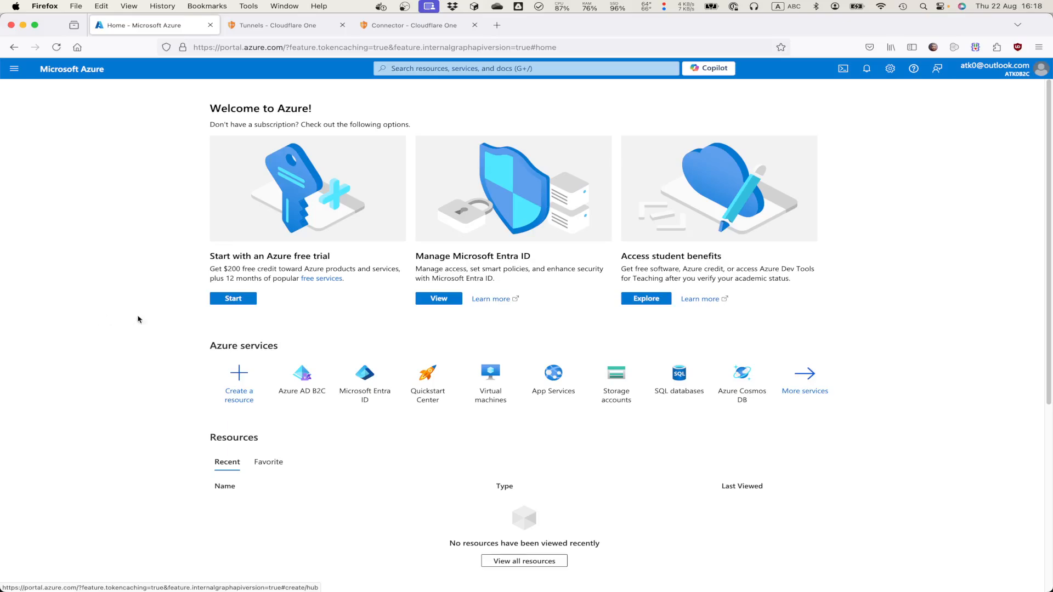
pyautogui.moveTo(302, 376)
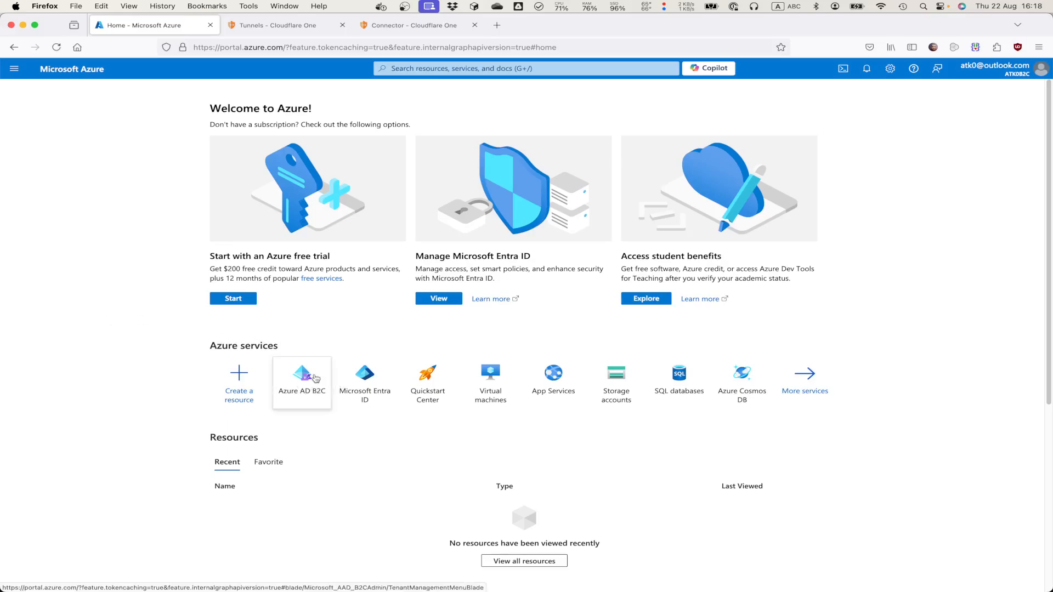
pyautogui.moveTo(266, 339)
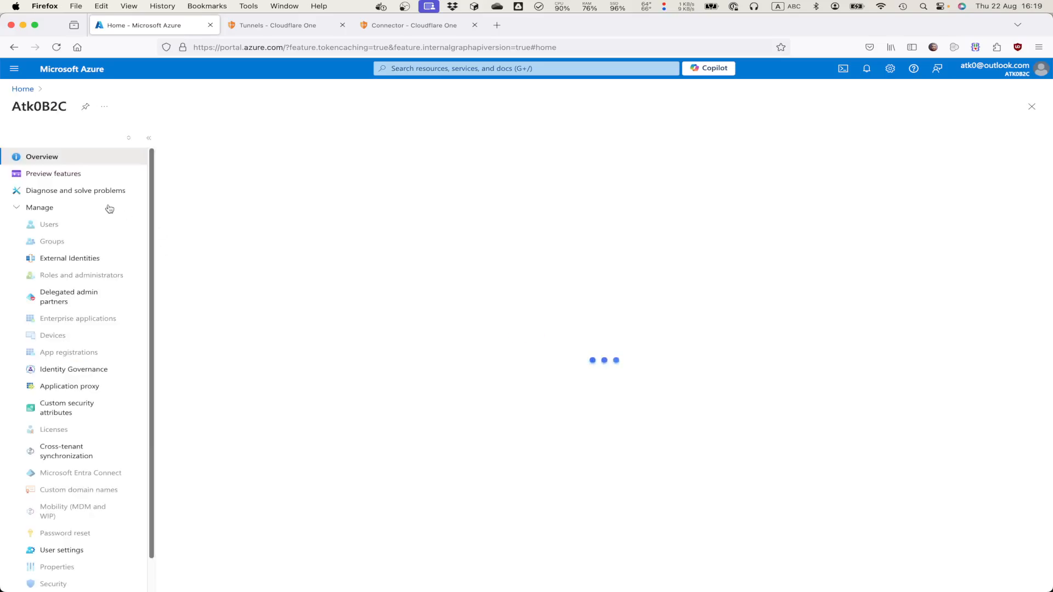
# Open the Atk0B2C tenant's Users page.
pyautogui.click(42, 156)
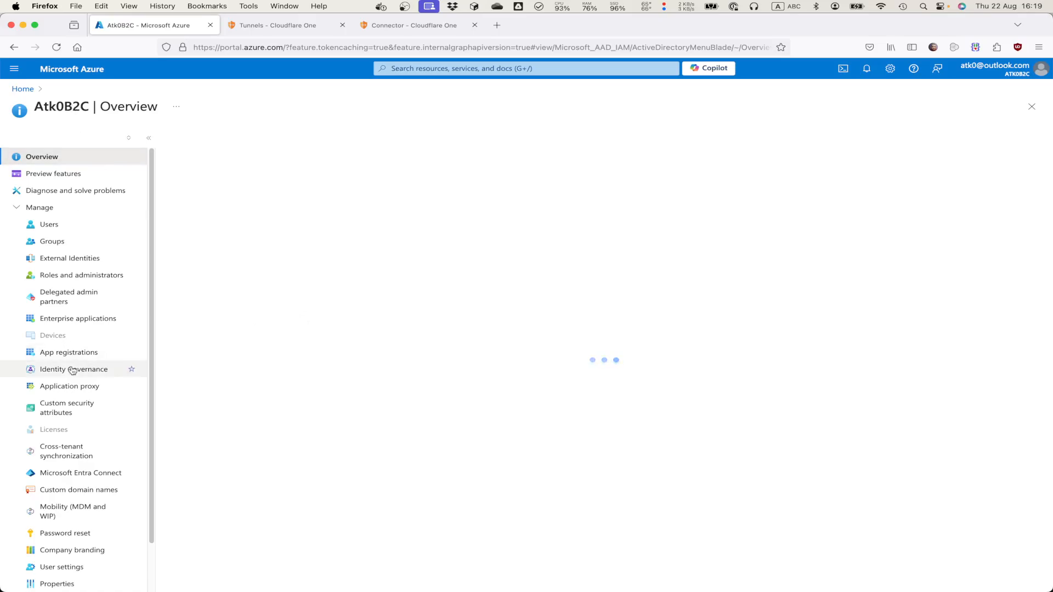
pyautogui.click(48, 224)
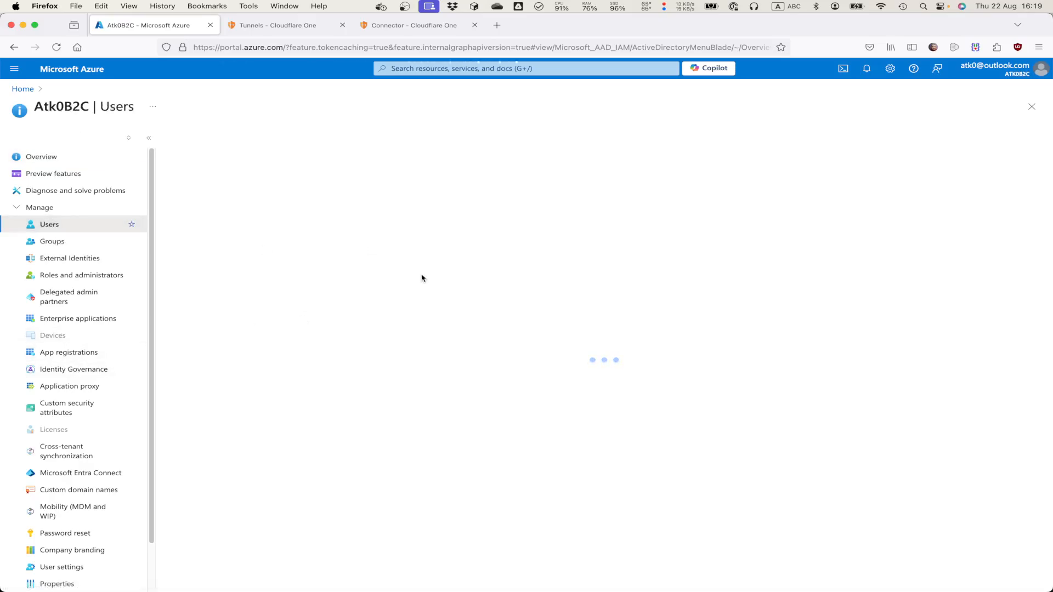
pyautogui.moveTo(417, 277)
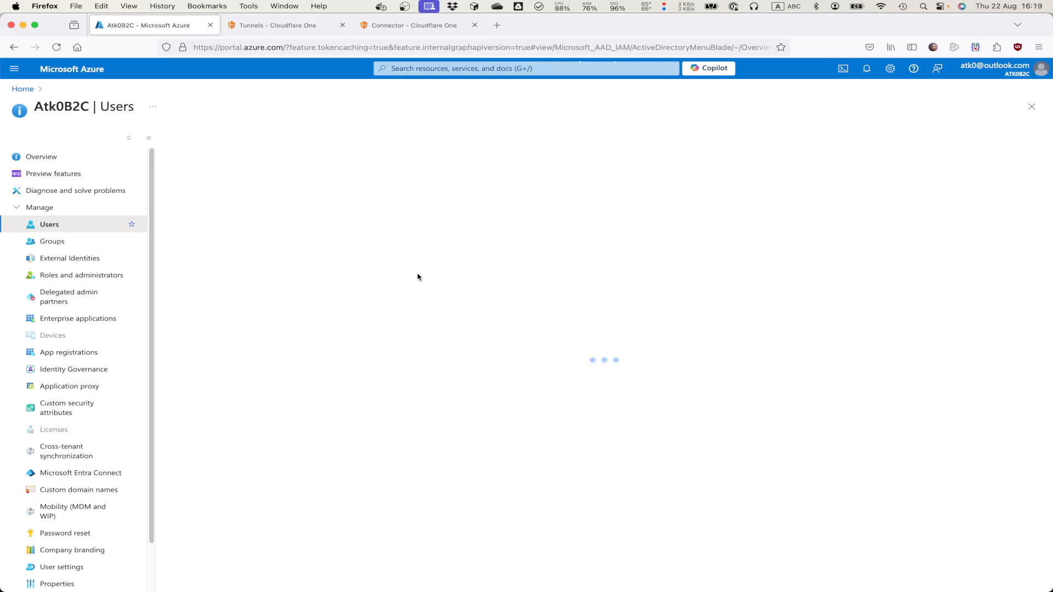
pyautogui.click(48, 224)
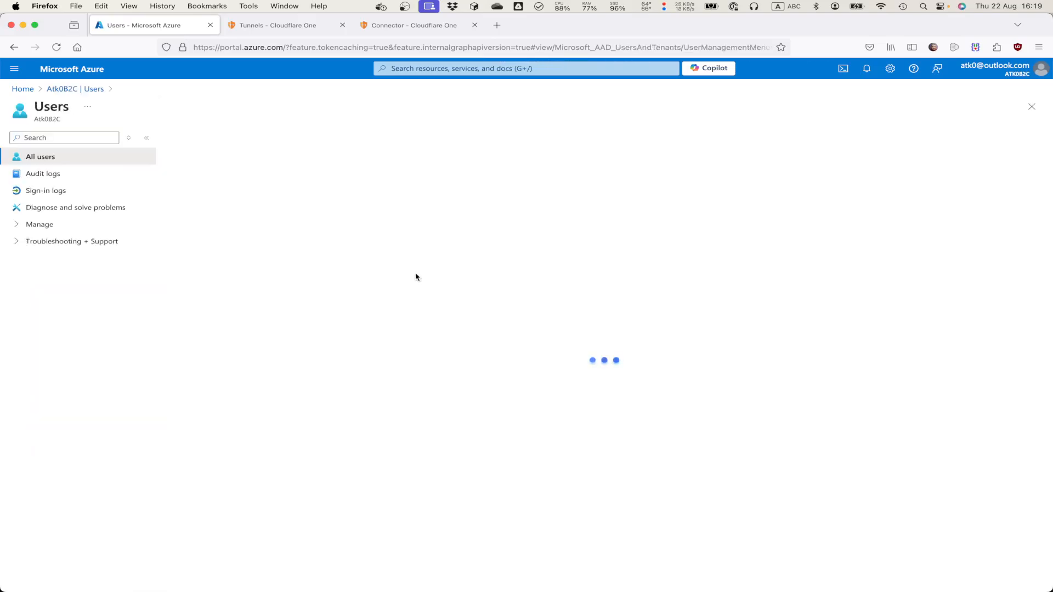
pyautogui.moveTo(429, 279)
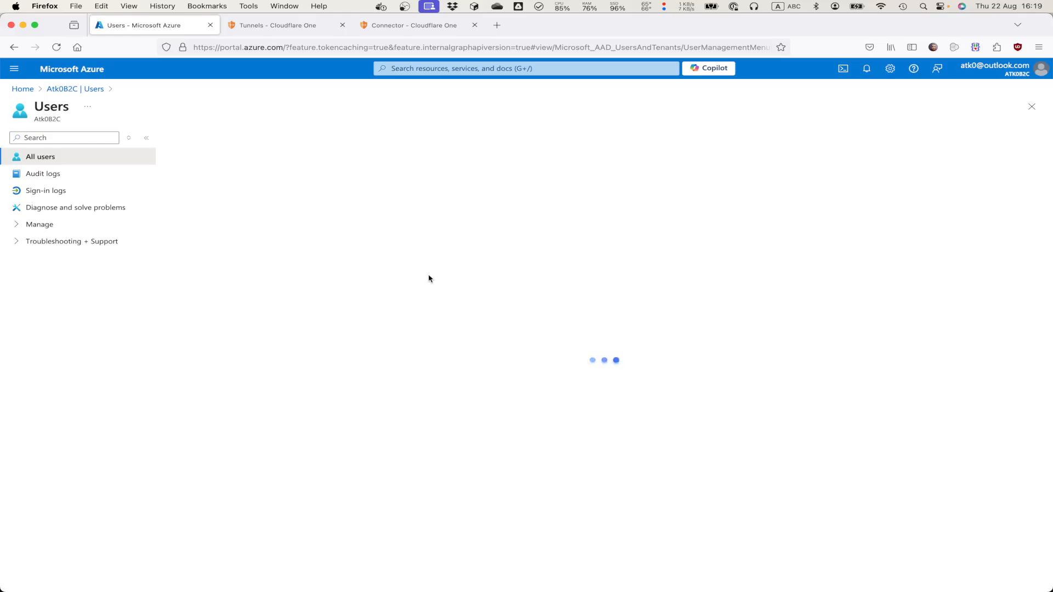
pyautogui.moveTo(322, 199)
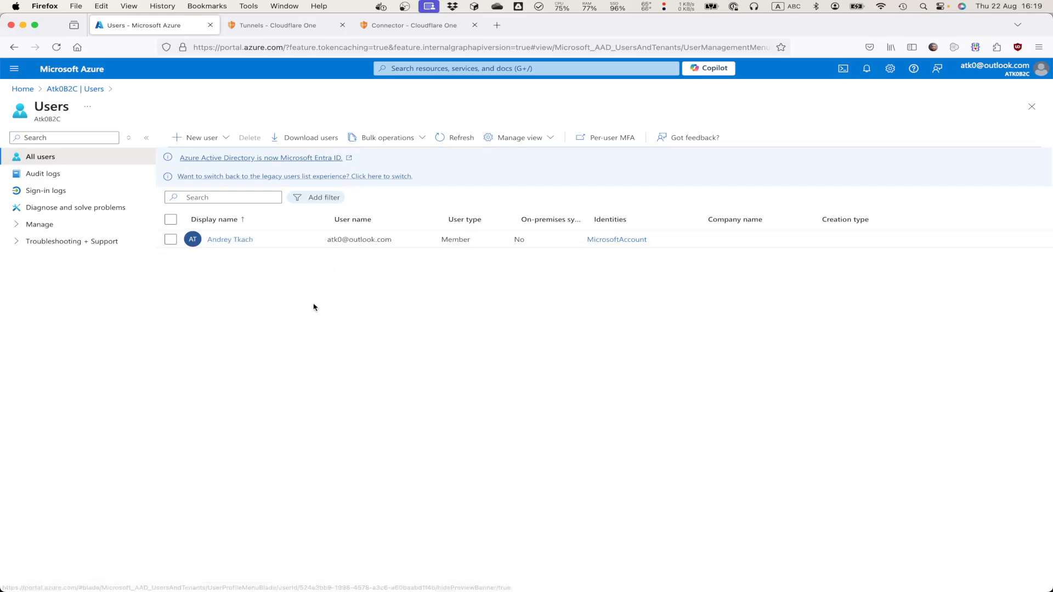
pyautogui.moveTo(363, 379)
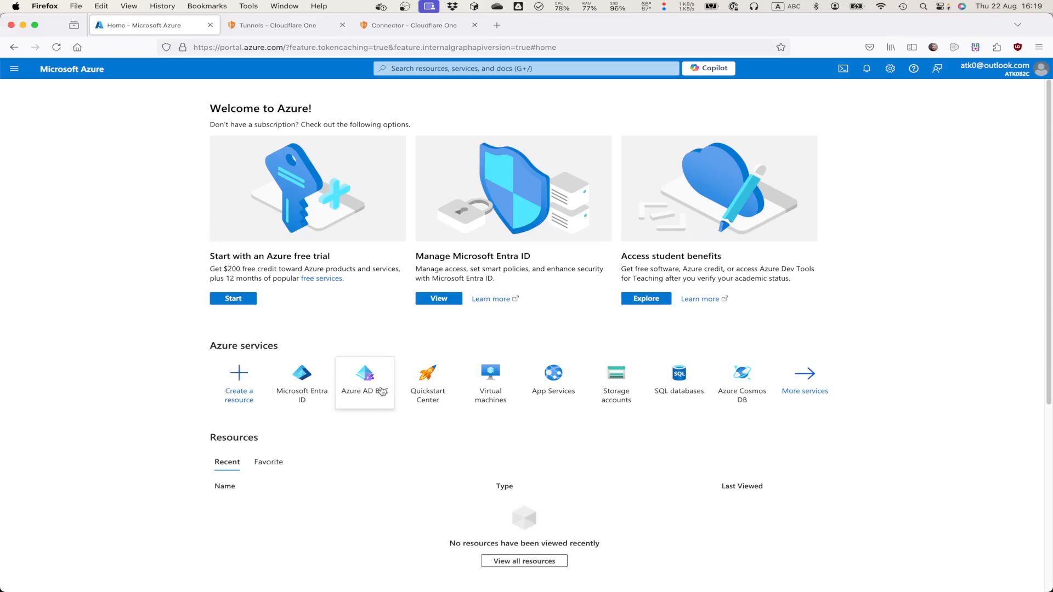
# Show All applications in Azure AD B2C App registrations: TodoWeb, SalutDemoWeb, SalutDemoApi, TodoApi.
pyautogui.click(365, 380)
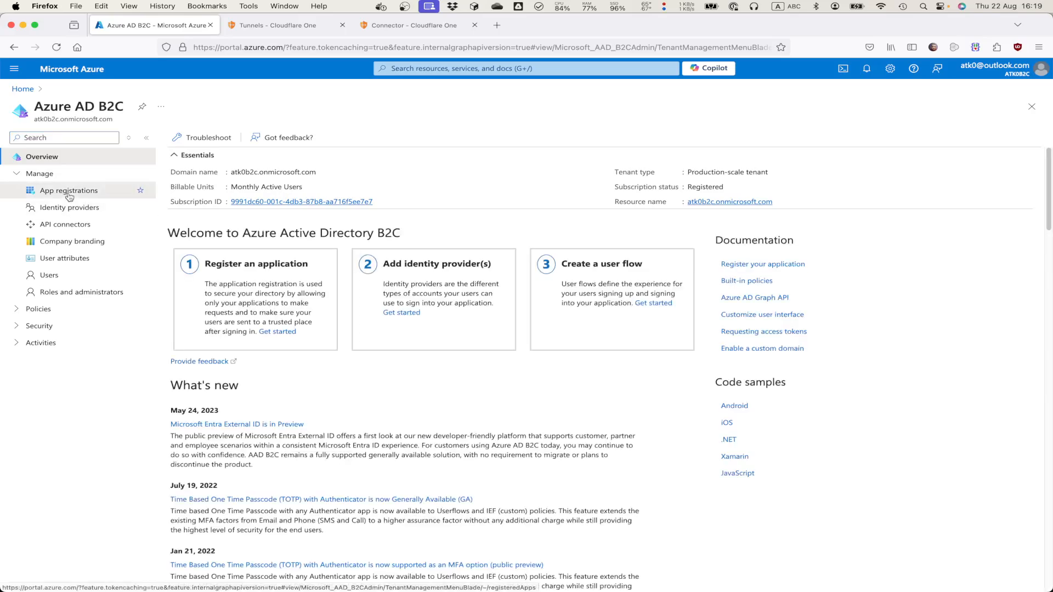
pyautogui.click(68, 190)
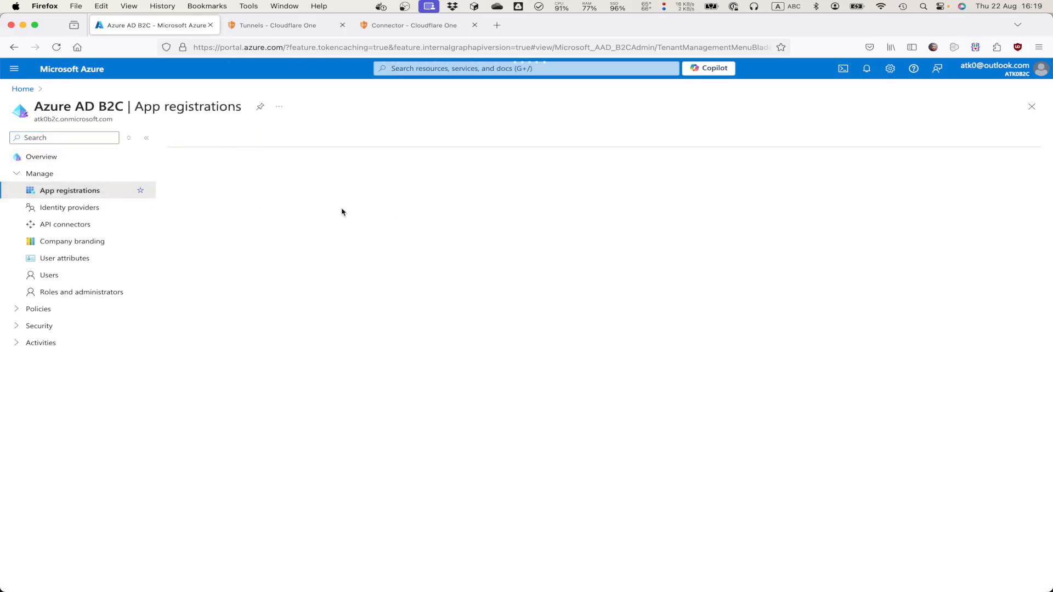
pyautogui.click(69, 191)
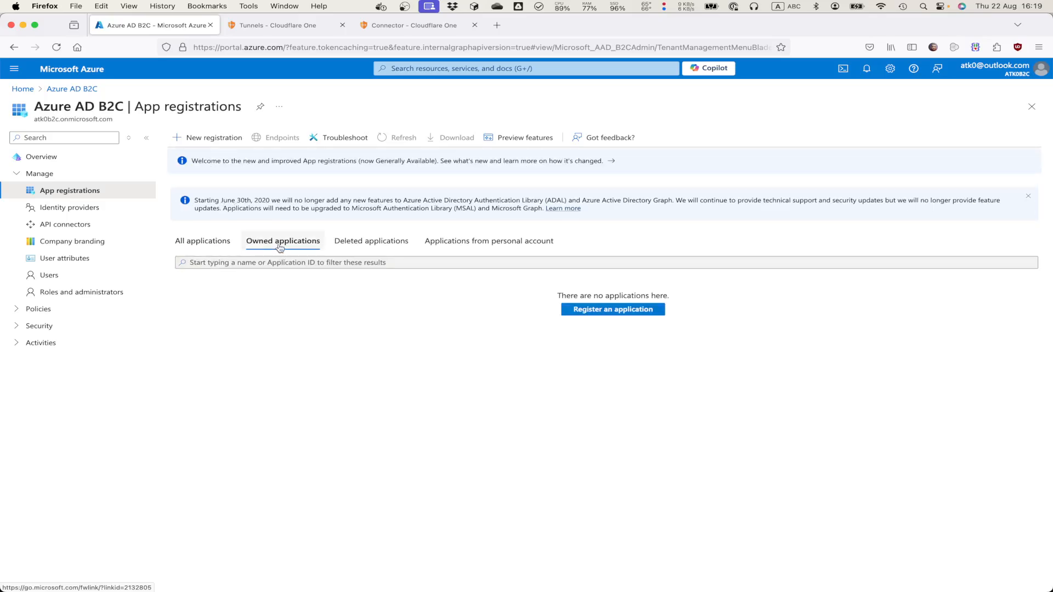
pyautogui.click(203, 240)
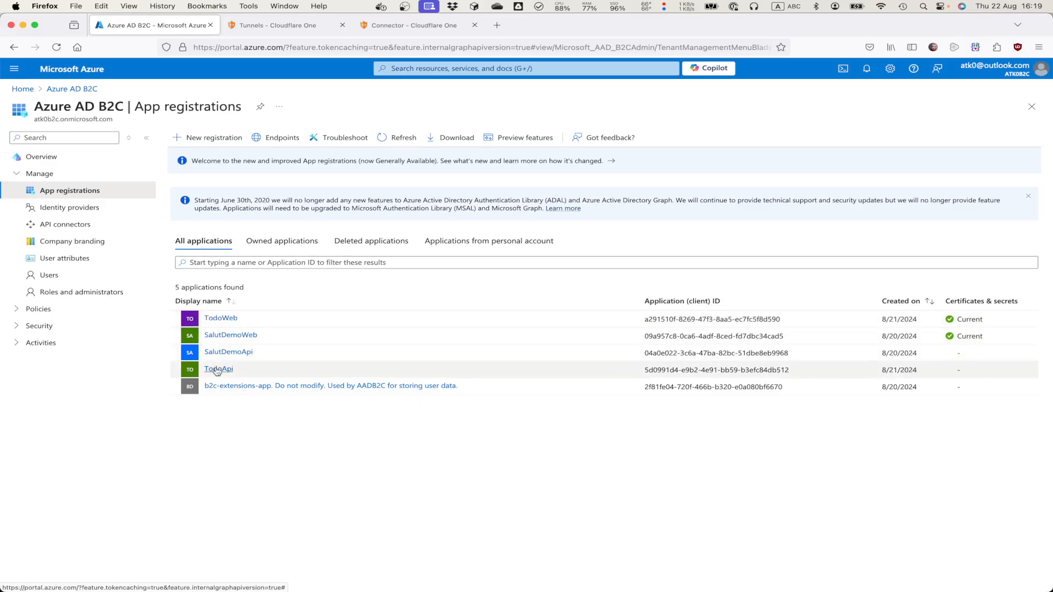
pyautogui.moveTo(230, 334)
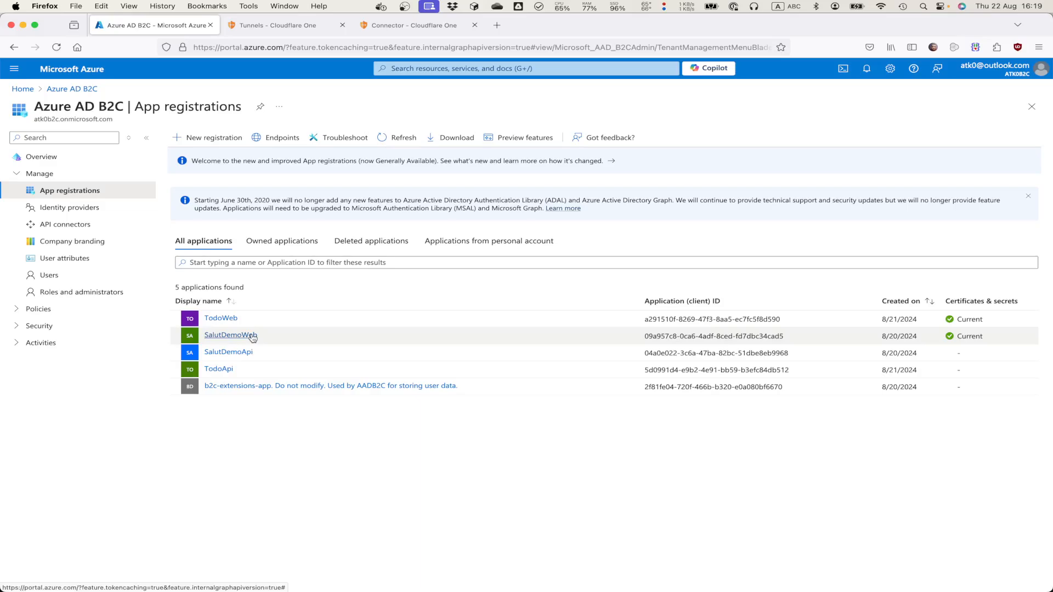
pyautogui.moveTo(227, 356)
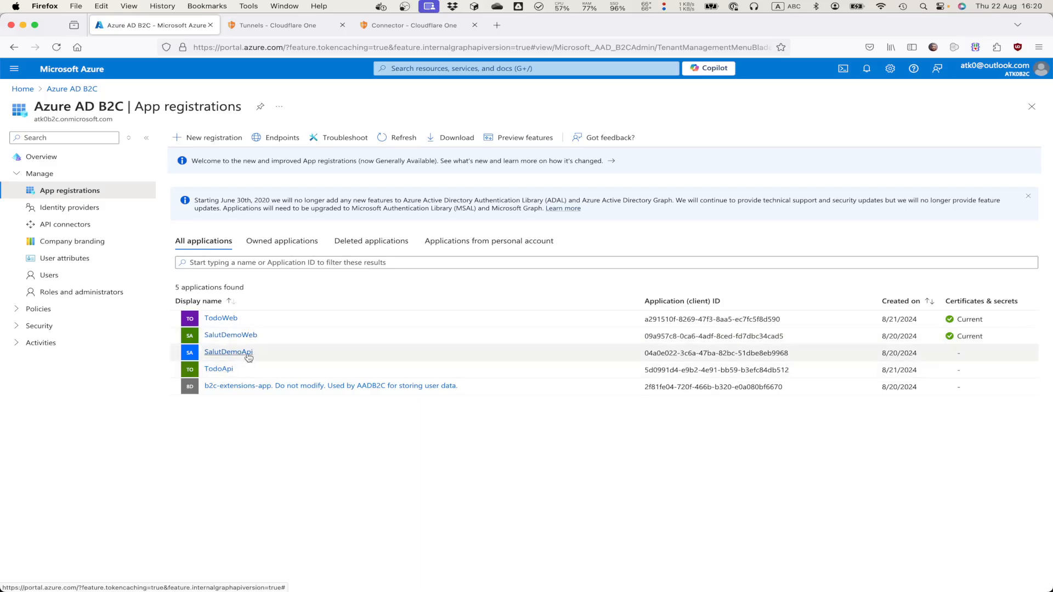
pyautogui.moveTo(220, 318)
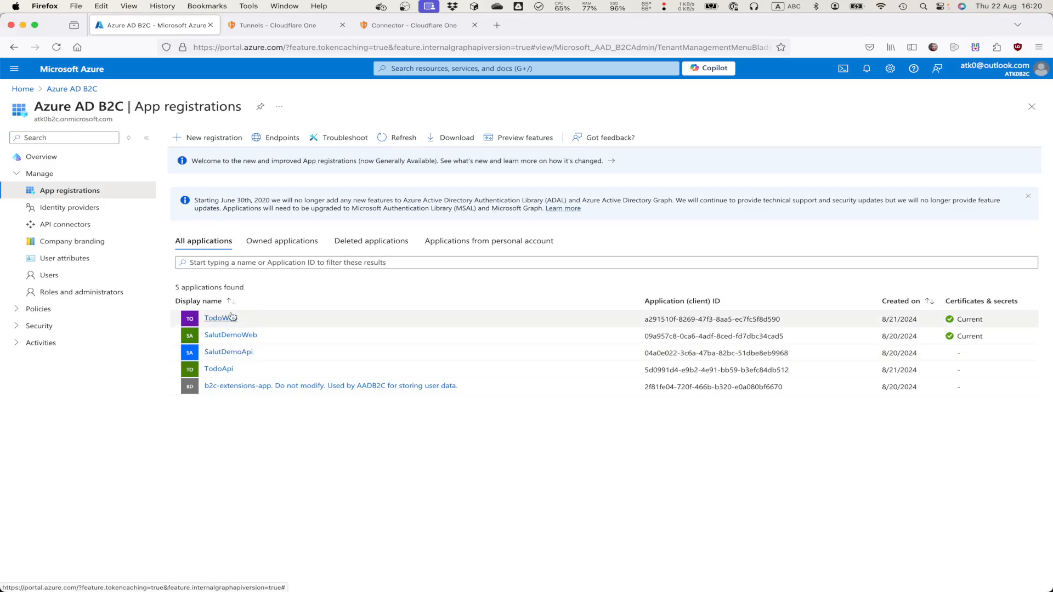
pyautogui.moveTo(282, 376)
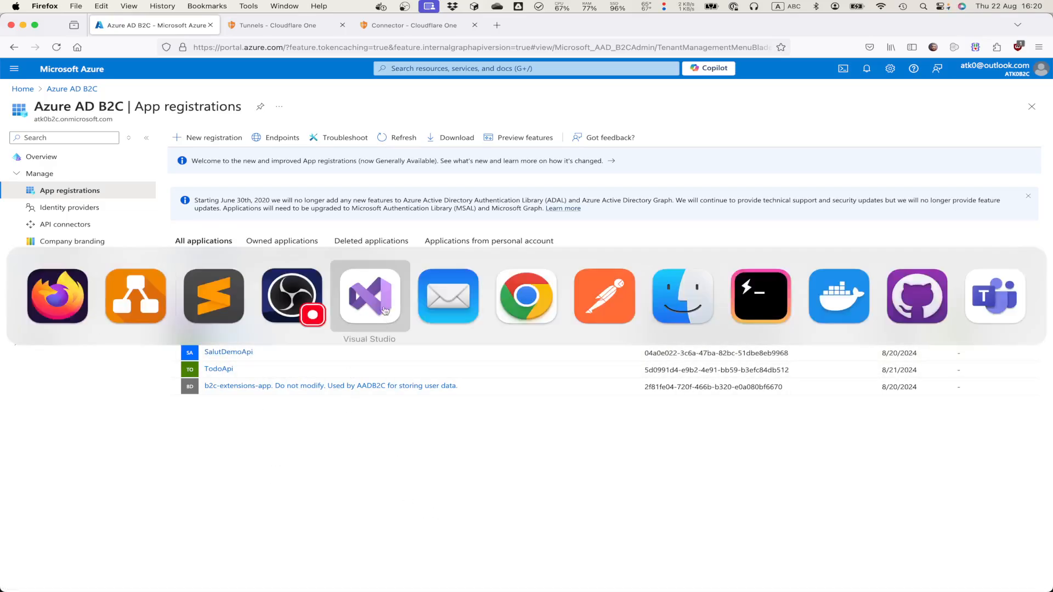
# Expand SalutDemoWeb and check appsettings.json's AzureAdB2C Domain atk0b2c.onmicrosoft.com.
pyautogui.click(369, 296)
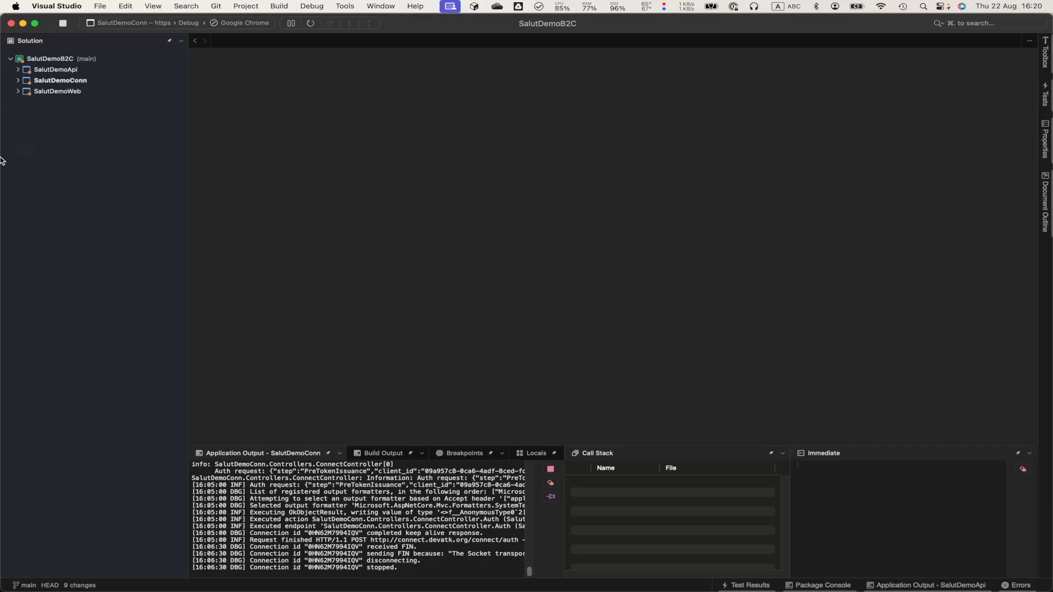
pyautogui.click(57, 91)
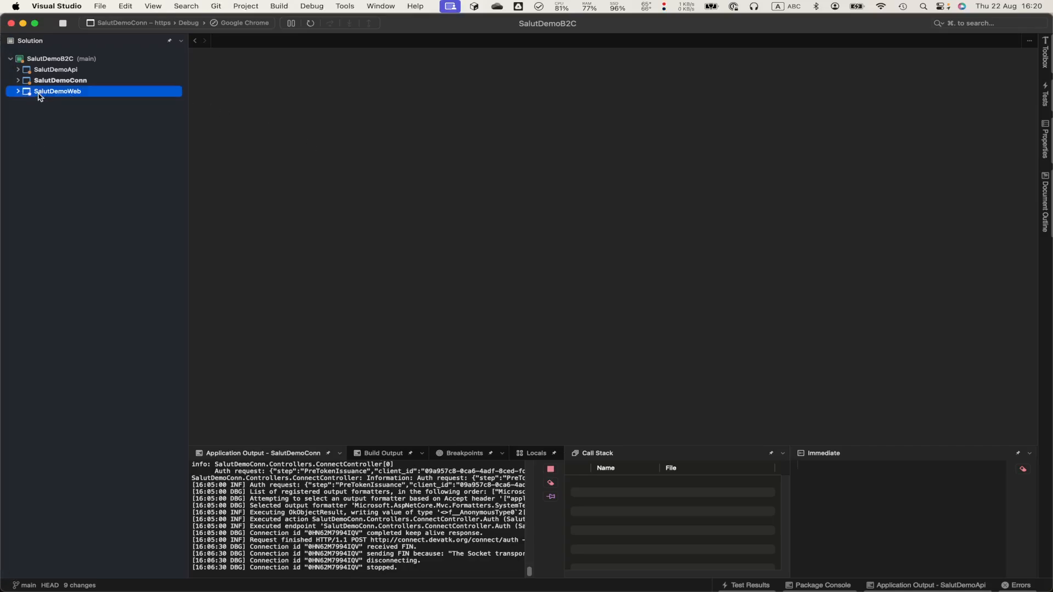
pyautogui.click(17, 90)
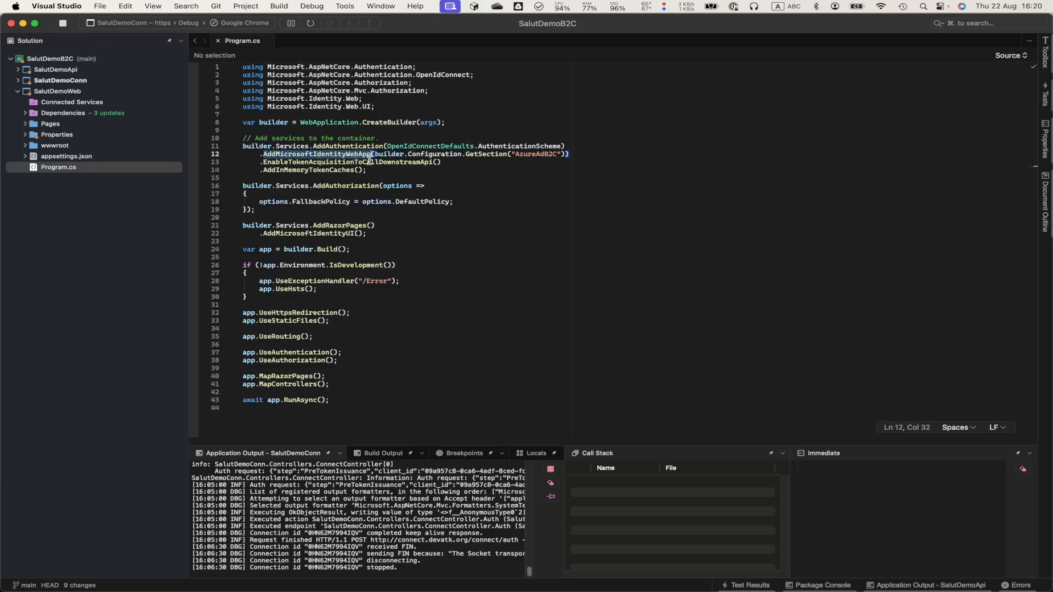
pyautogui.doubleClick(536, 153)
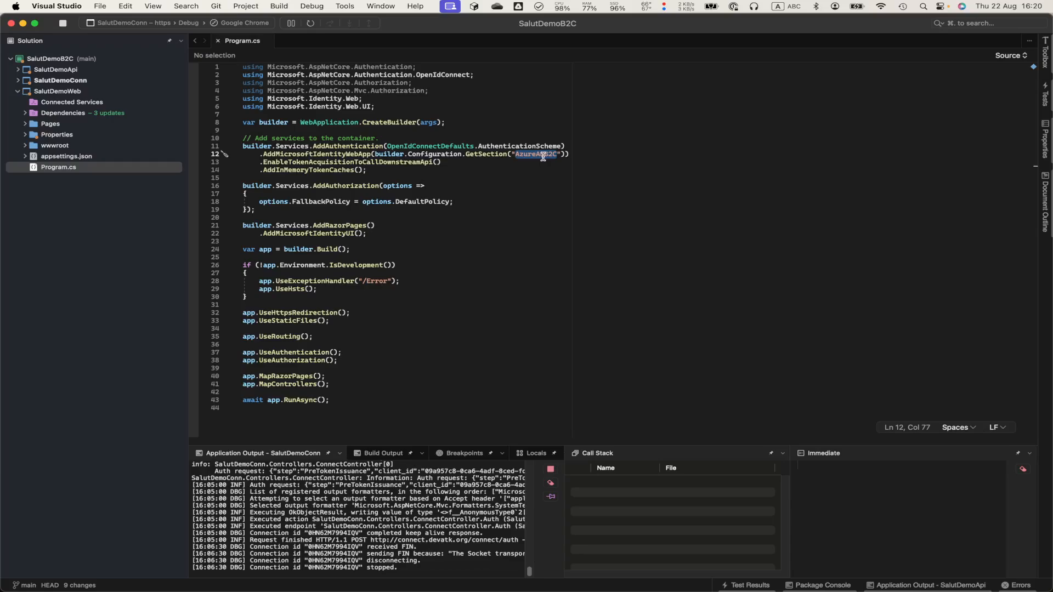
pyautogui.moveTo(530, 154)
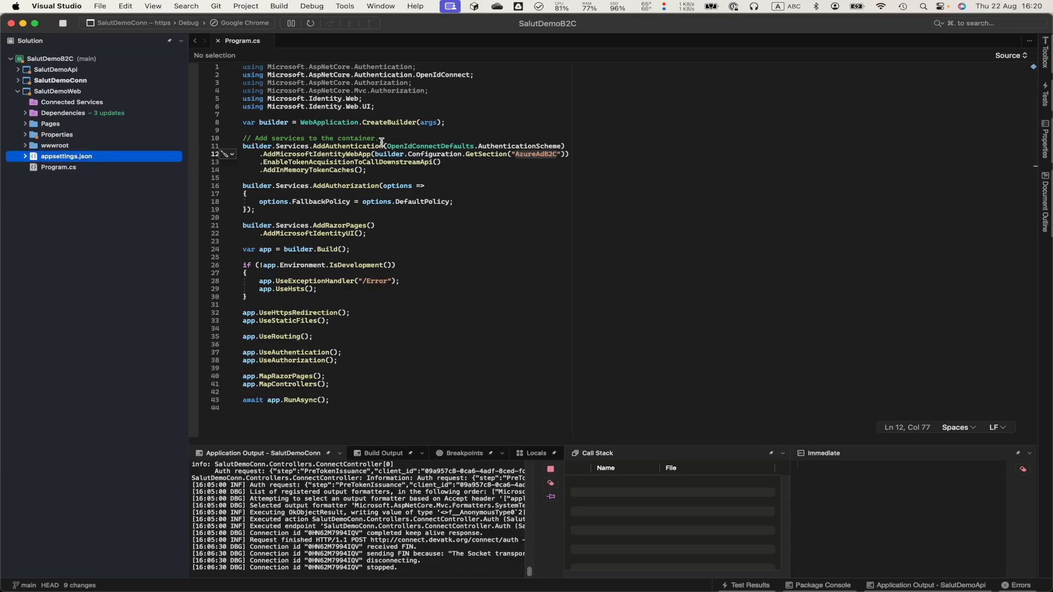
pyautogui.click(66, 156)
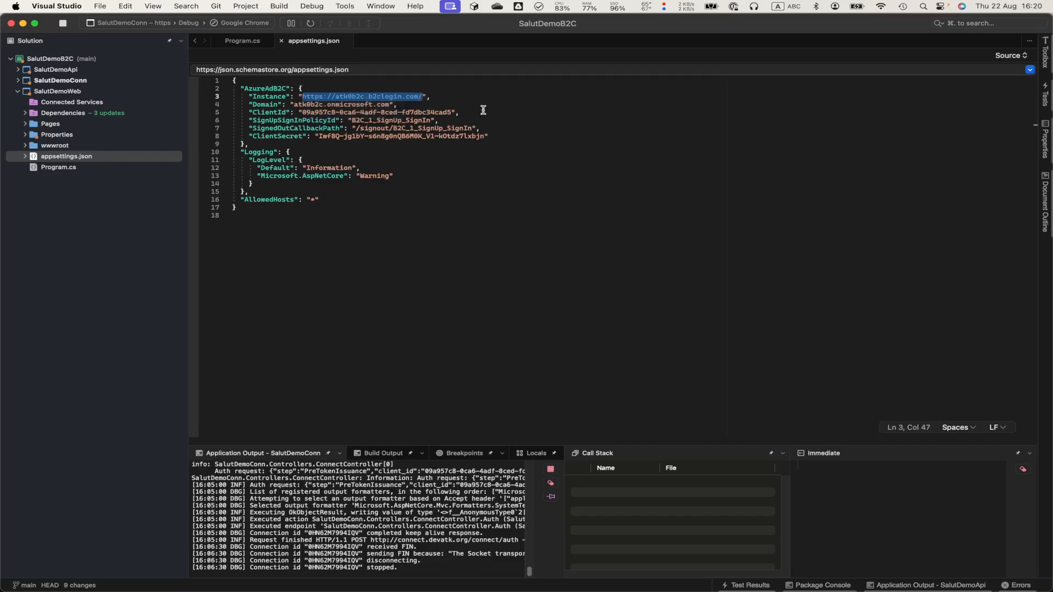
pyautogui.moveTo(444, 99)
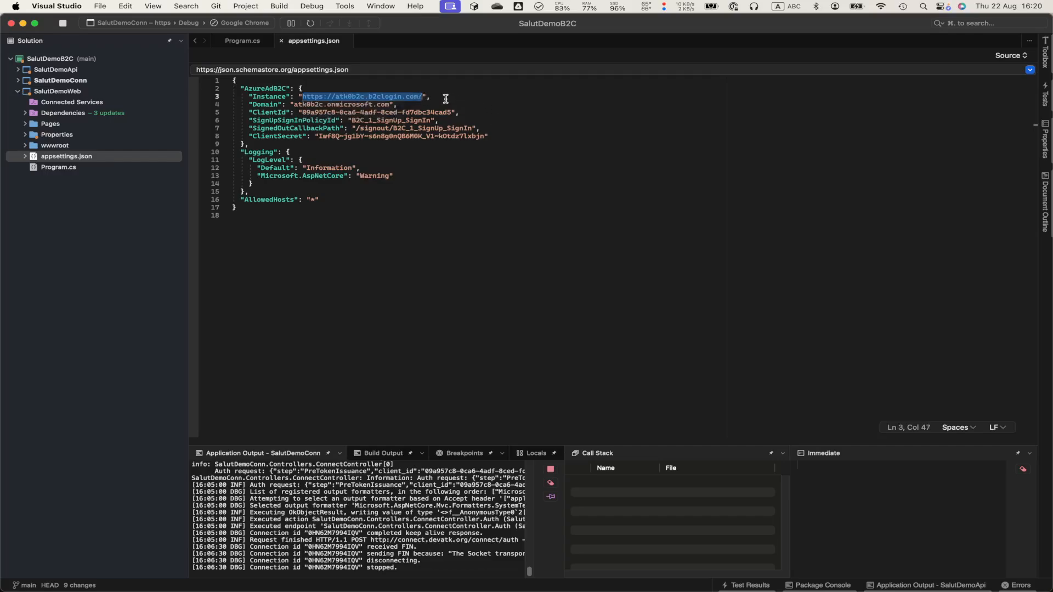
pyautogui.click(292, 105)
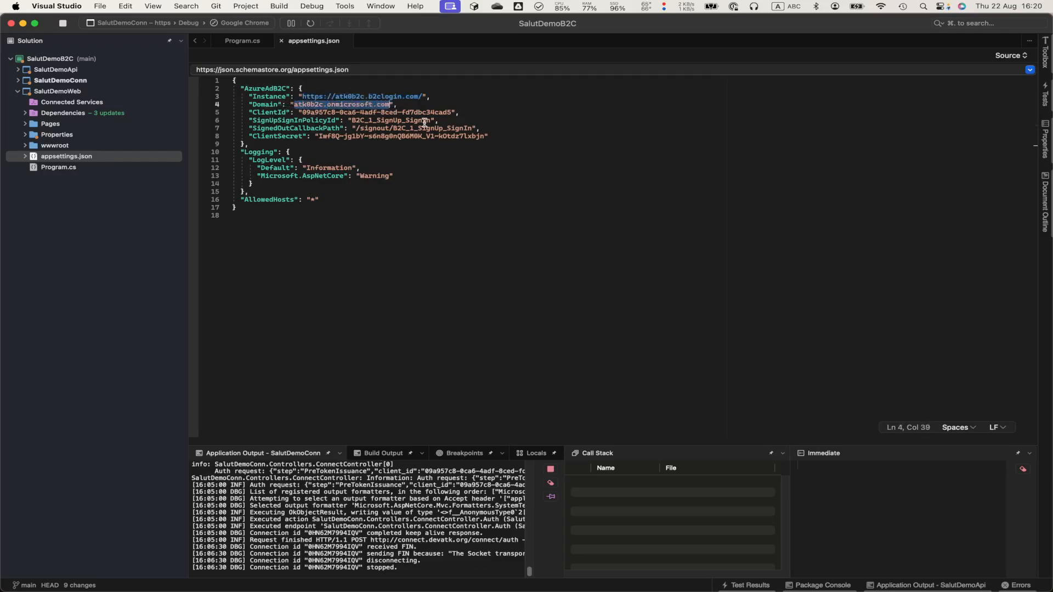
pyautogui.moveTo(526, 297)
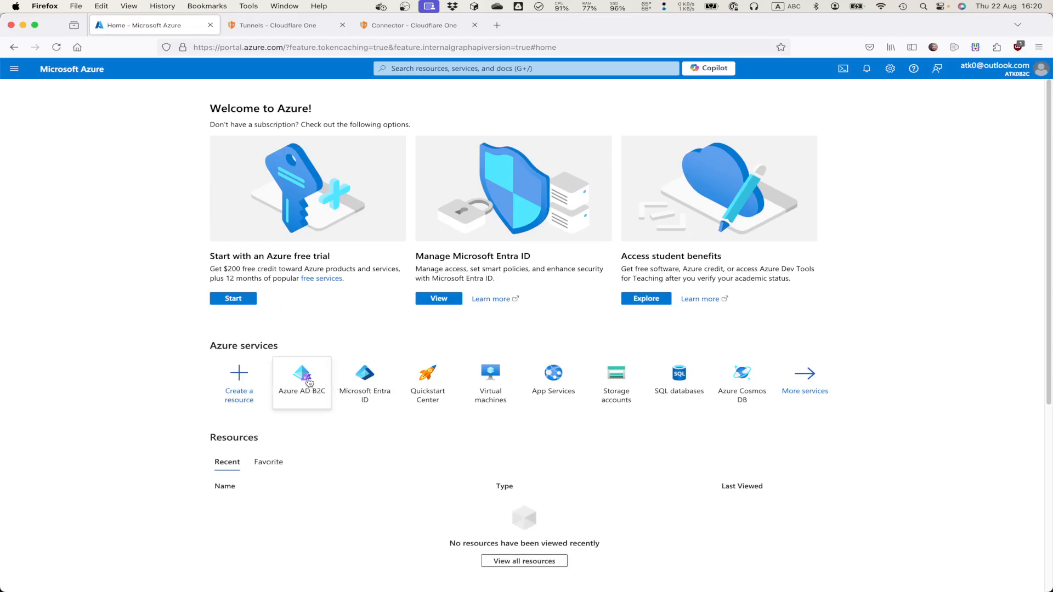
# Open Azure AD B2C and confirm its domain atk0b2c.onmicrosoft.com.
pyautogui.click(302, 383)
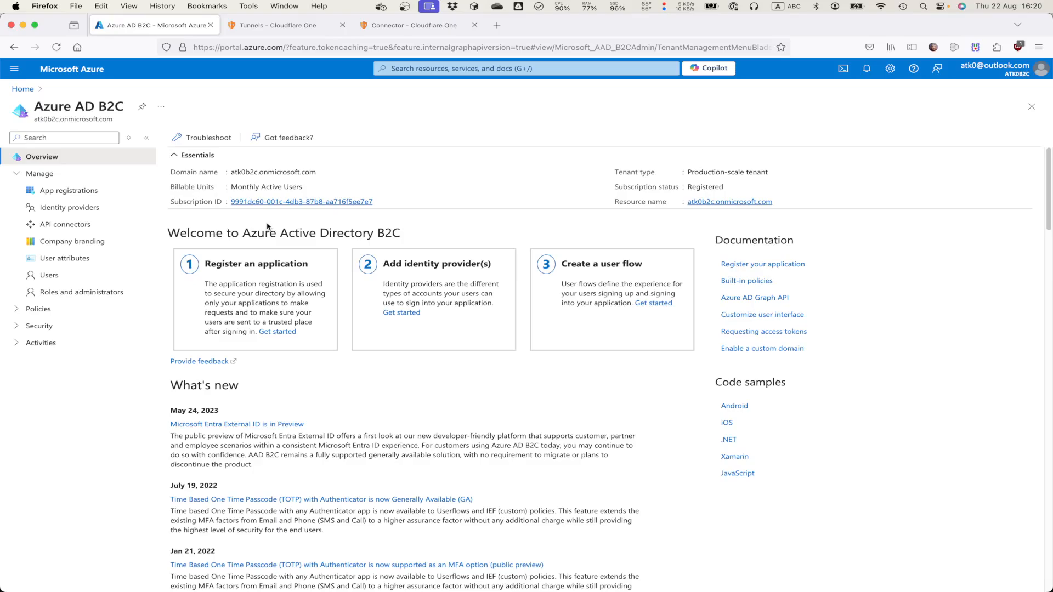
pyautogui.moveTo(231, 174)
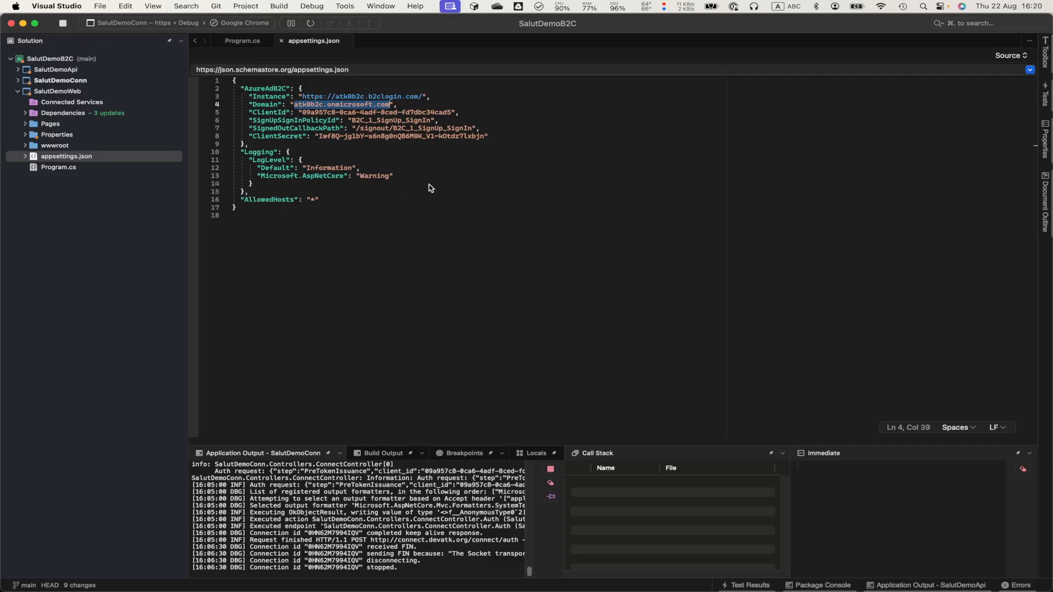
pyautogui.click(529, 206)
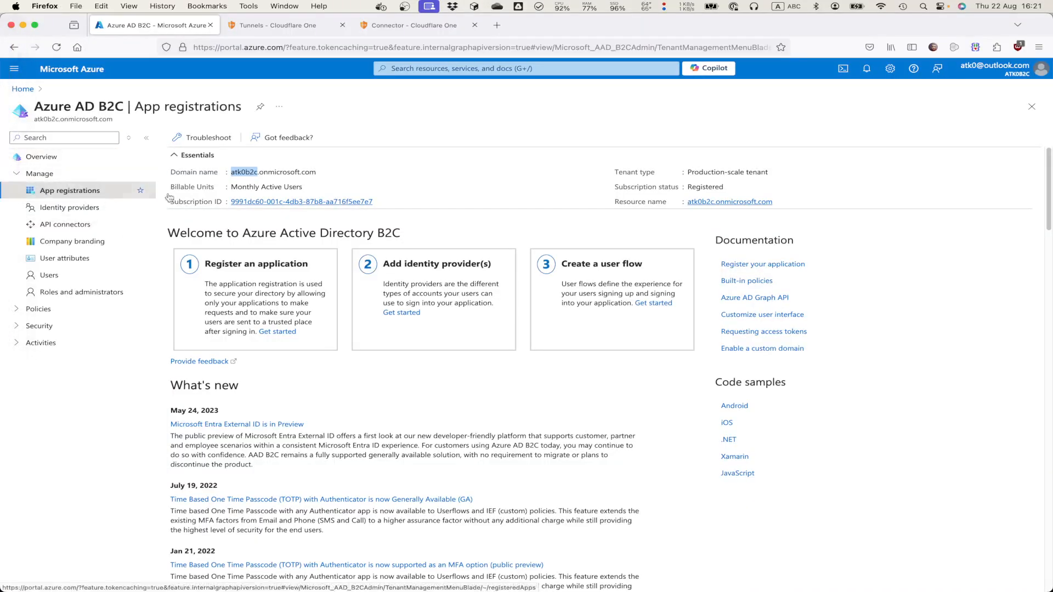
# Open SalutDemoWeb from all directory applications to see client ID 09a957c8…, then find atk0b2c.
pyautogui.click(69, 190)
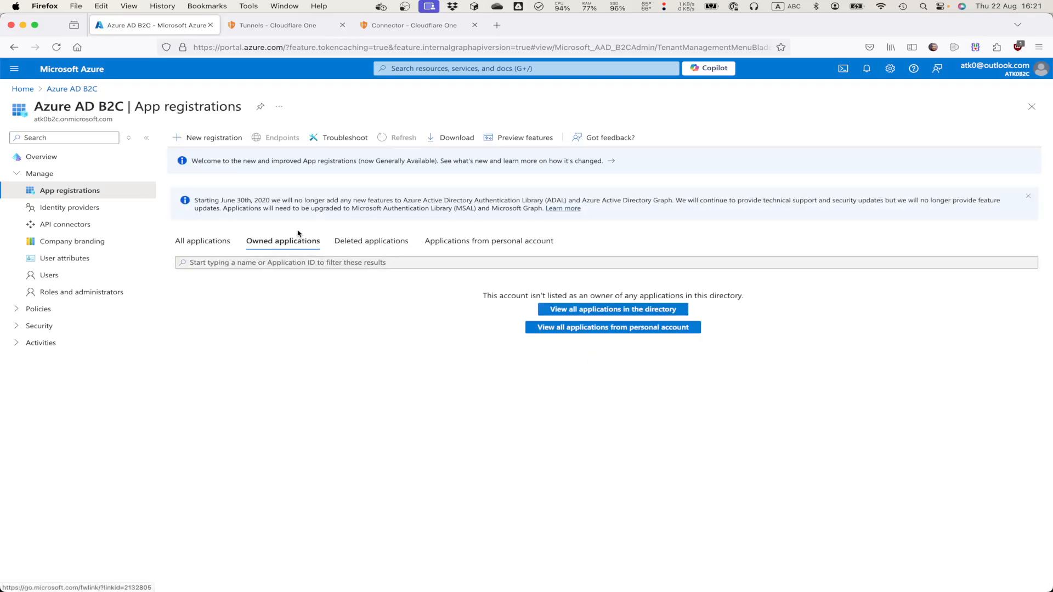
pyautogui.click(203, 240)
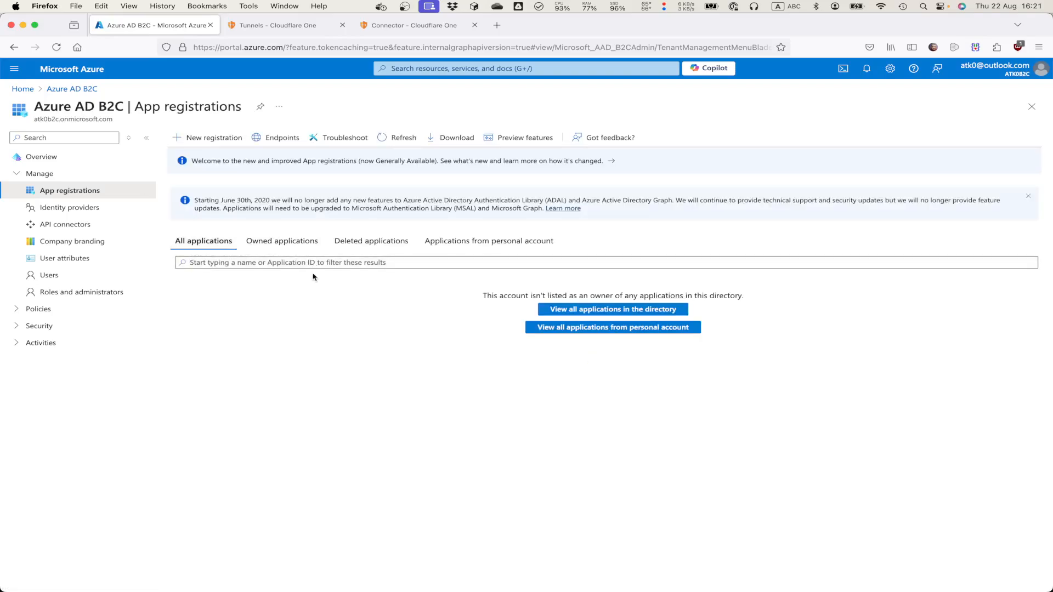
pyautogui.click(611, 309)
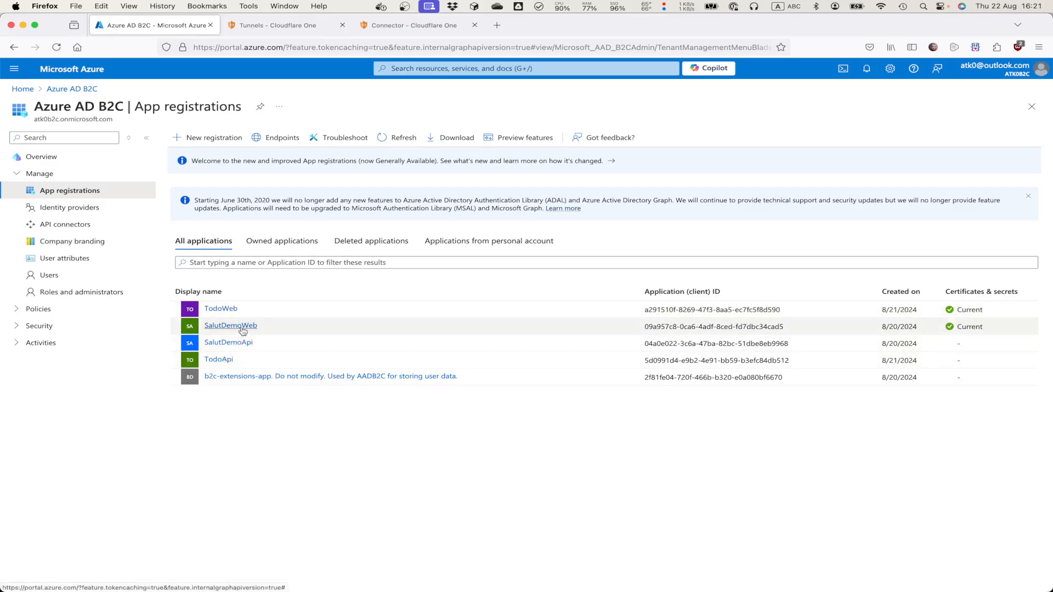
pyautogui.click(231, 326)
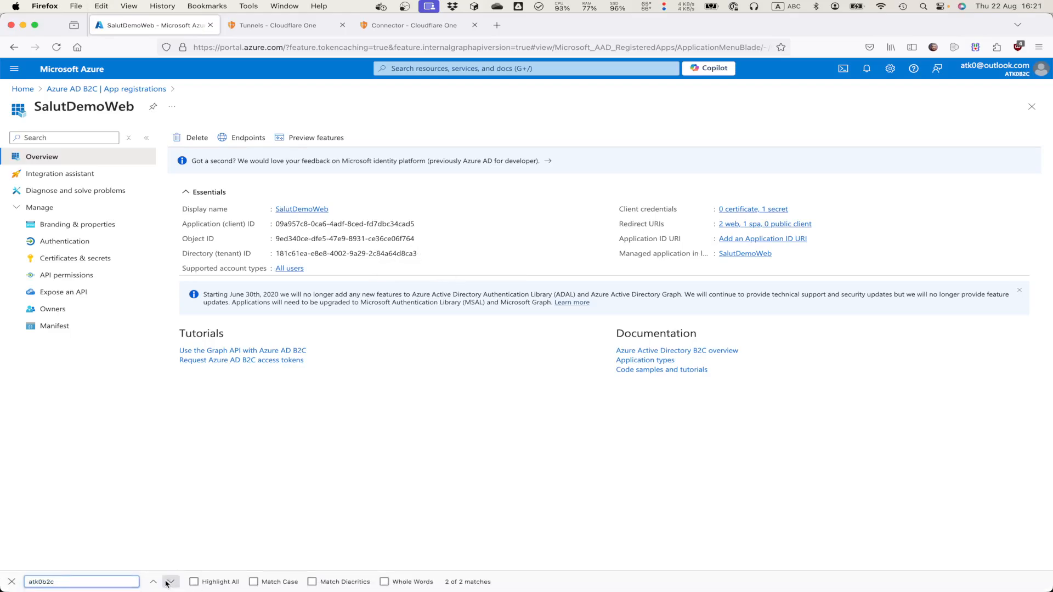
pyautogui.click(170, 581)
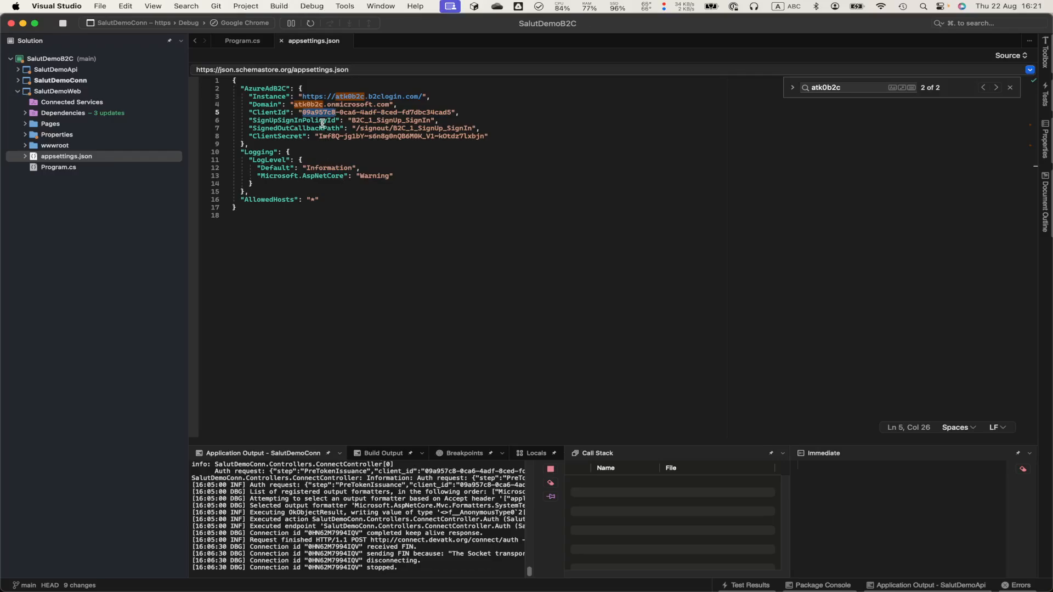
# Review the SignUpSignInPolicyId value B2C_1_SignUp_SignIn in appsettings.json.
pyautogui.click(374, 128)
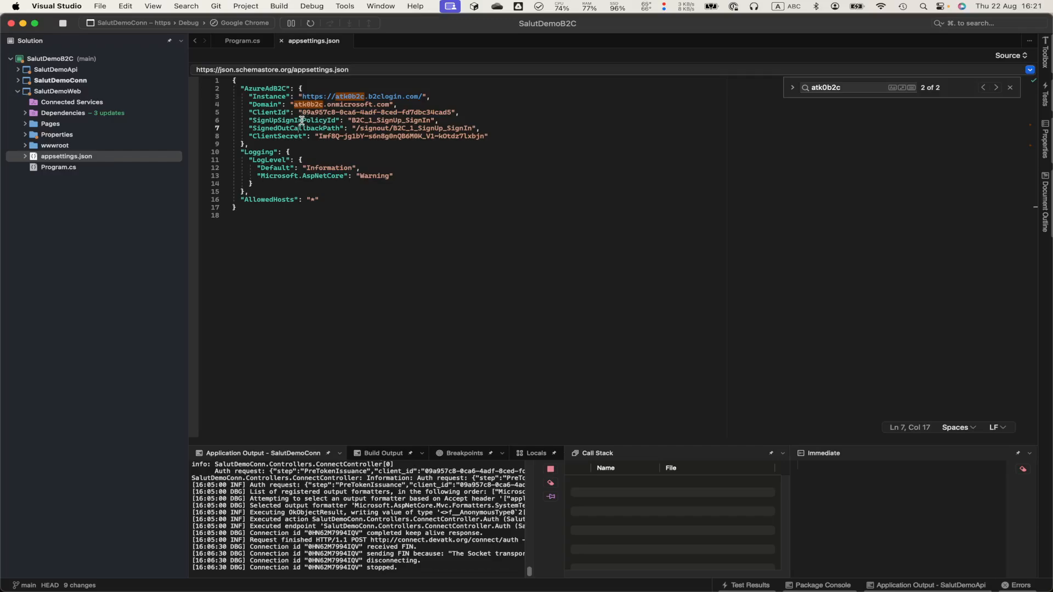
pyautogui.moveTo(401, 122)
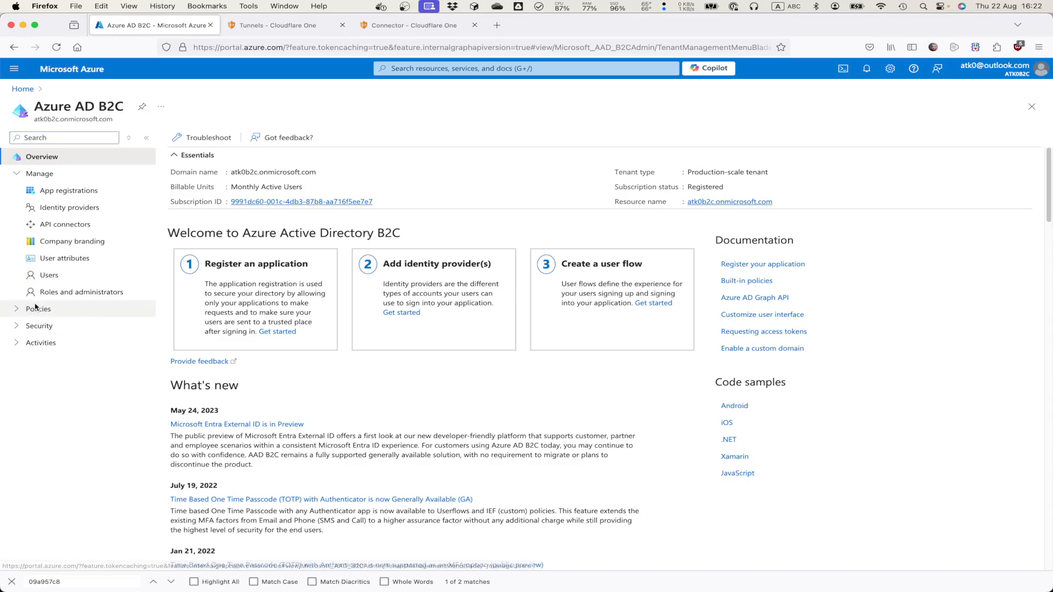
pyautogui.moveTo(83, 291)
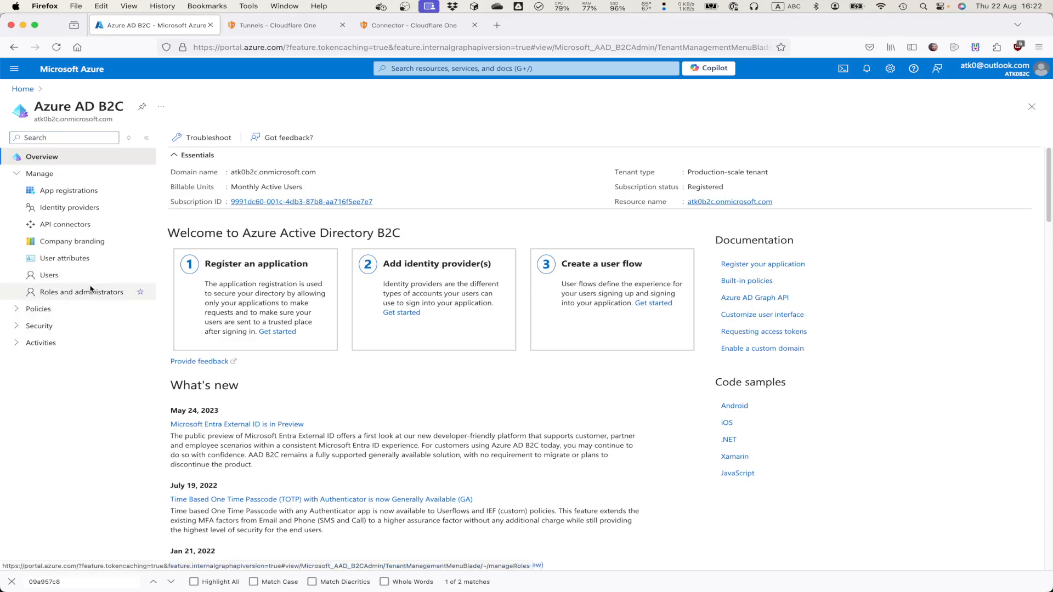
# Open the B2C_1_SignUp_SignIn user flow from Policies > User flows.
pyautogui.click(38, 309)
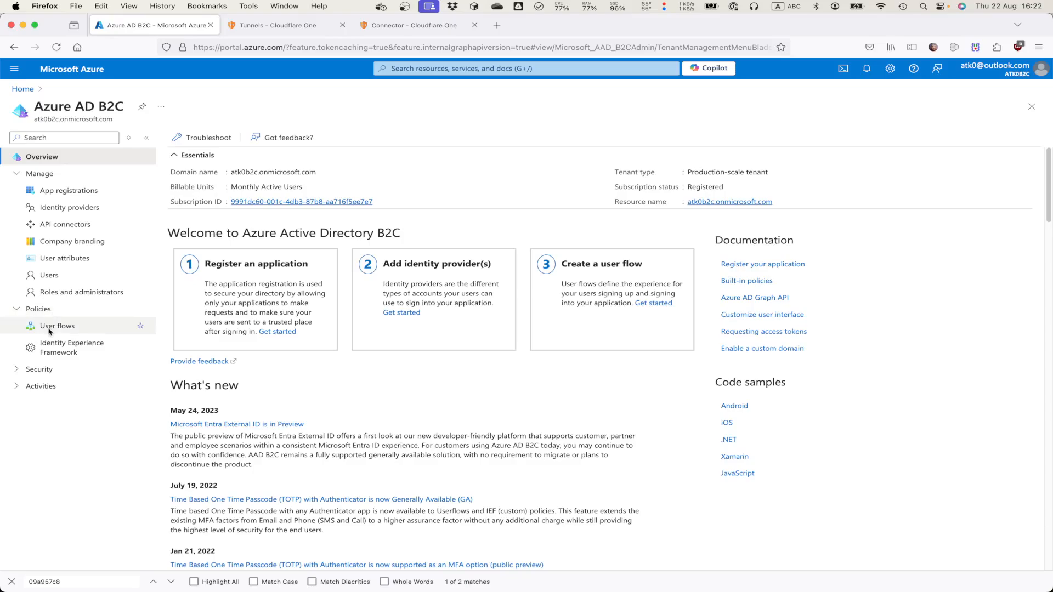
pyautogui.click(57, 326)
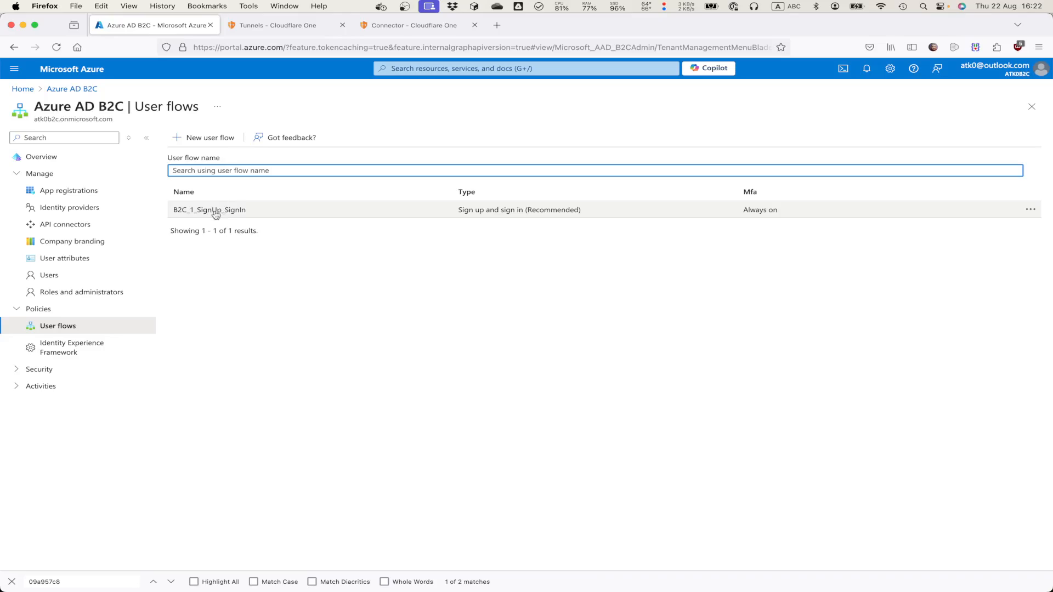
pyautogui.click(209, 210)
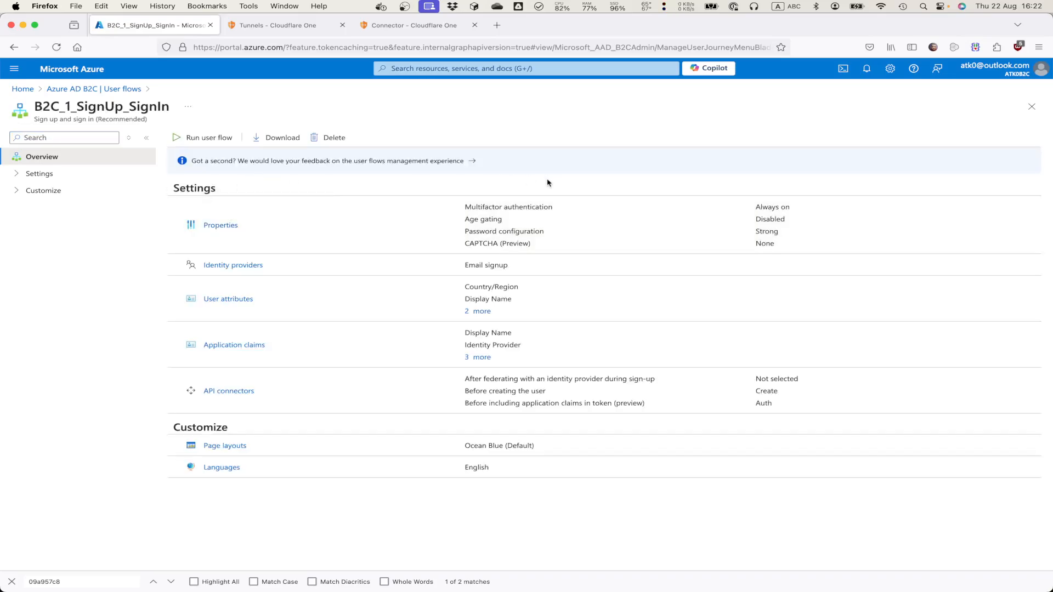
pyautogui.moveTo(317, 512)
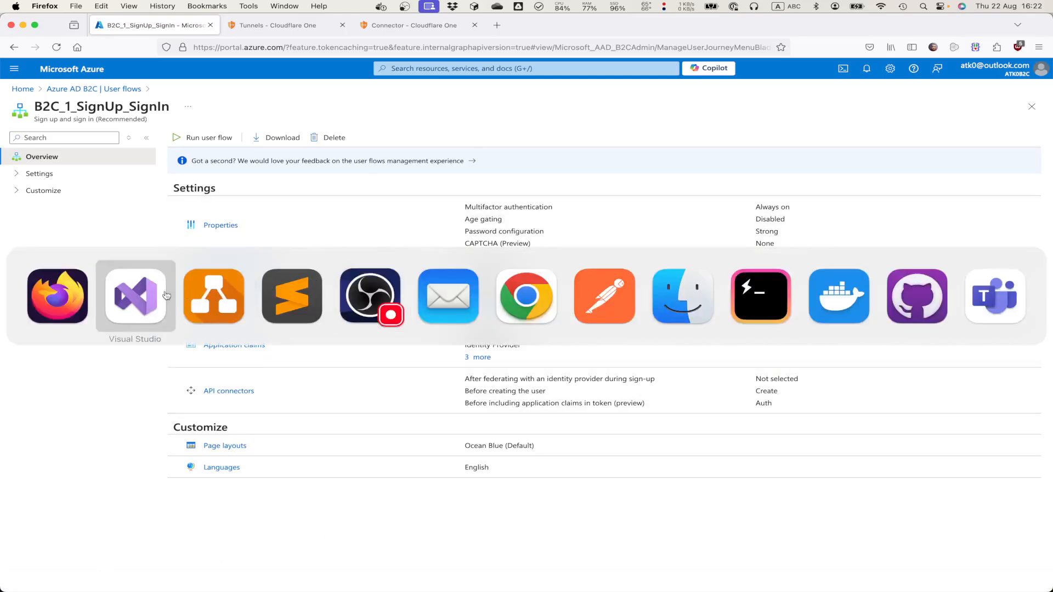
# Expand SalutDemoWeb's Pages folder, select Demo.cshtml.cs, and open the project's context menu.
pyautogui.click(135, 296)
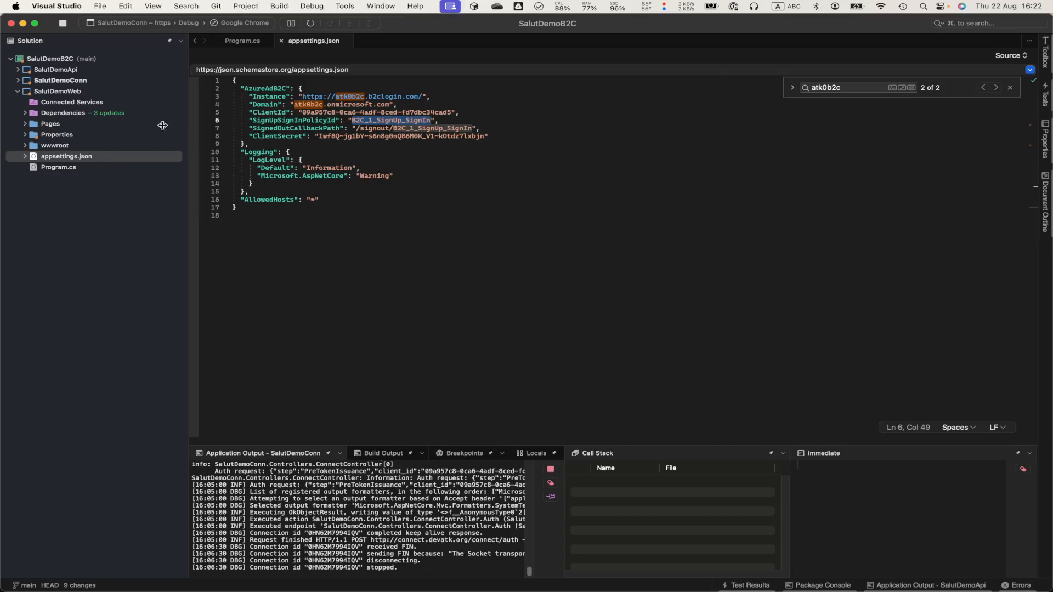
pyautogui.click(50, 124)
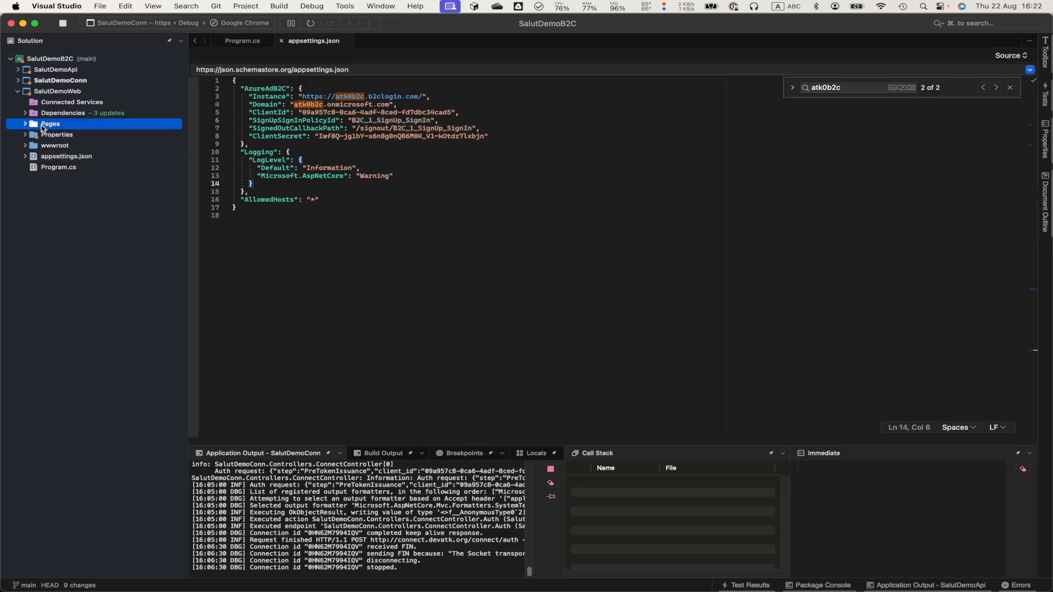
pyautogui.click(25, 123)
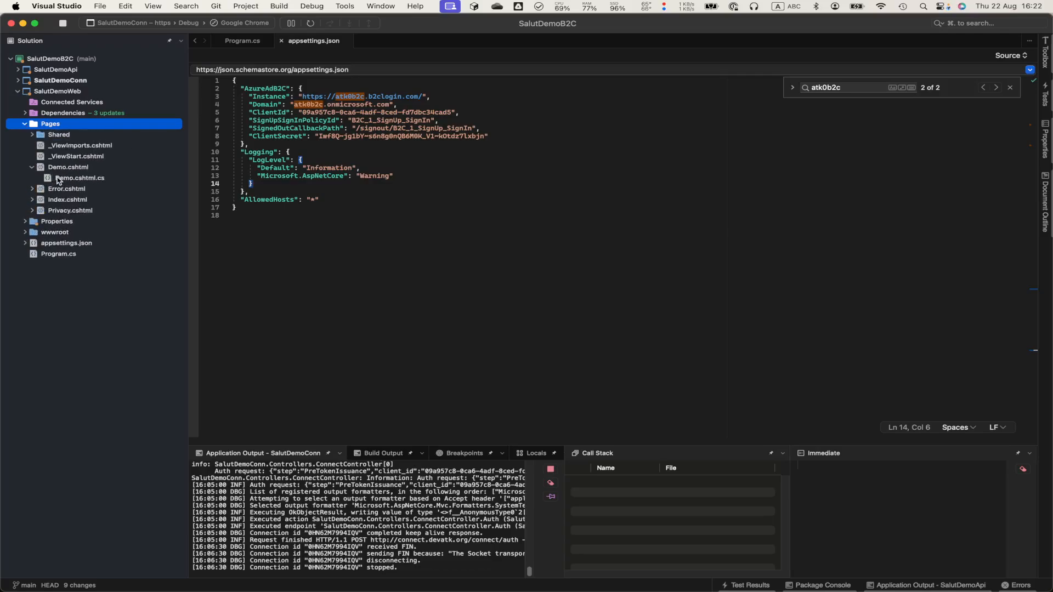
pyautogui.click(79, 178)
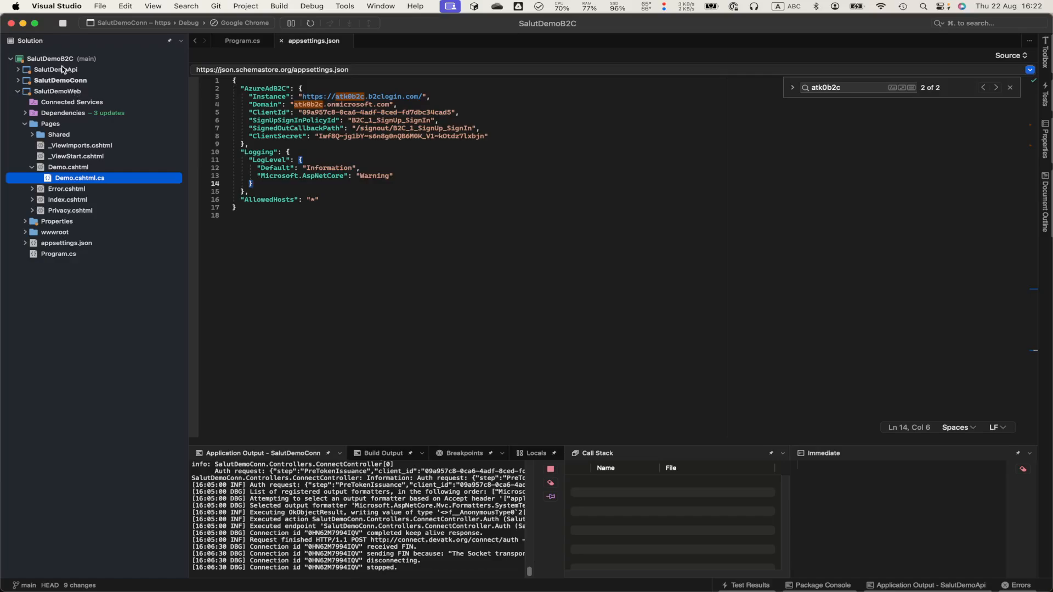
pyautogui.click(57, 90)
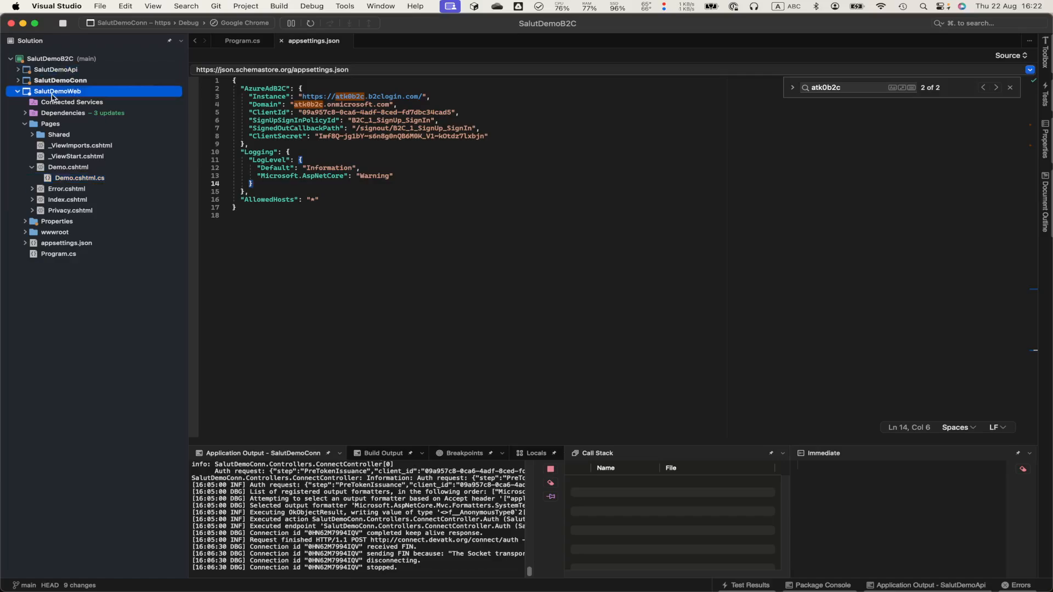
pyautogui.rightClick(57, 91)
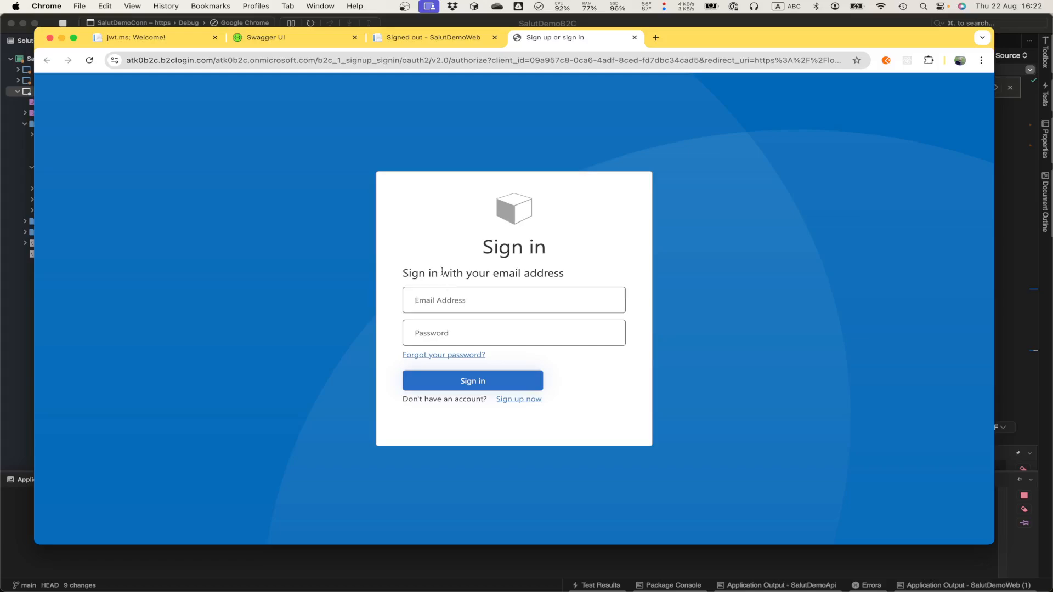
pyautogui.doubleClick(513, 248)
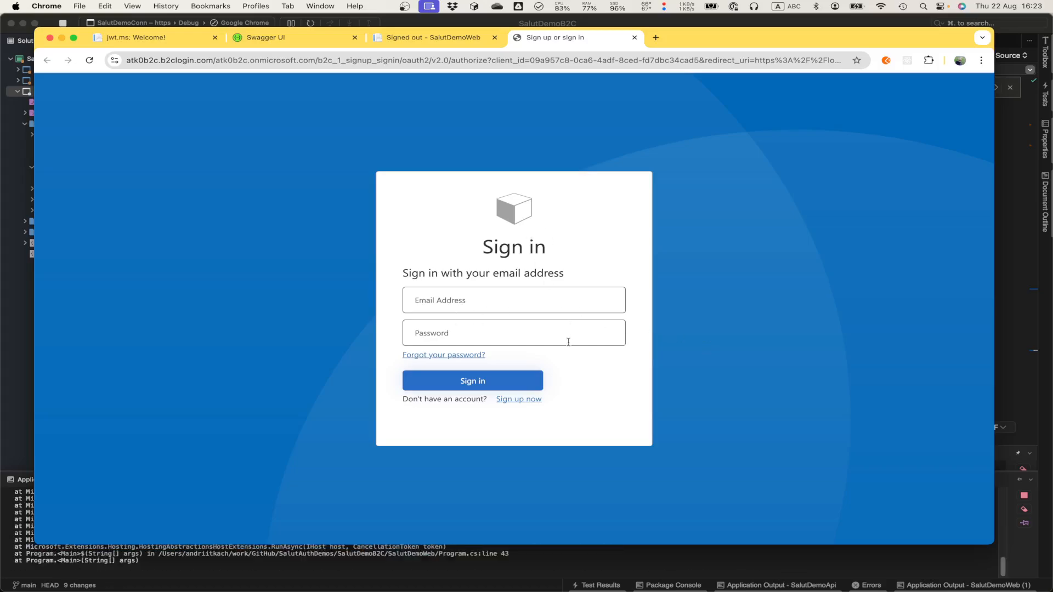
pyautogui.moveTo(518, 398)
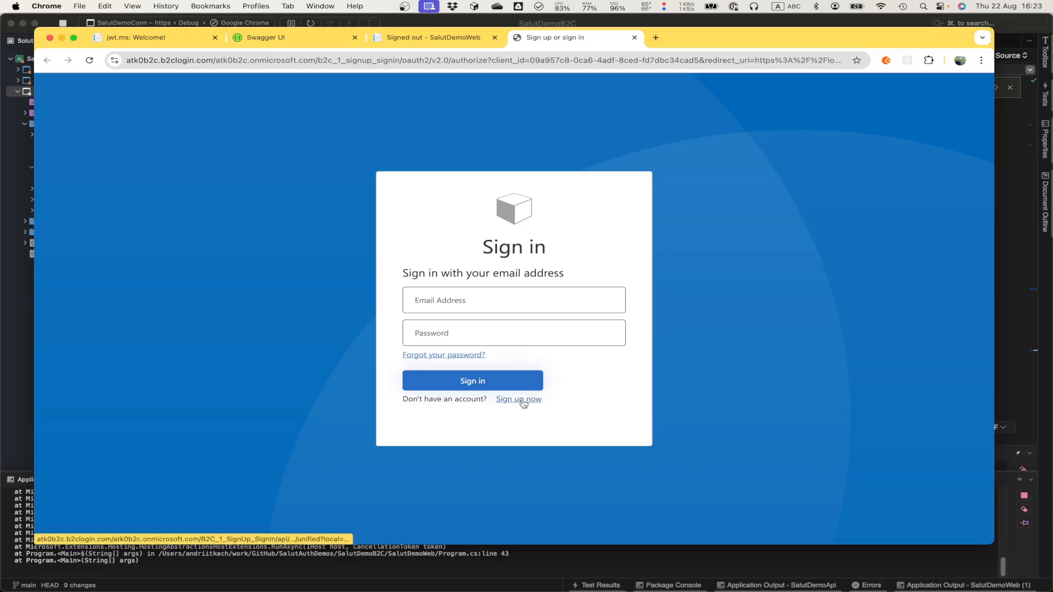
pyautogui.click(517, 398)
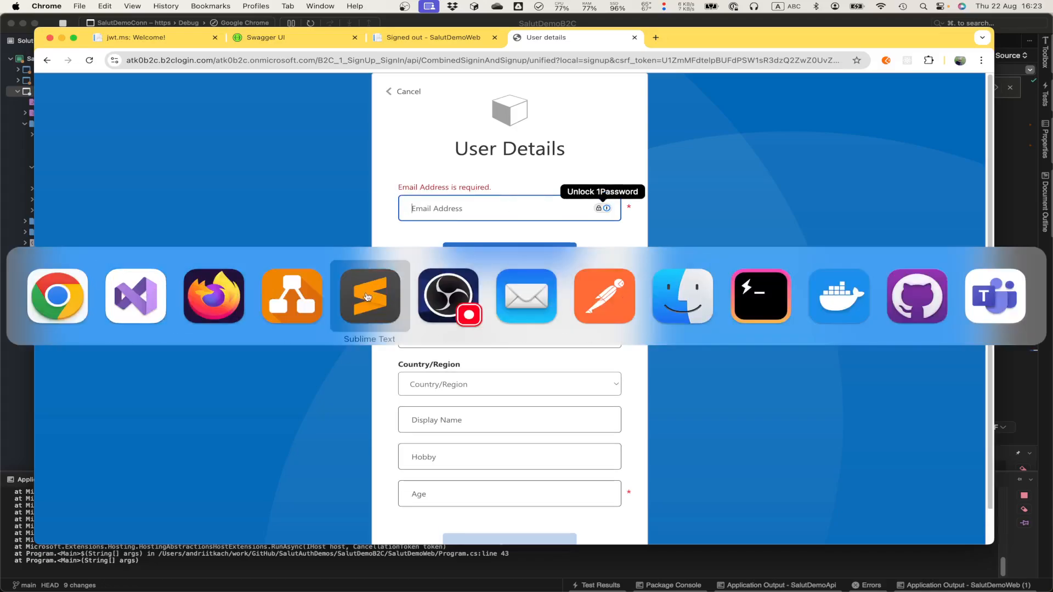
pyautogui.click(368, 296)
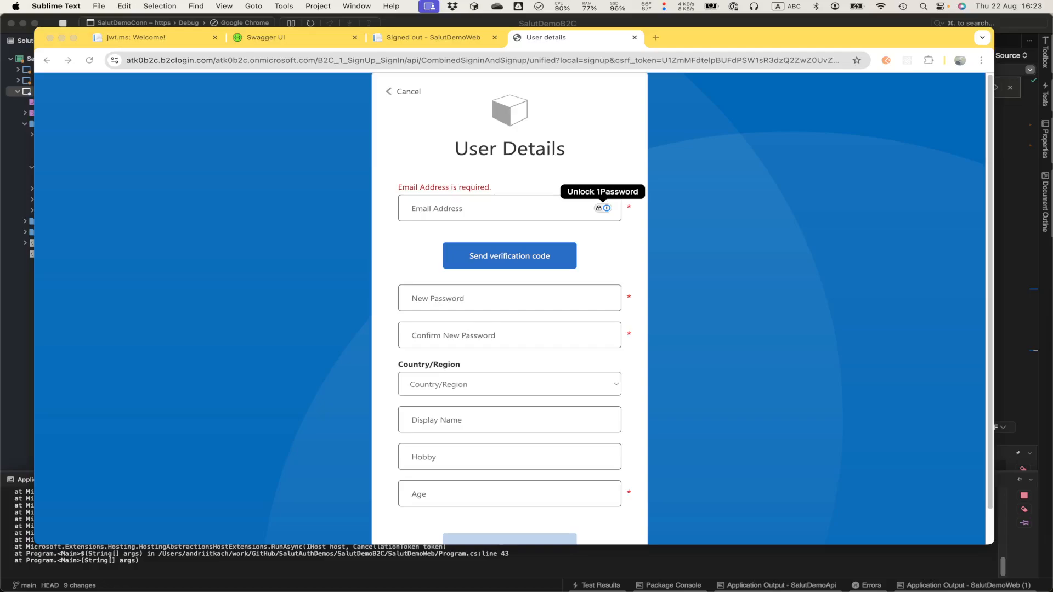
pyautogui.moveTo(605, 270)
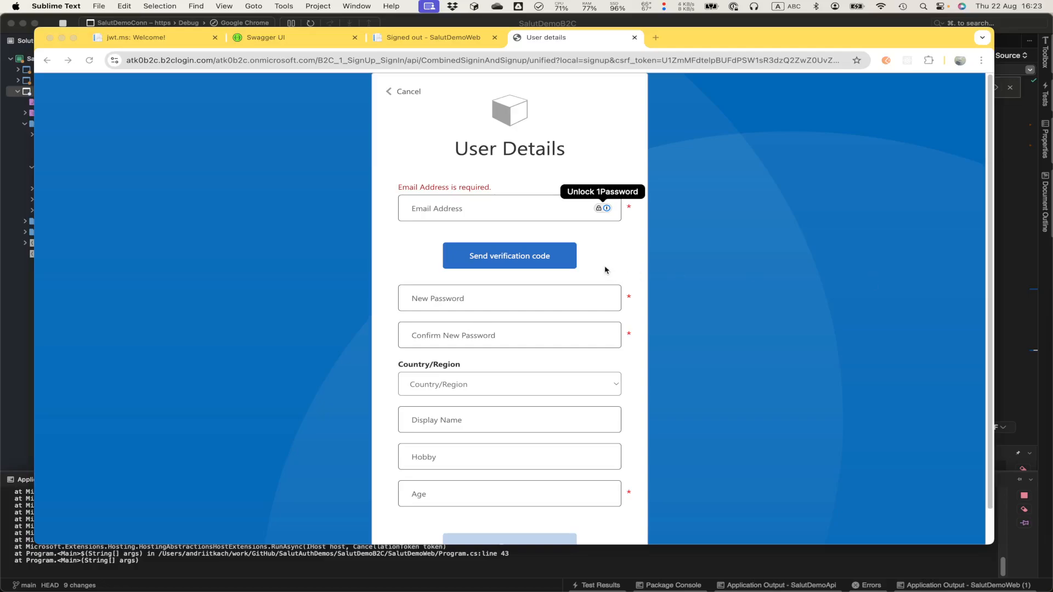
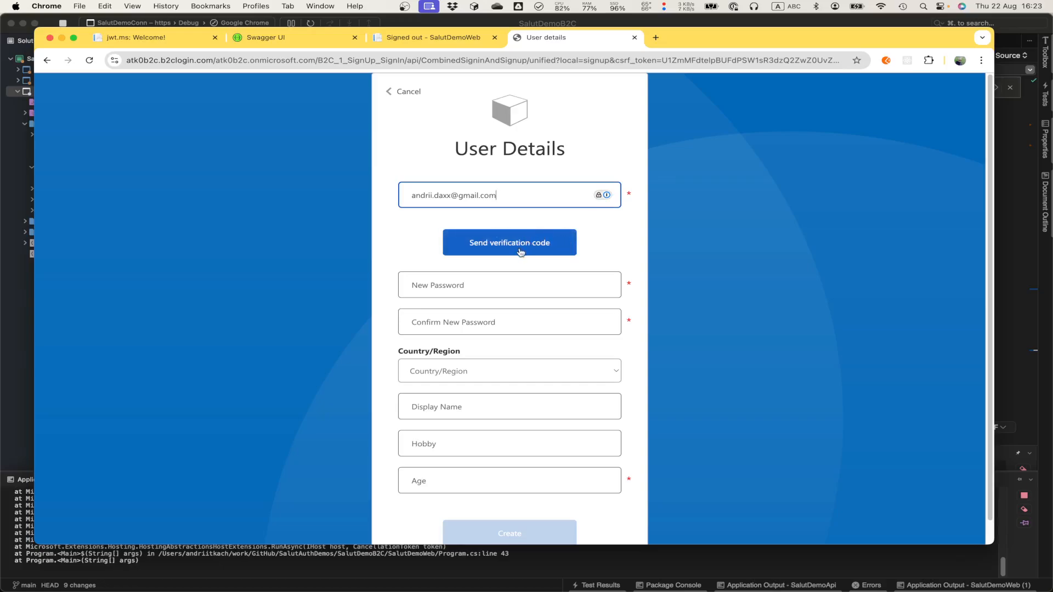
pyautogui.click(509, 243)
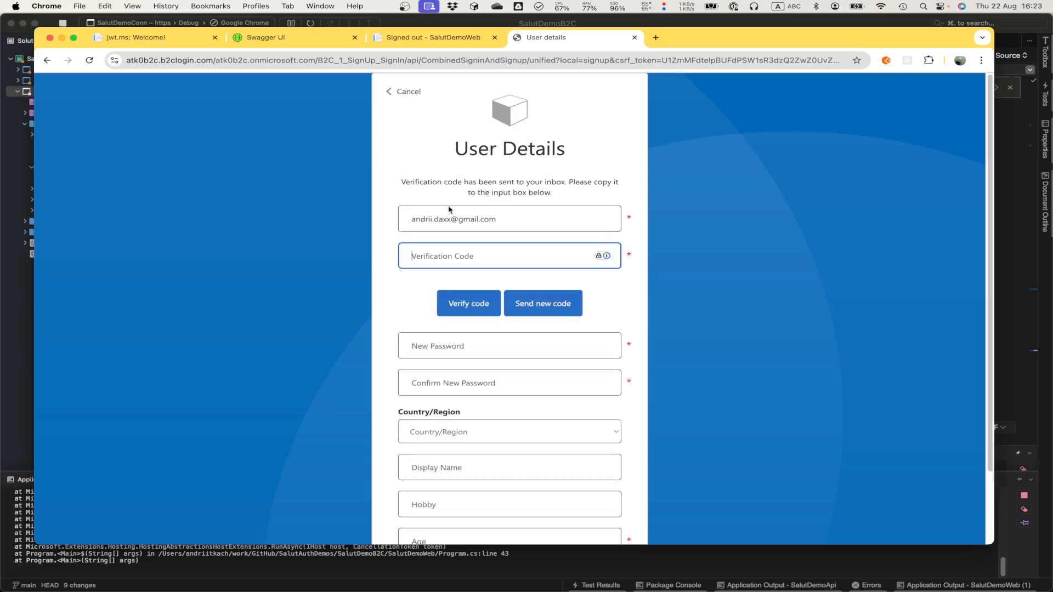
pyautogui.moveTo(476, 219)
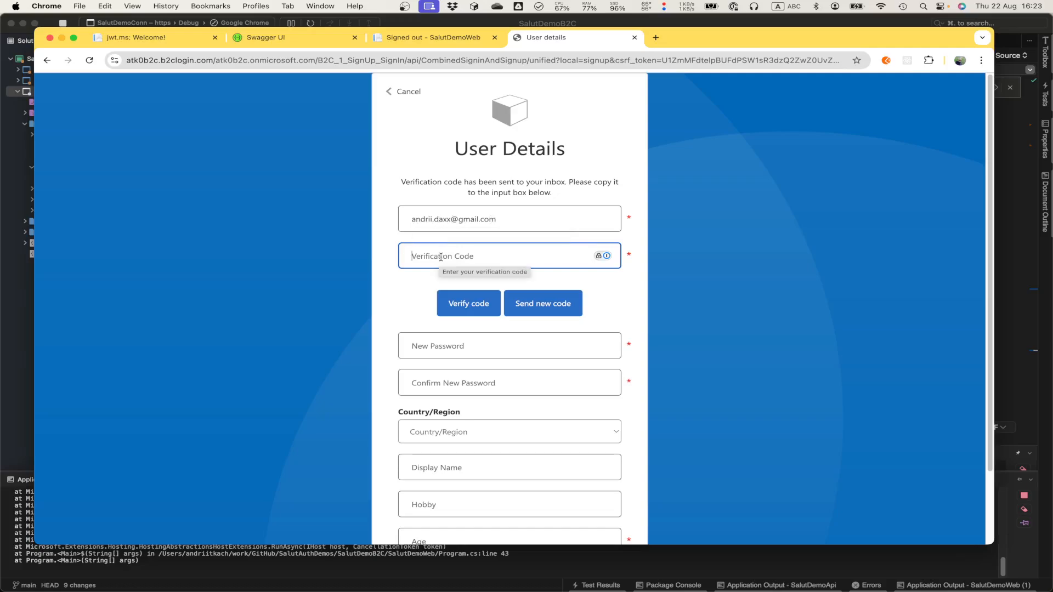
pyautogui.moveTo(18, 114)
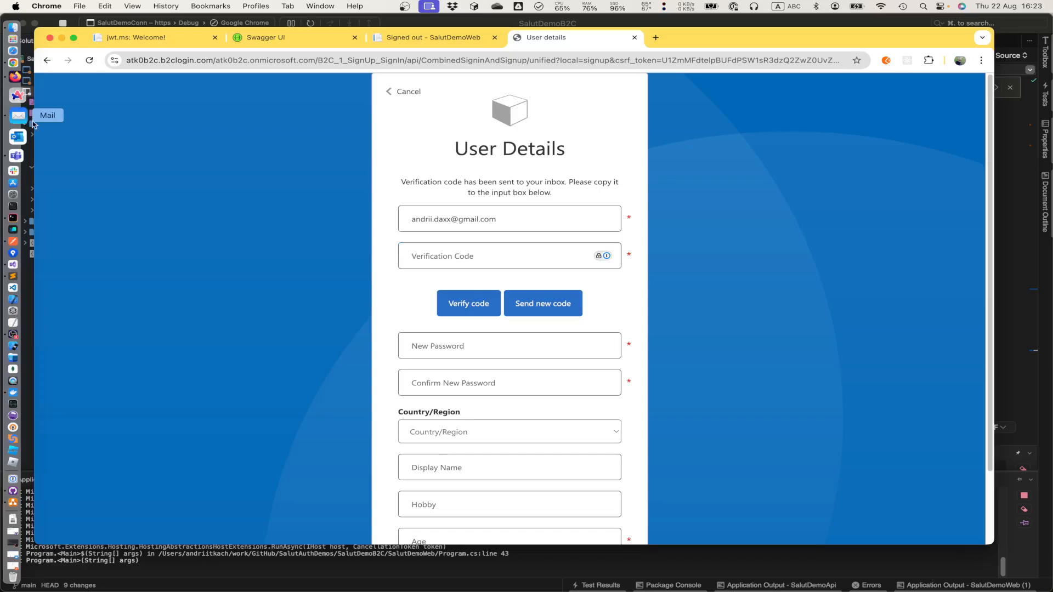
pyautogui.click(18, 115)
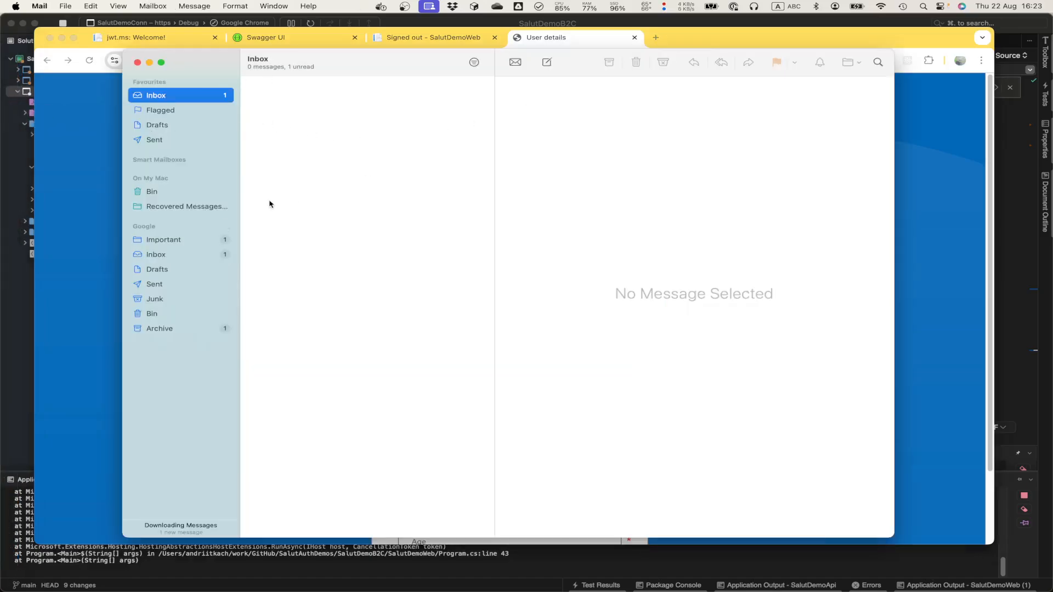
pyautogui.click(163, 239)
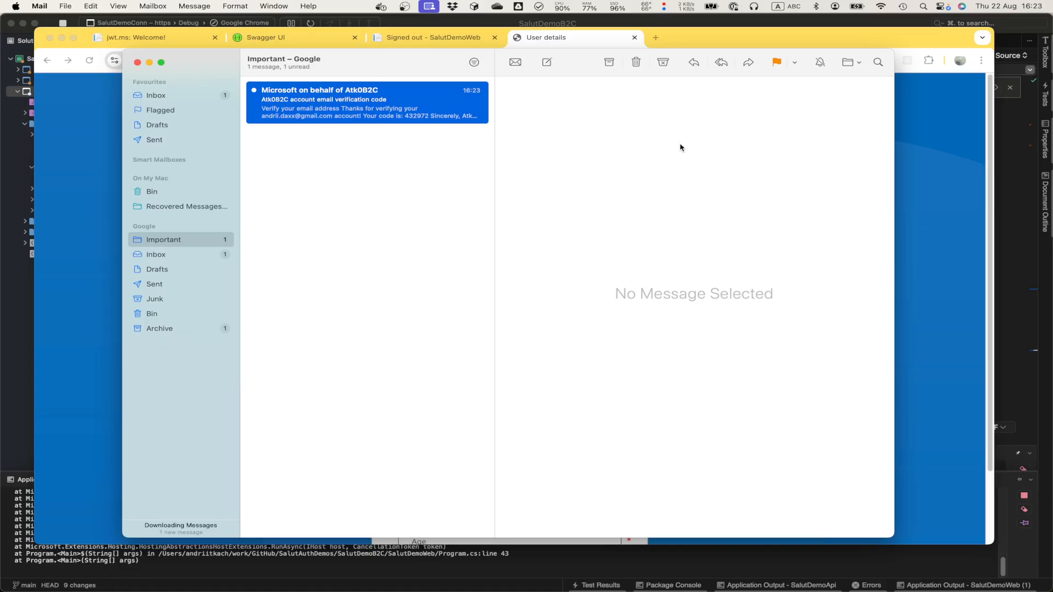
pyautogui.click(366, 102)
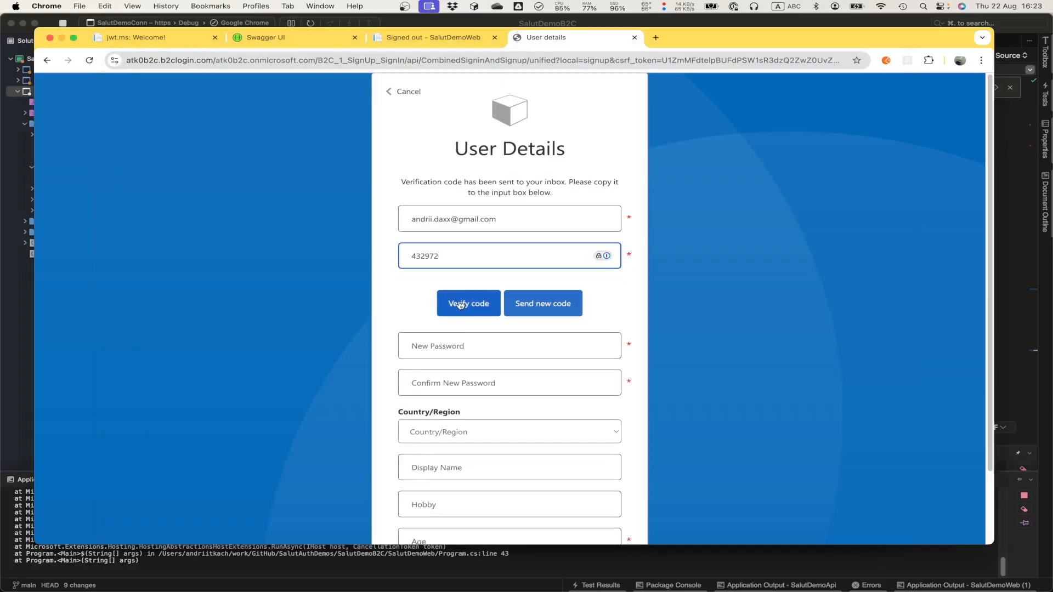
pyautogui.click(468, 303)
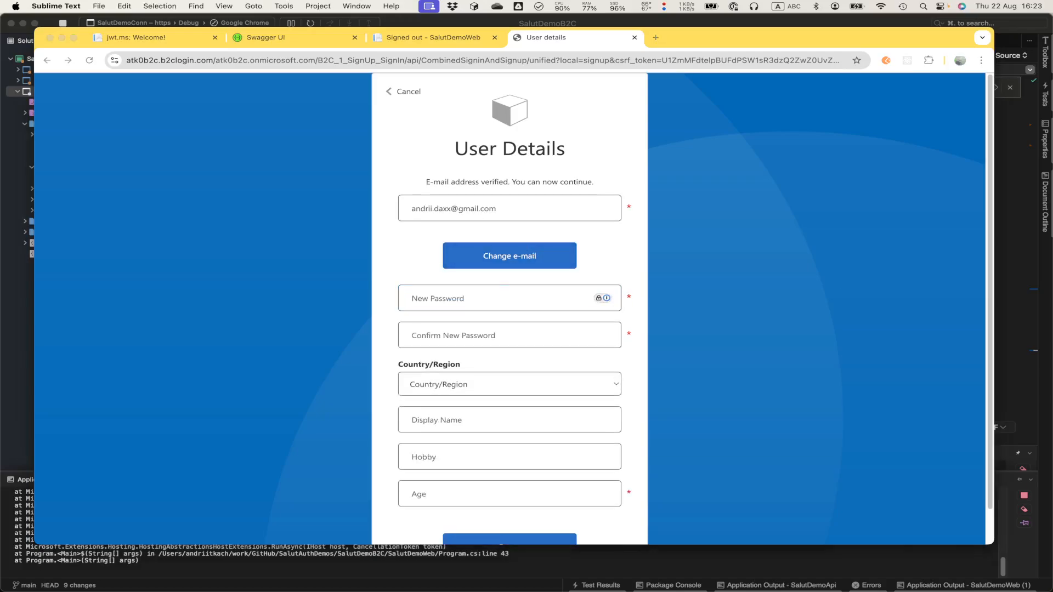
pyautogui.moveTo(692, 324)
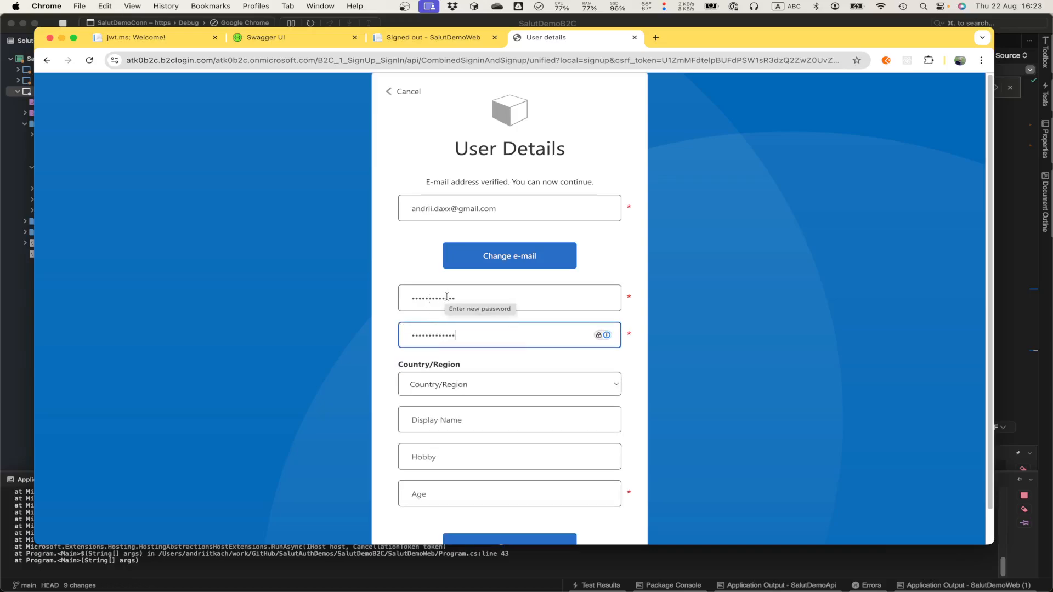
pyautogui.click(508, 383)
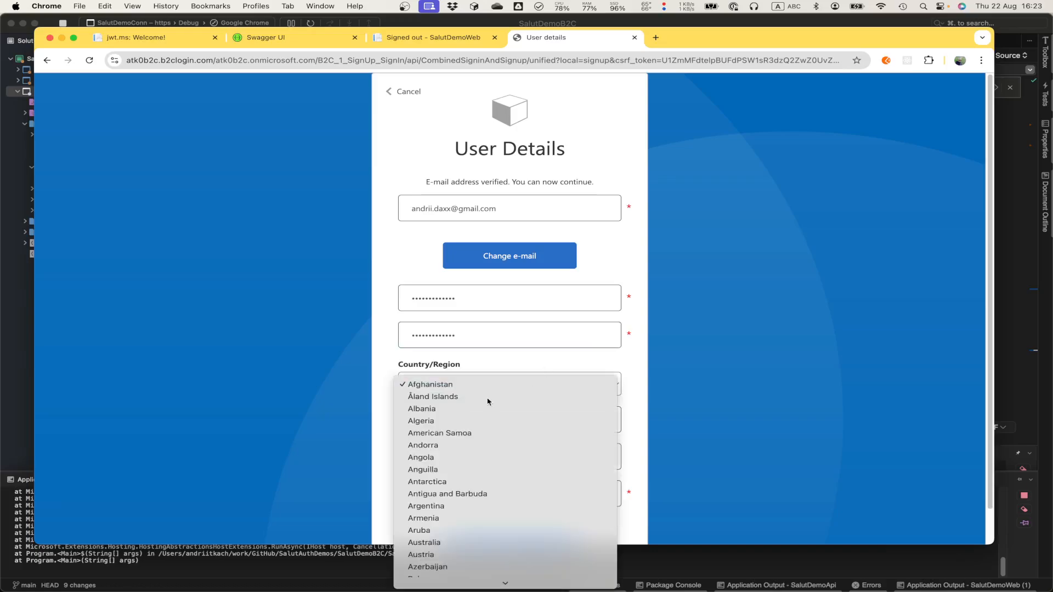
pyautogui.click(422, 445)
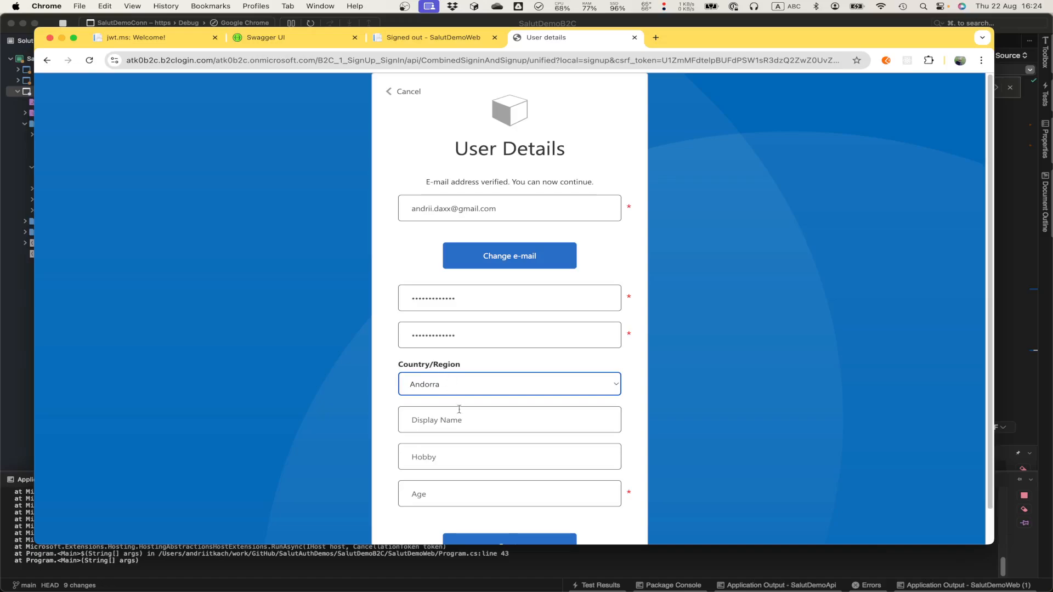
pyautogui.write('A')
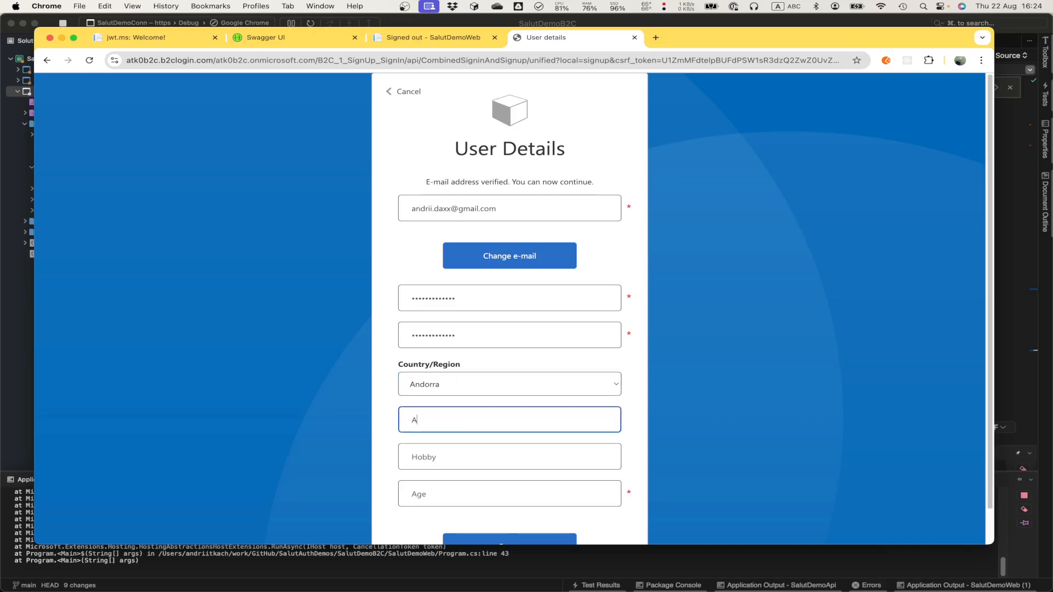
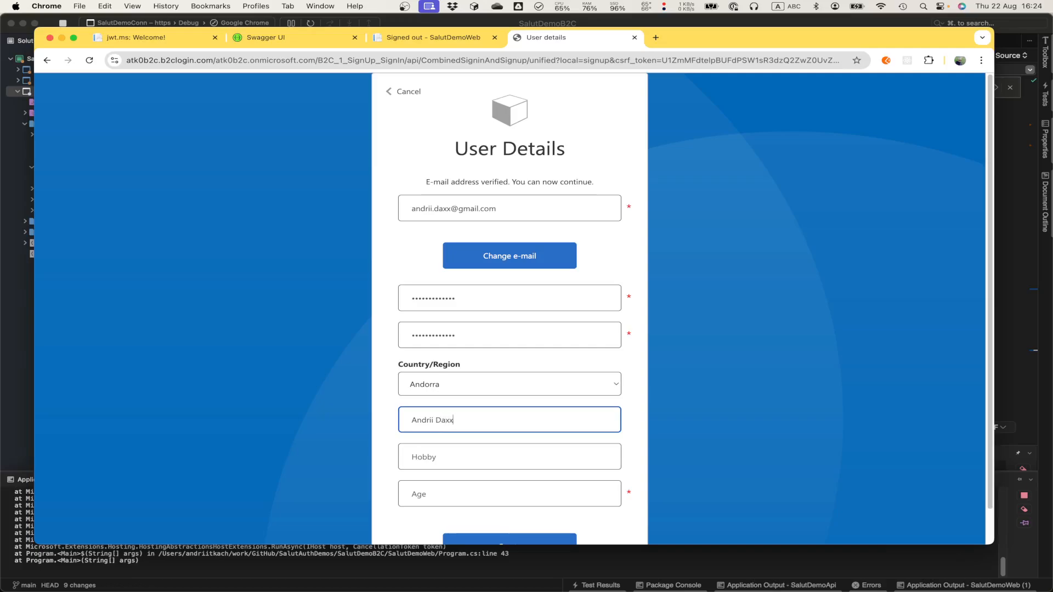
# Enter hobby 'Running' and age 34, then submit the account with Create.
pyautogui.click(509, 456)
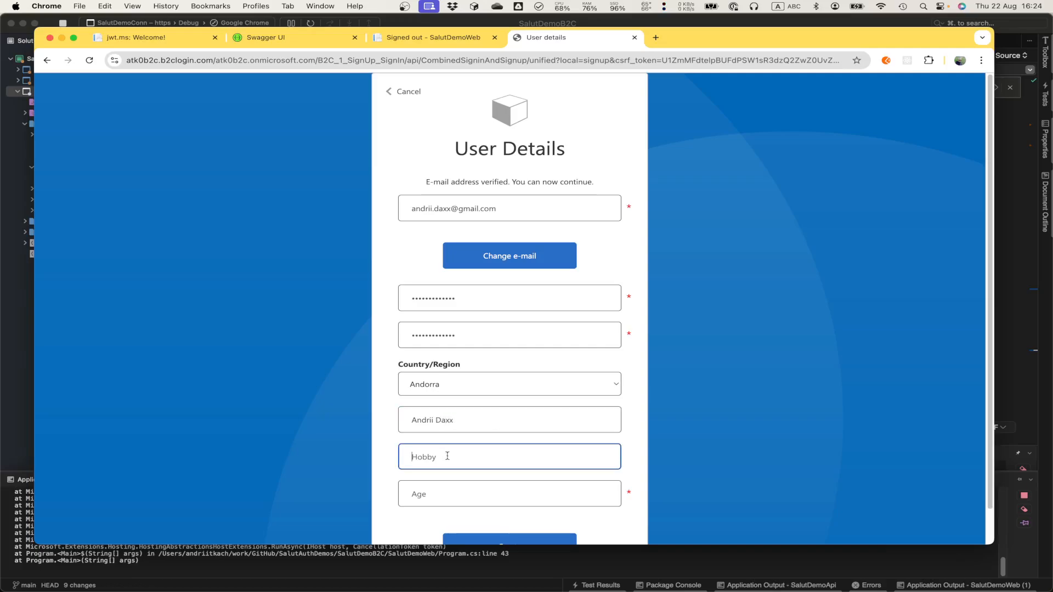
pyautogui.write('Running')
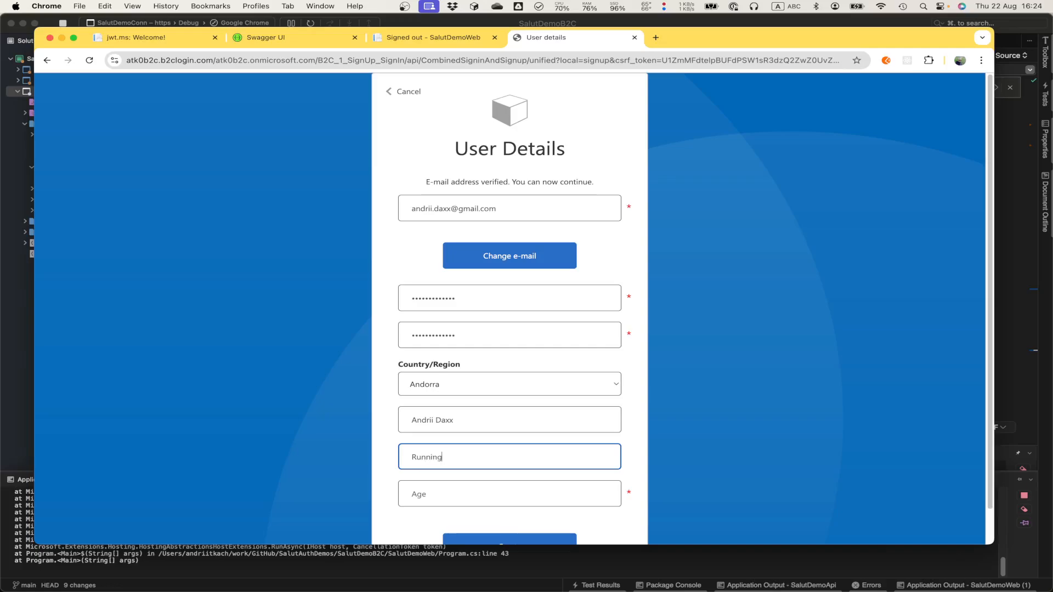
pyautogui.write('34')
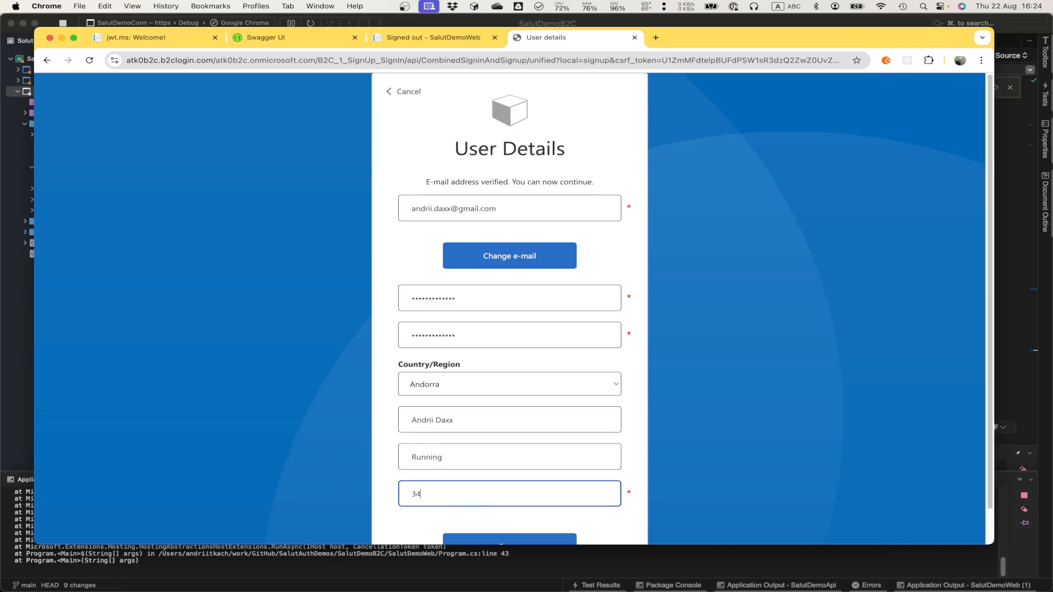
pyautogui.scroll(-3)
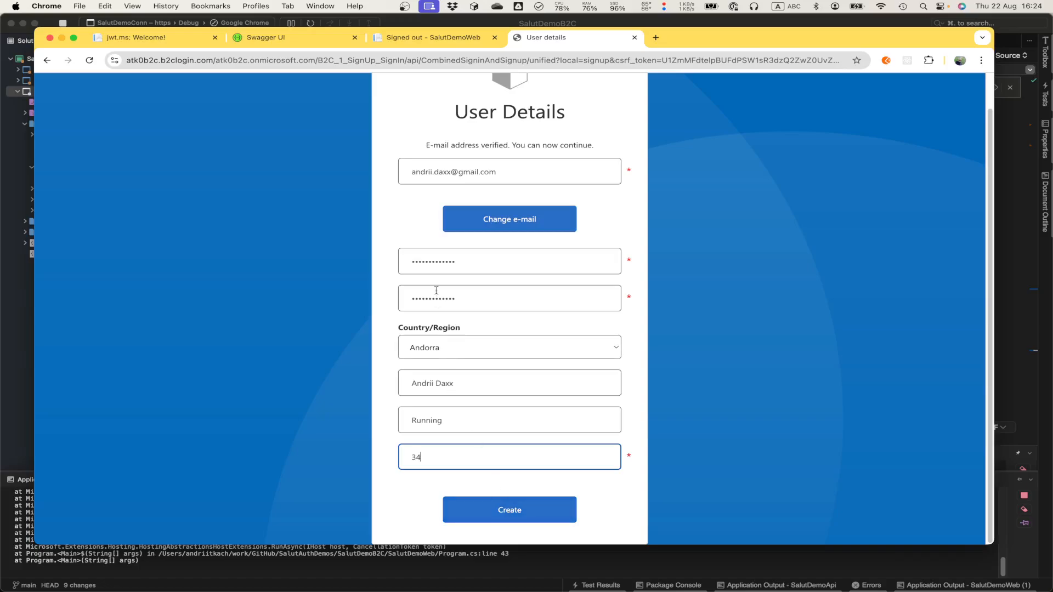
pyautogui.click(508, 509)
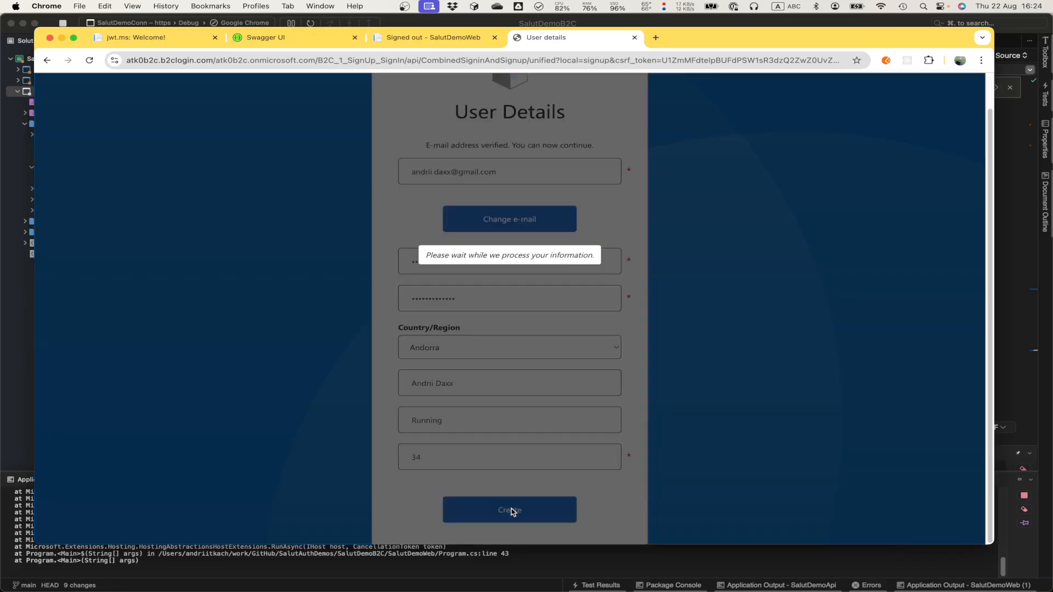
pyautogui.click(509, 509)
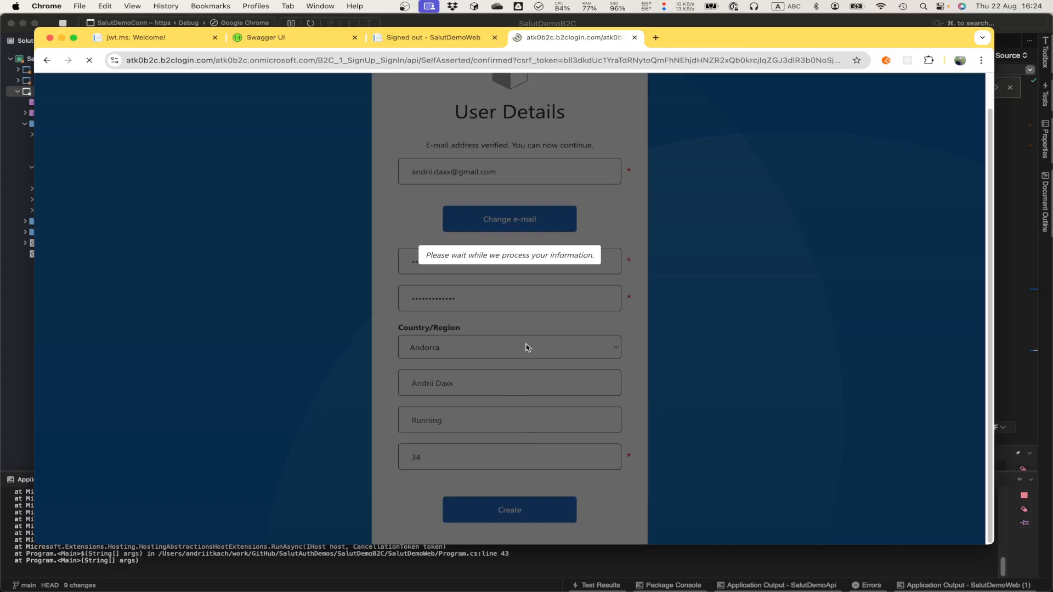
# Continue past the authenticator QR setup and submit the six-digit authenticator code.
pyautogui.click(509, 509)
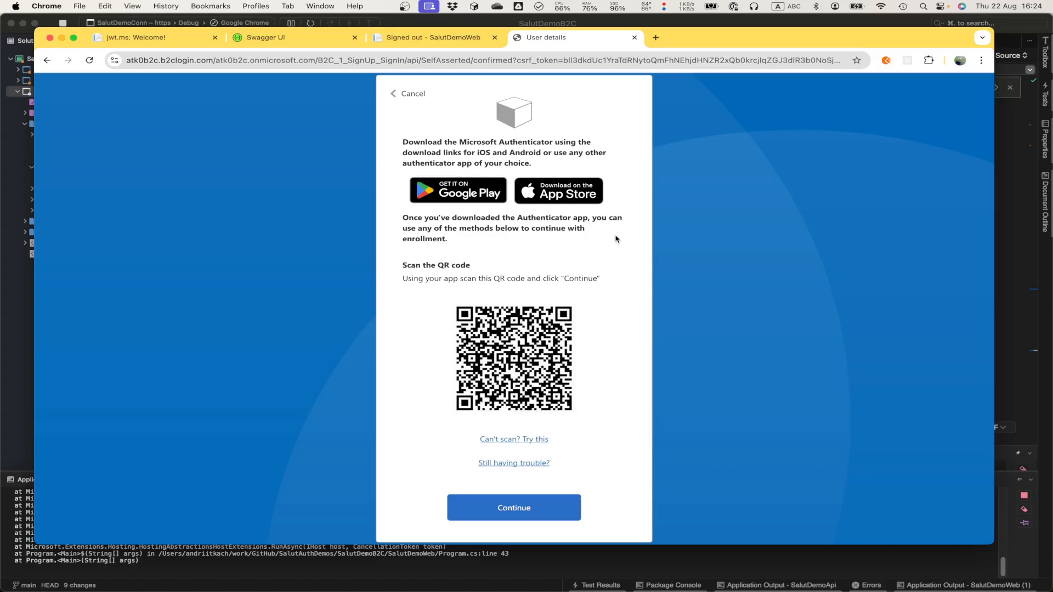
pyautogui.click(514, 508)
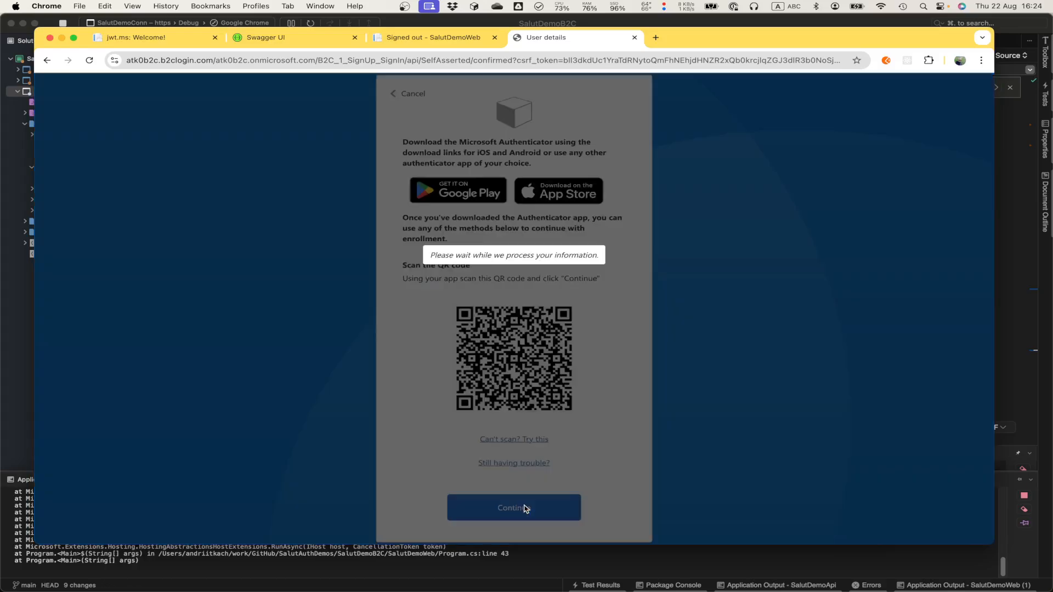
pyautogui.click(513, 507)
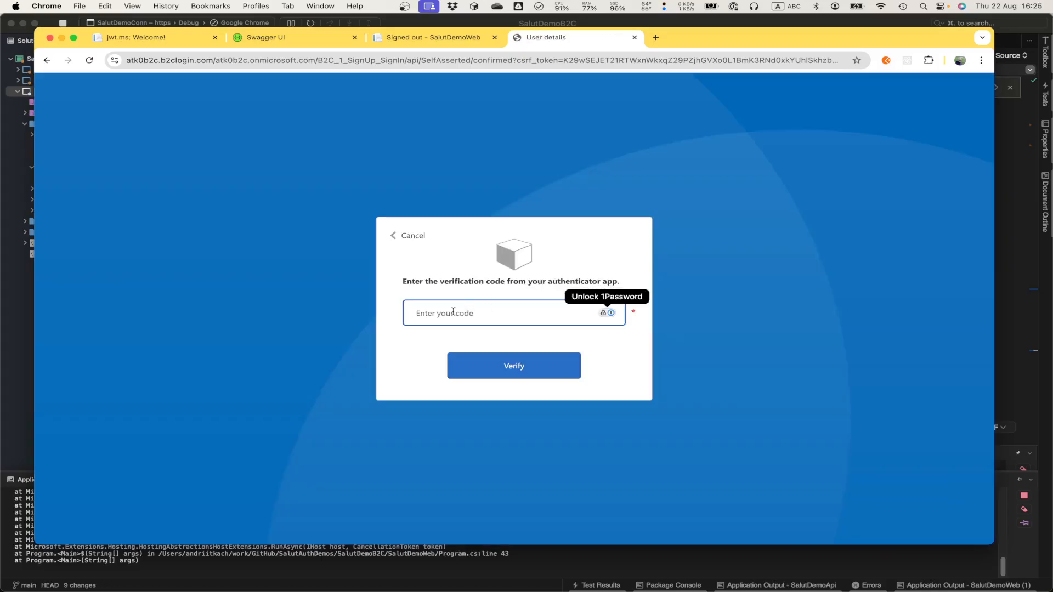
pyautogui.moveTo(611, 313)
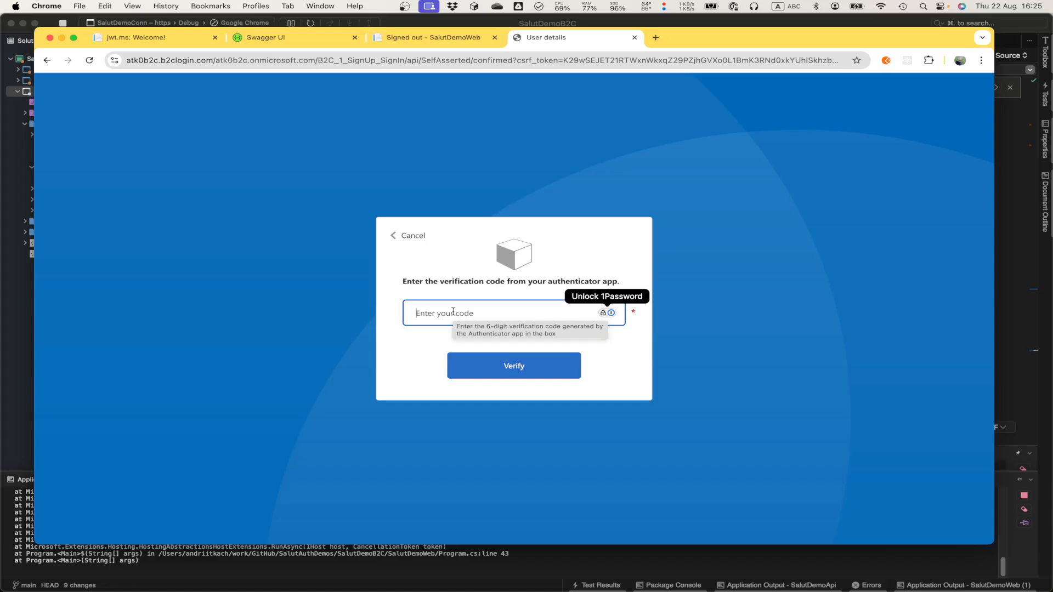
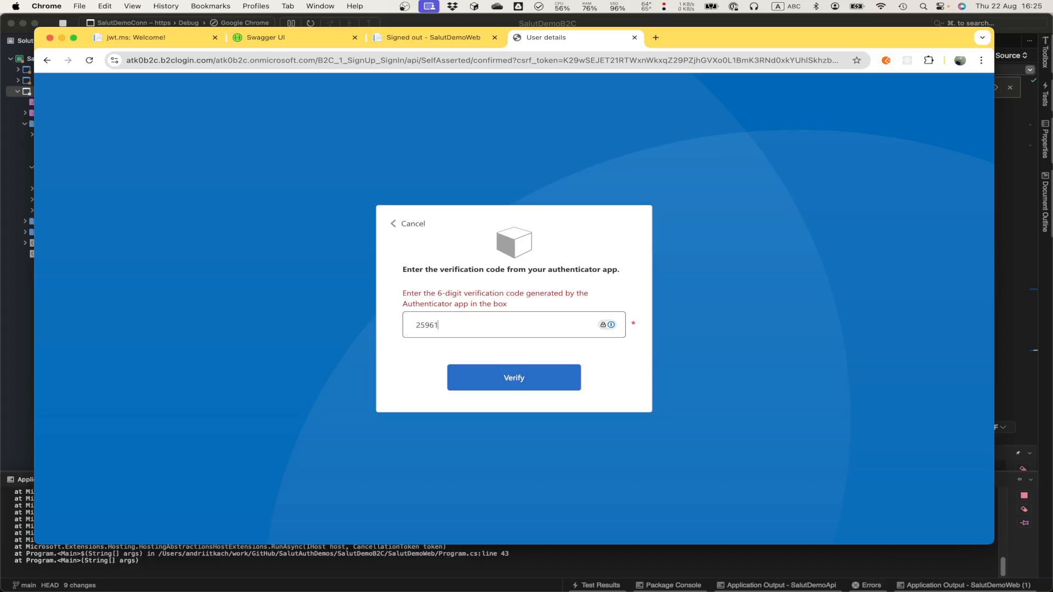
pyautogui.click(514, 377)
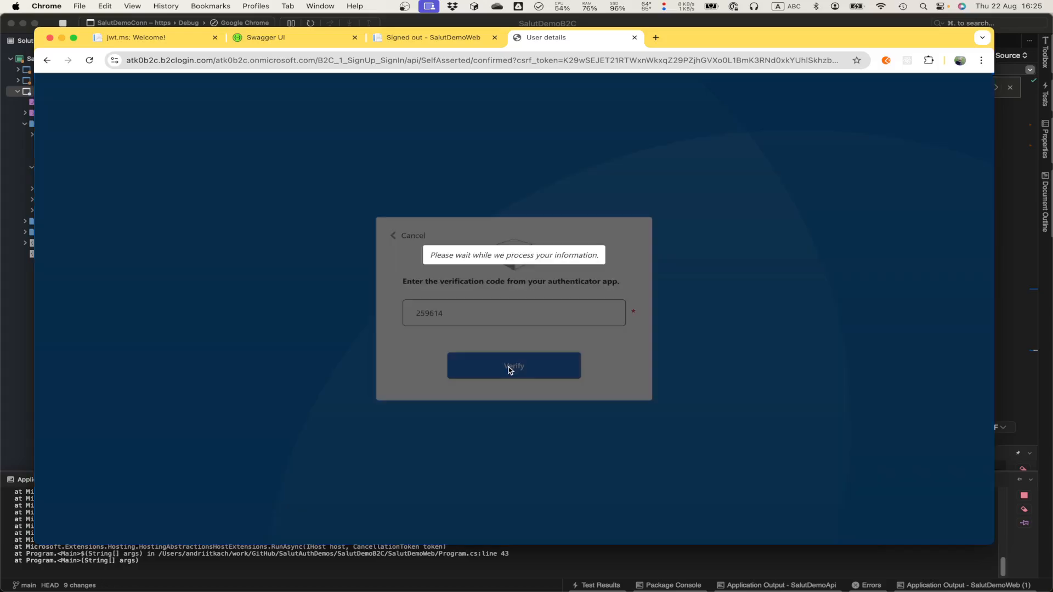
pyautogui.click(513, 366)
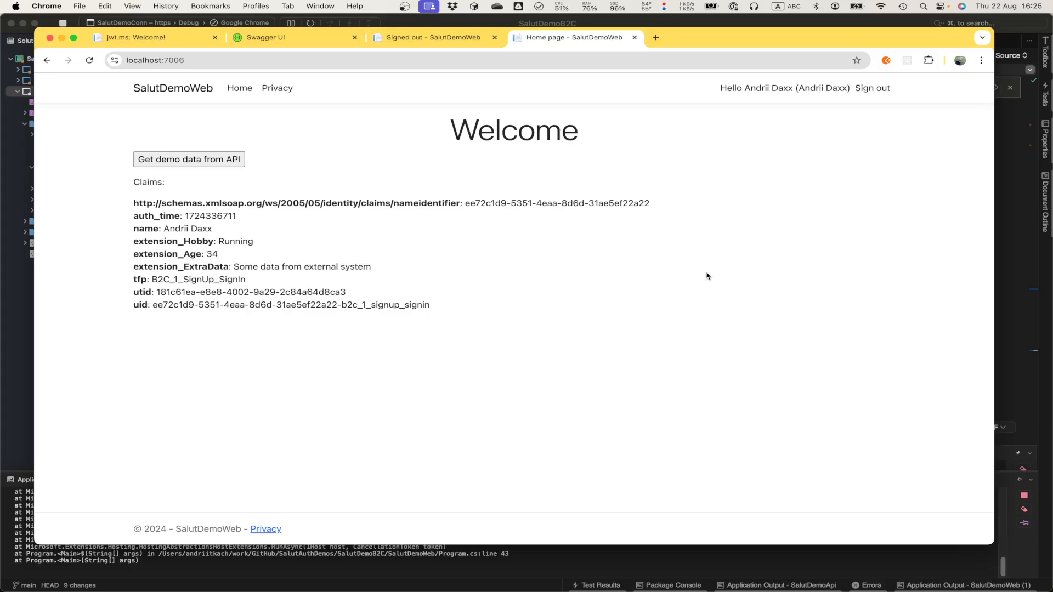
pyautogui.moveTo(679, 290)
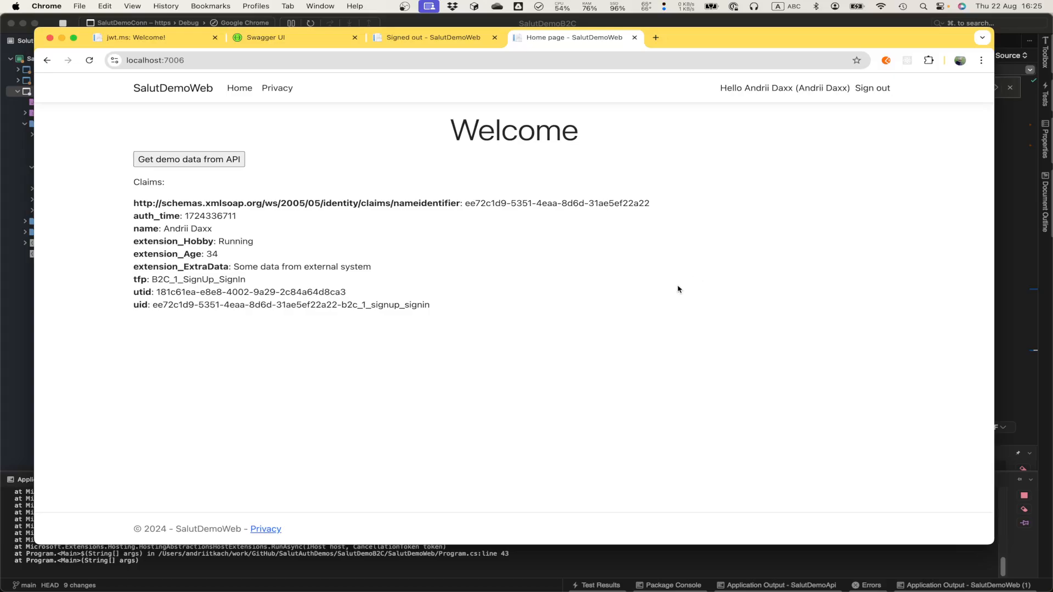
pyautogui.moveTo(721, 162)
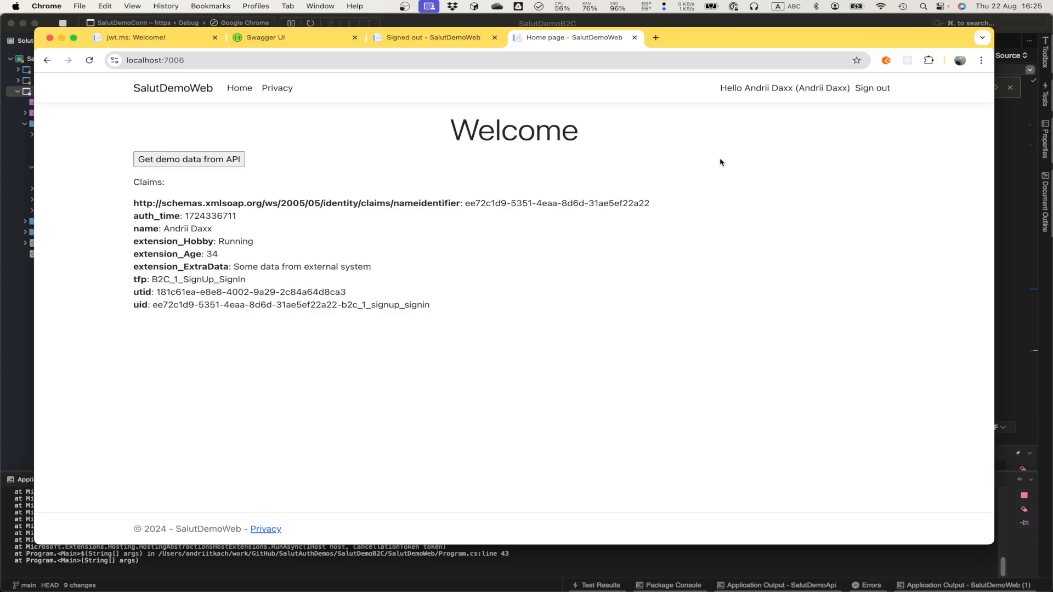
# Review the Welcome page claims extension_Hobby, extension_Age and extension_ExtraData.
pyautogui.doubleClick(763, 88)
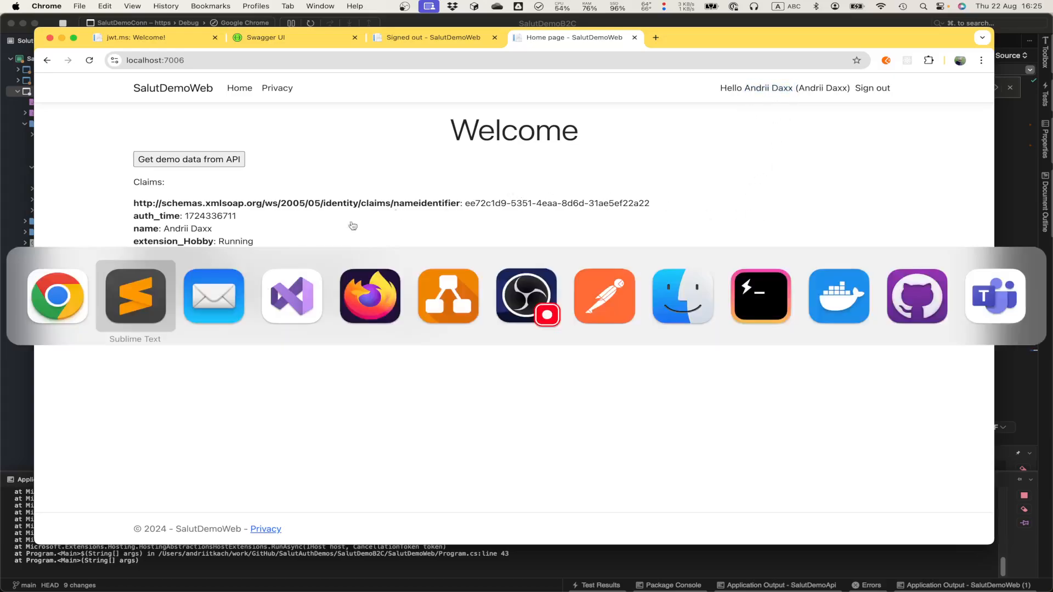
pyautogui.click(369, 296)
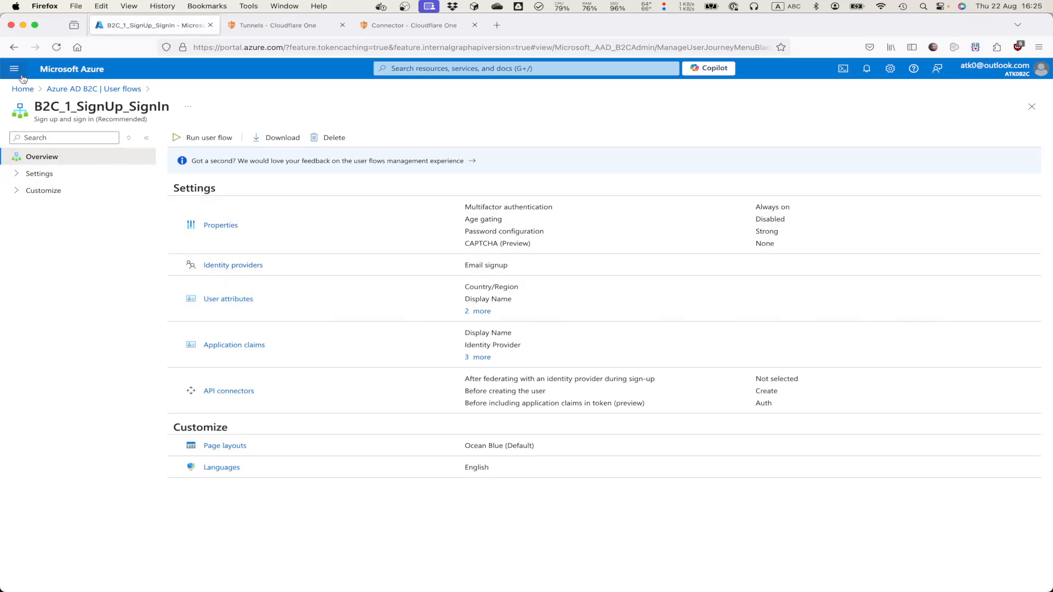
pyautogui.click(122, 89)
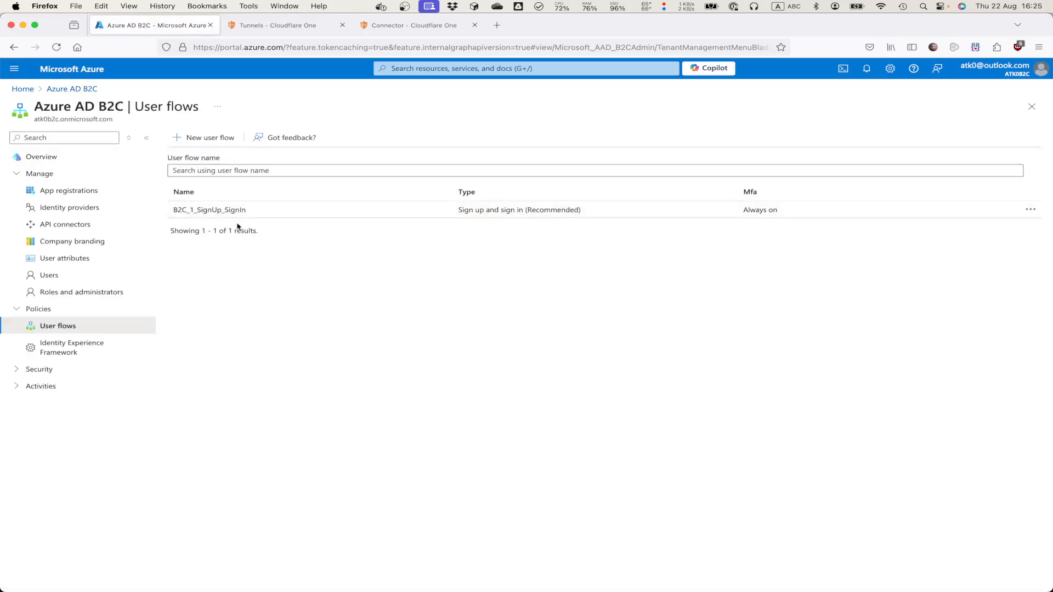
pyautogui.moveTo(49, 274)
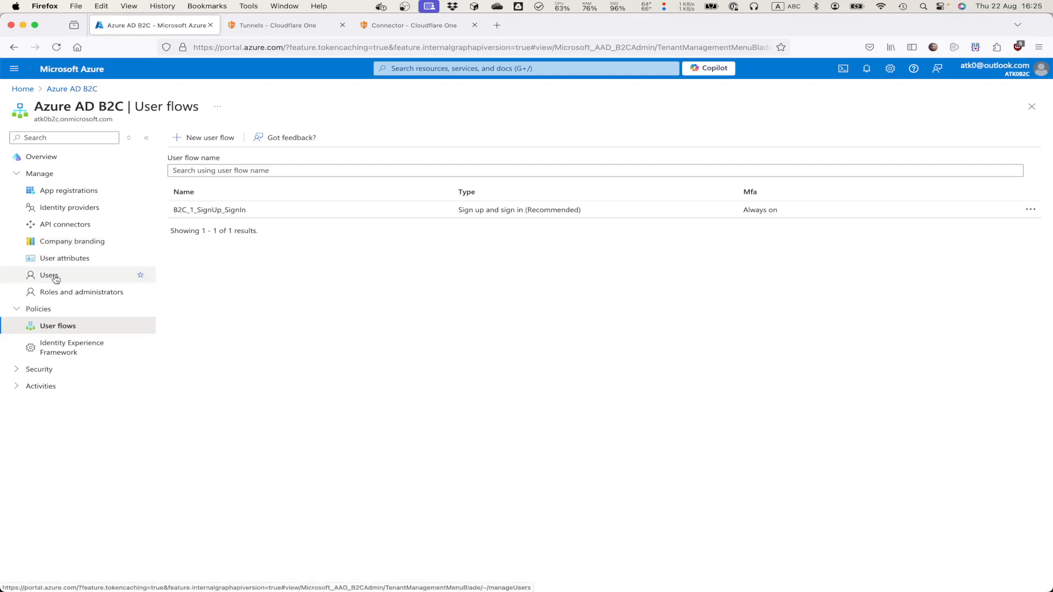
pyautogui.click(48, 275)
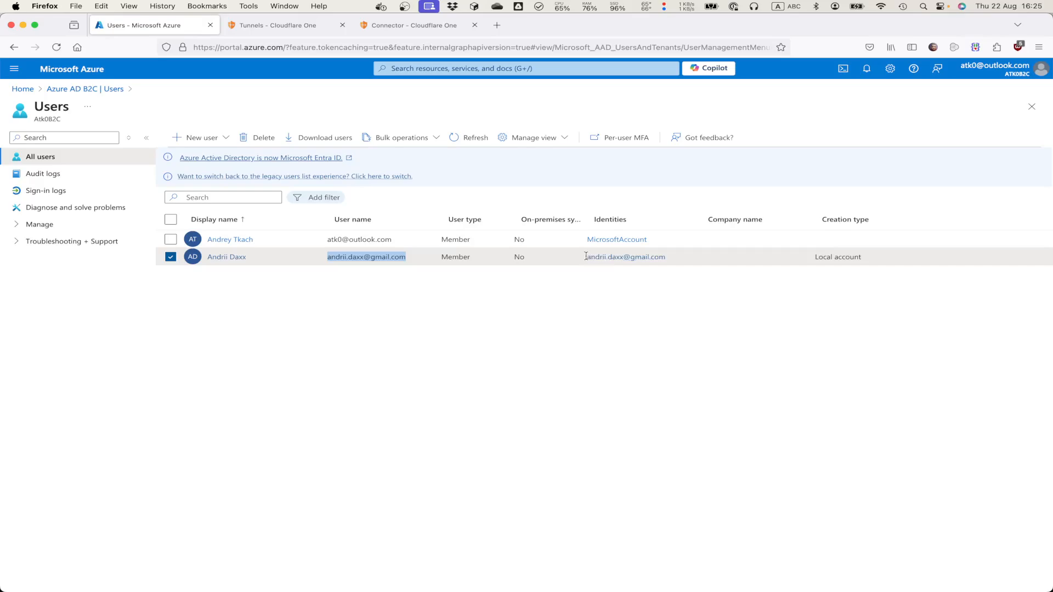
pyautogui.click(171, 256)
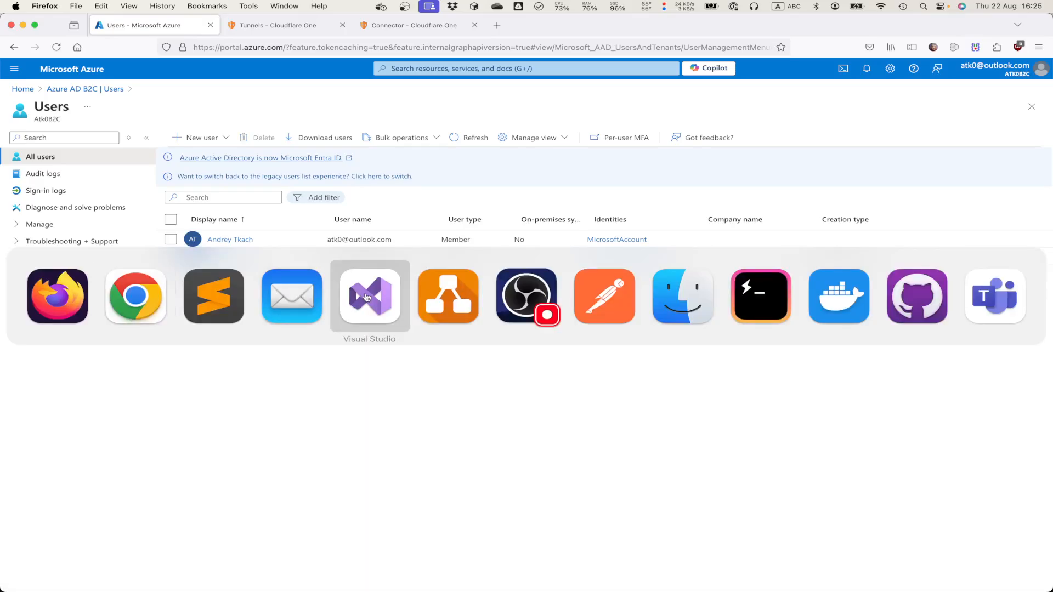
pyautogui.click(135, 296)
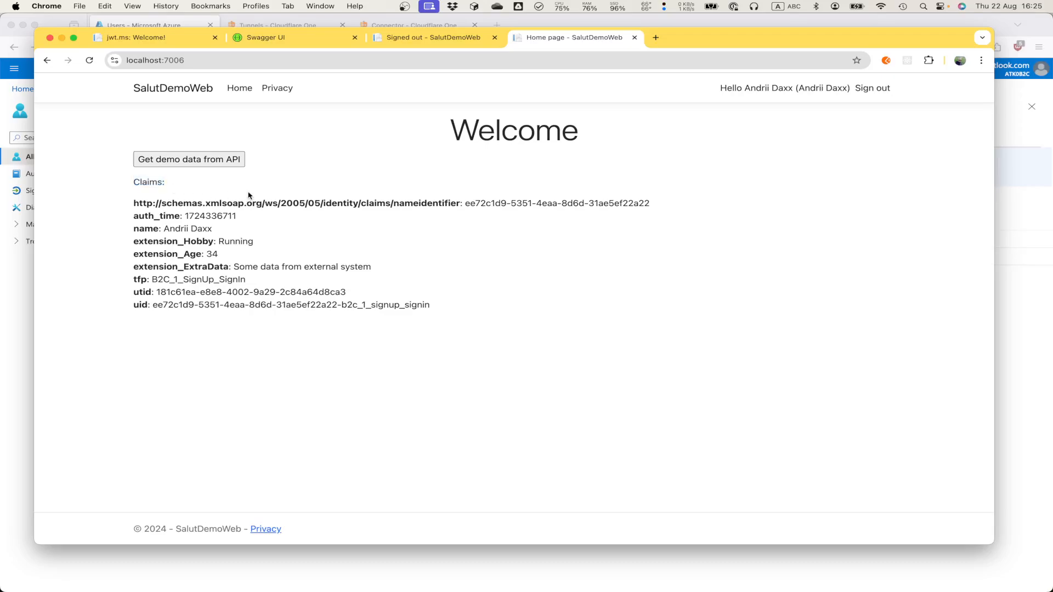
pyautogui.doubleClick(186, 228)
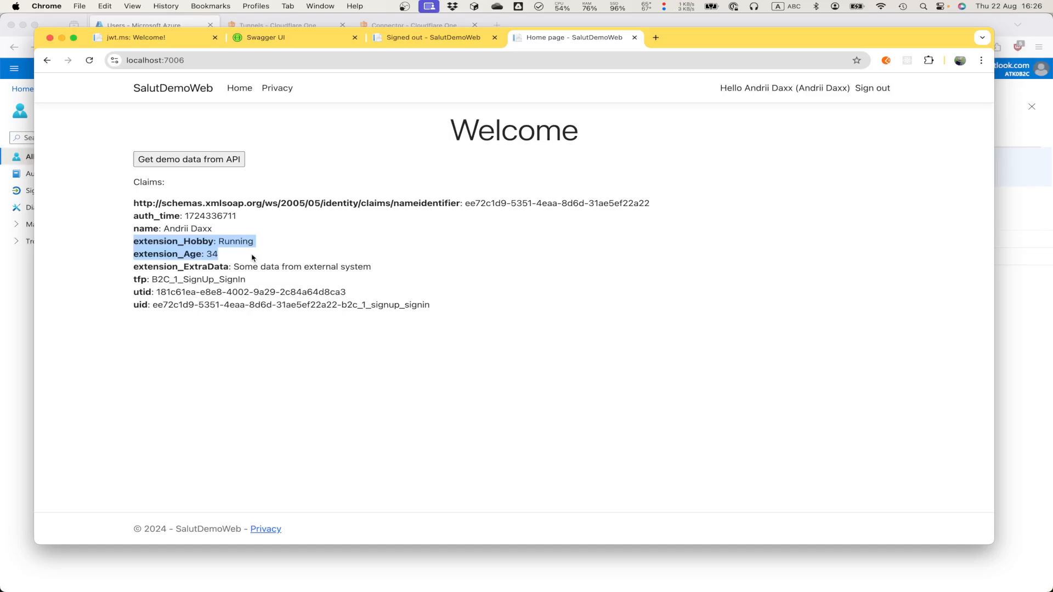
pyautogui.moveTo(272, 249)
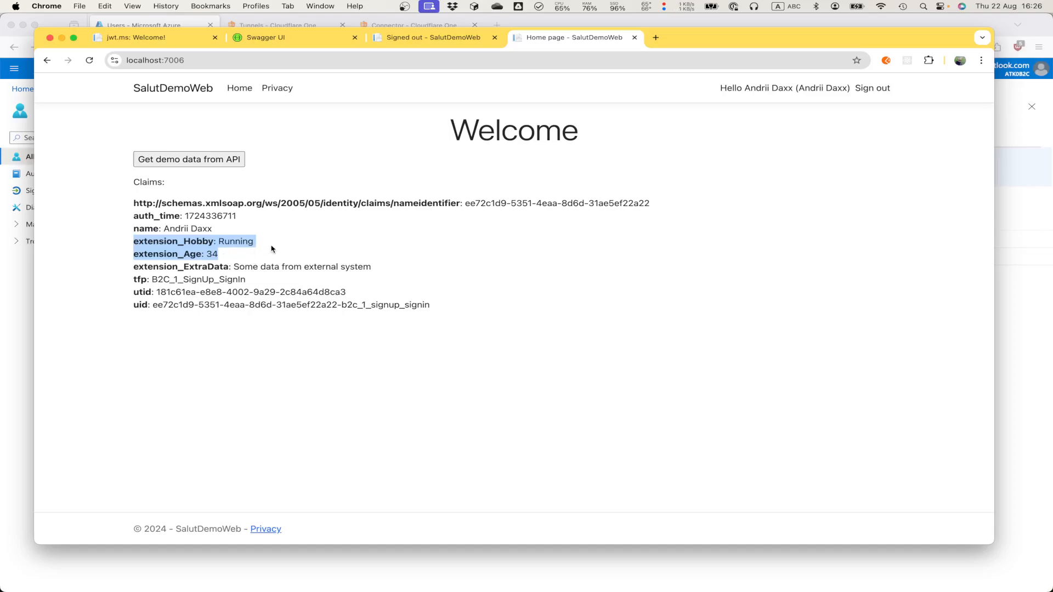
pyautogui.click(132, 269)
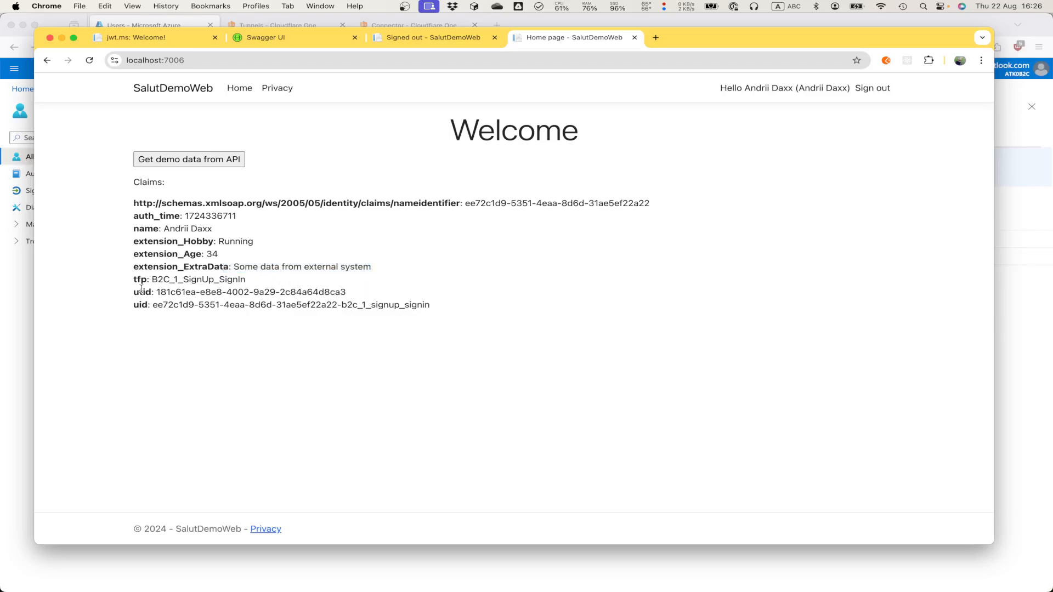
pyautogui.moveTo(483, 303)
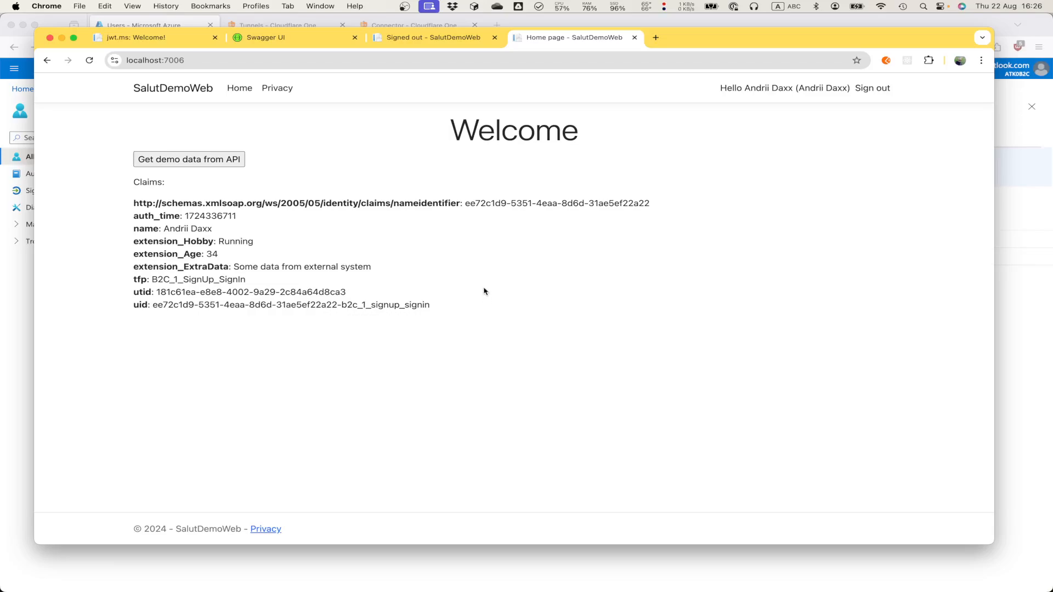
pyautogui.moveTo(454, 263)
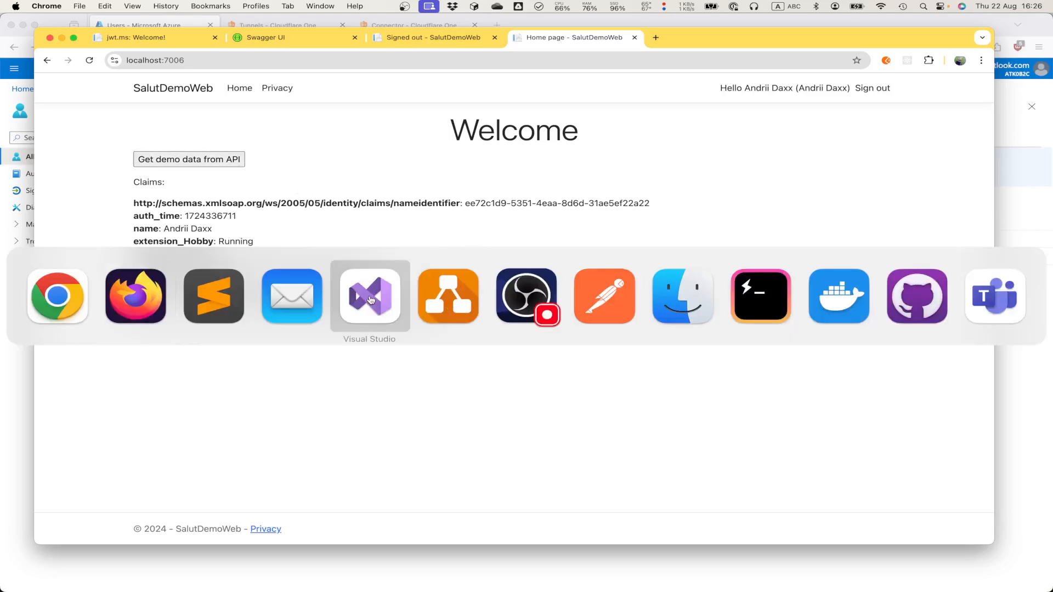
# Open SalutDemoApi's appsettings.json and select its TenantId and ClientId values.
pyautogui.click(369, 296)
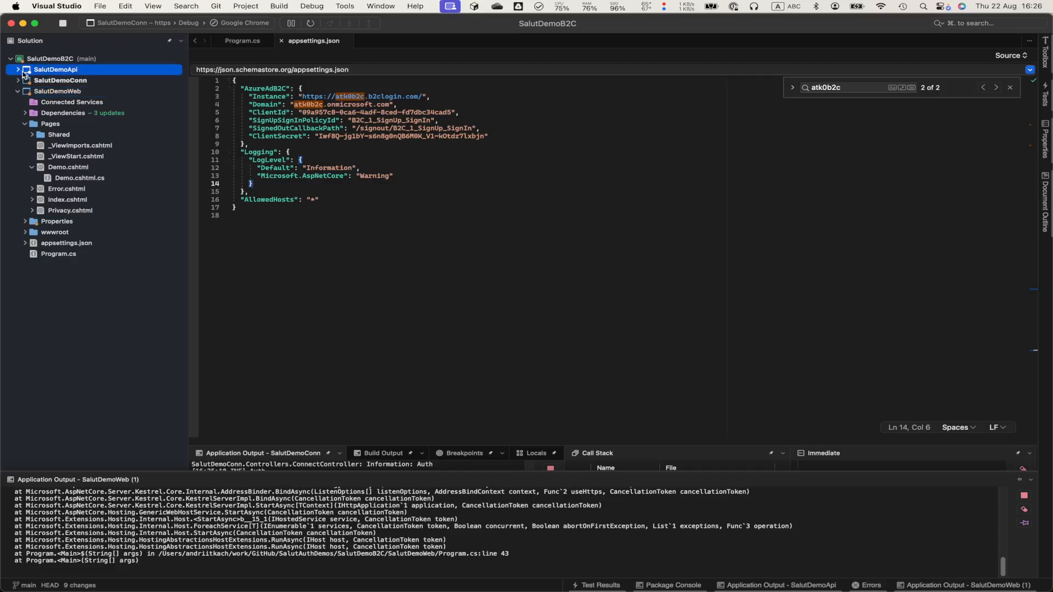
pyautogui.click(19, 69)
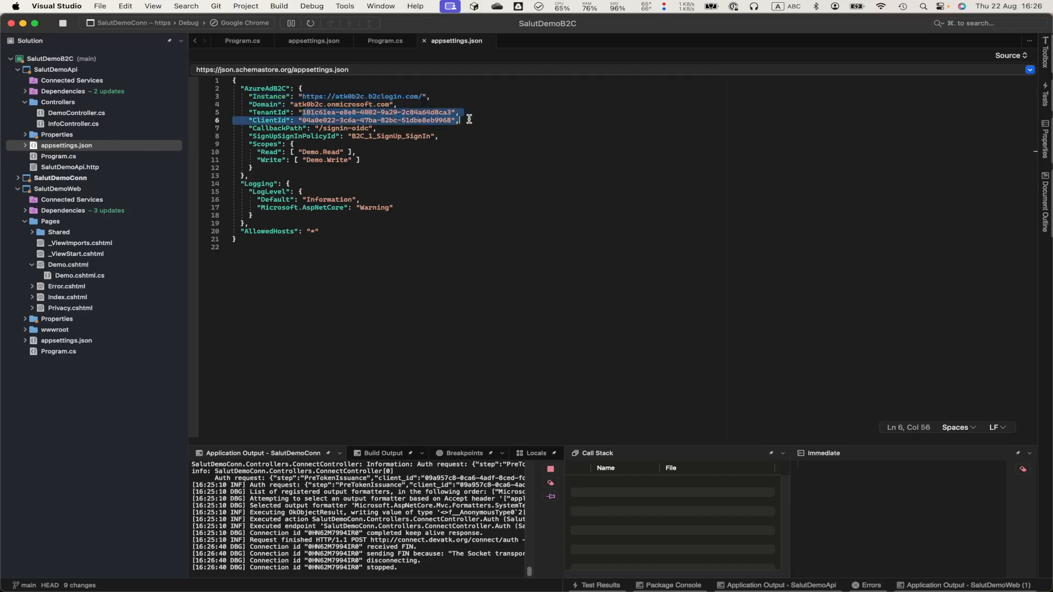
pyautogui.click(323, 128)
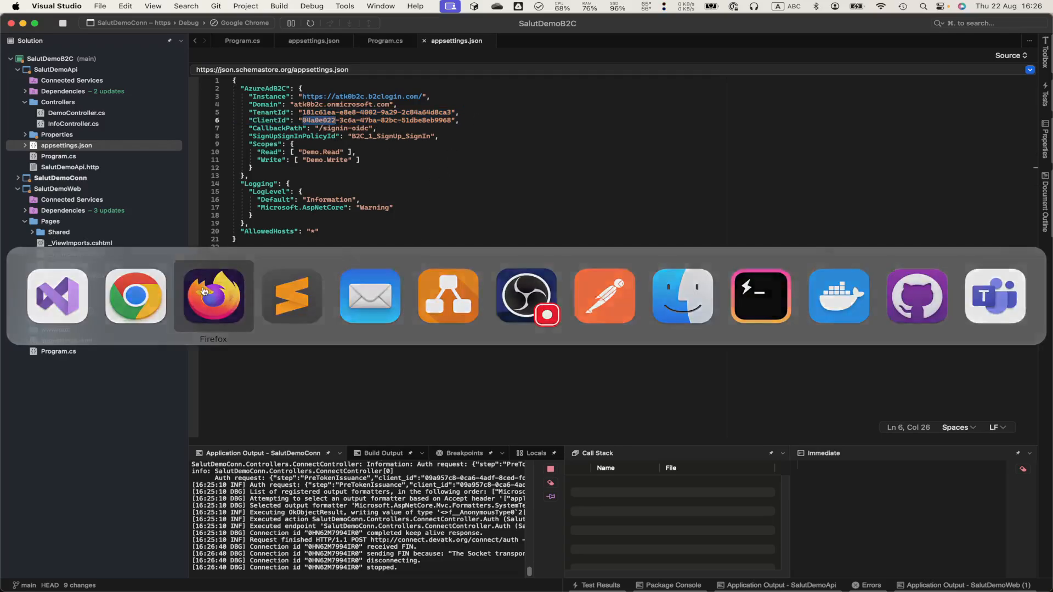
pyautogui.click(213, 296)
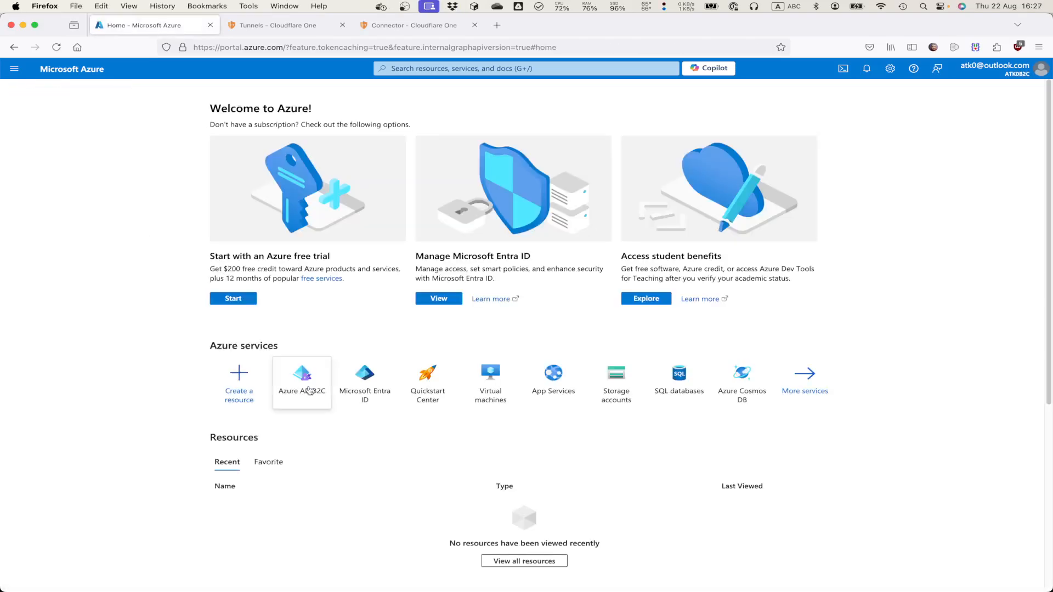
# Open the SalutDemoApi registration via Azure AD B2C > App registrations.
pyautogui.click(301, 381)
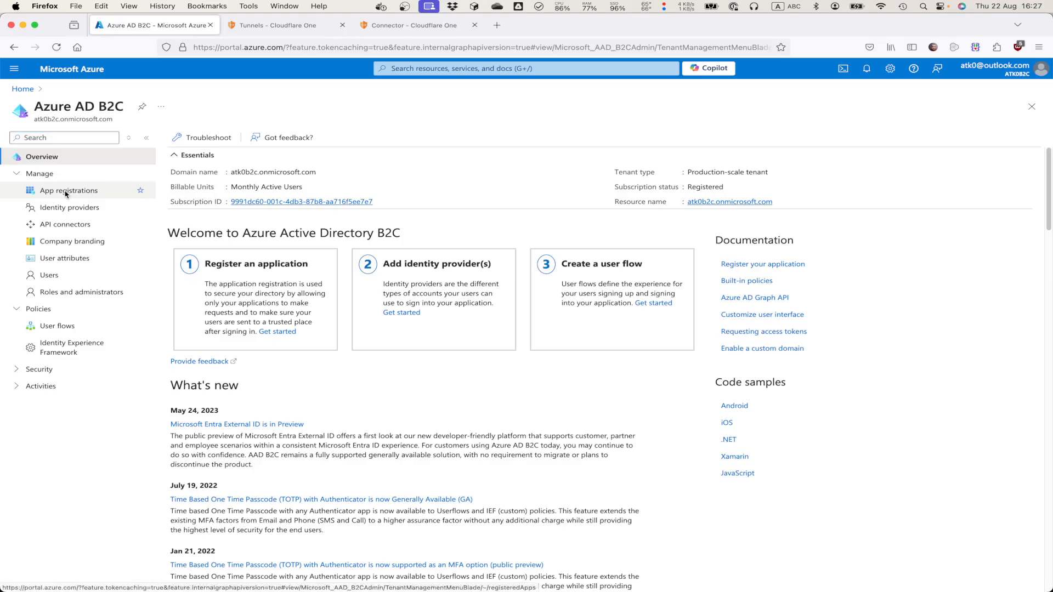
pyautogui.click(68, 190)
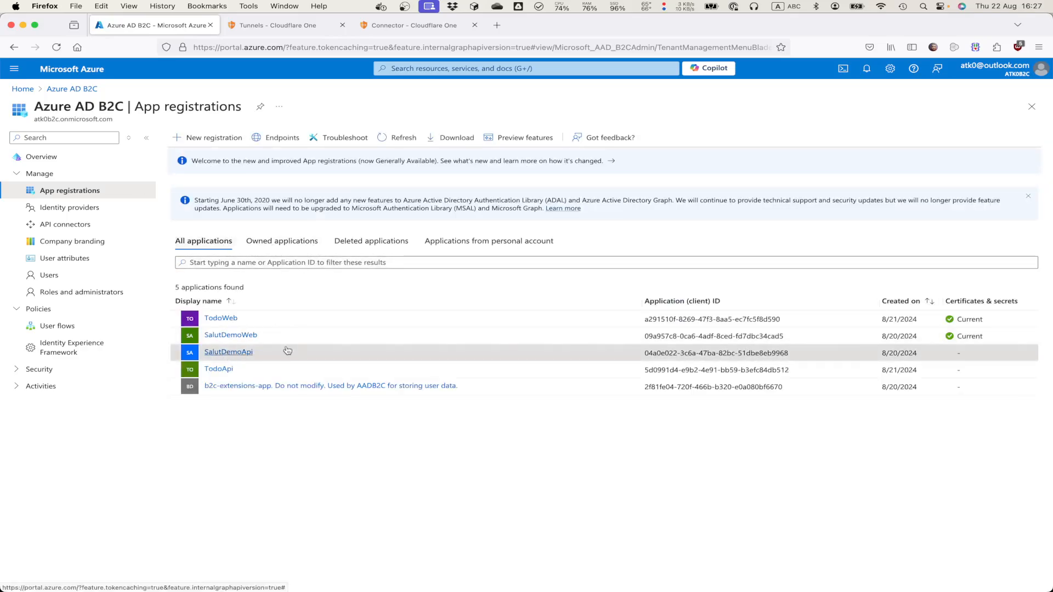
pyautogui.click(227, 352)
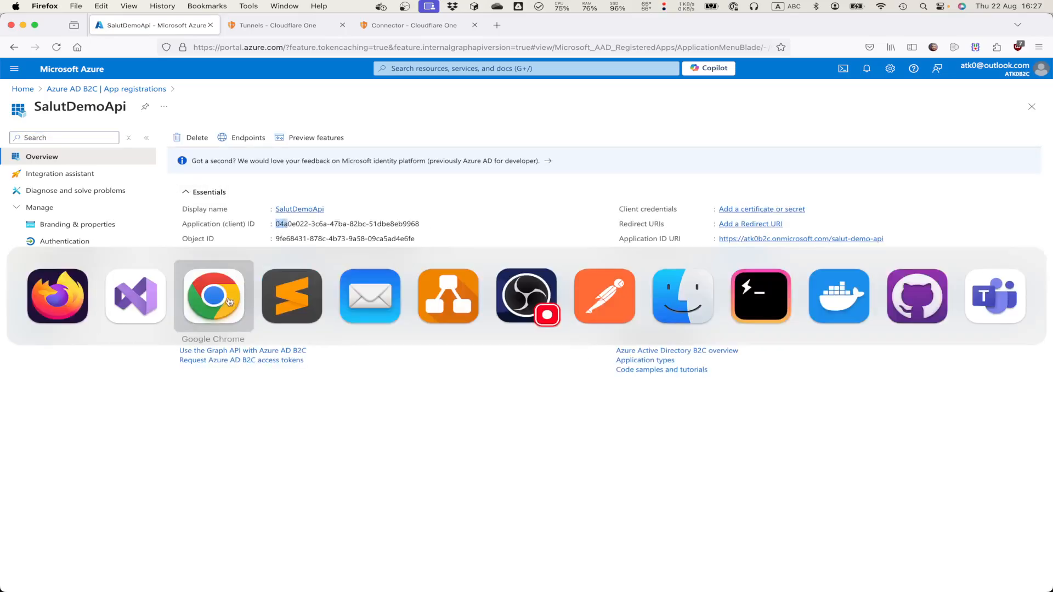
pyautogui.click(134, 296)
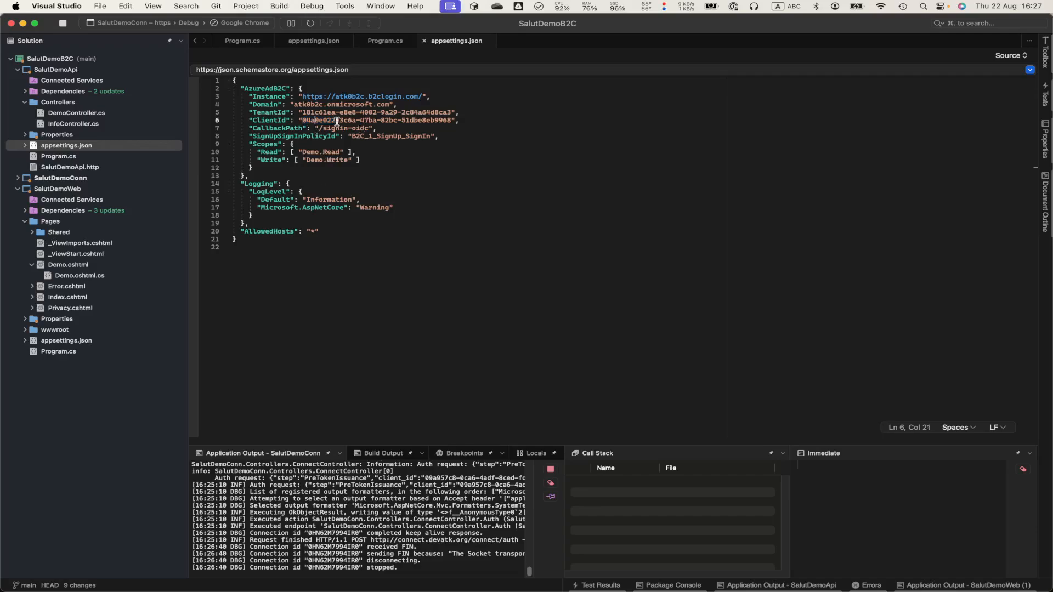
pyautogui.click(388, 144)
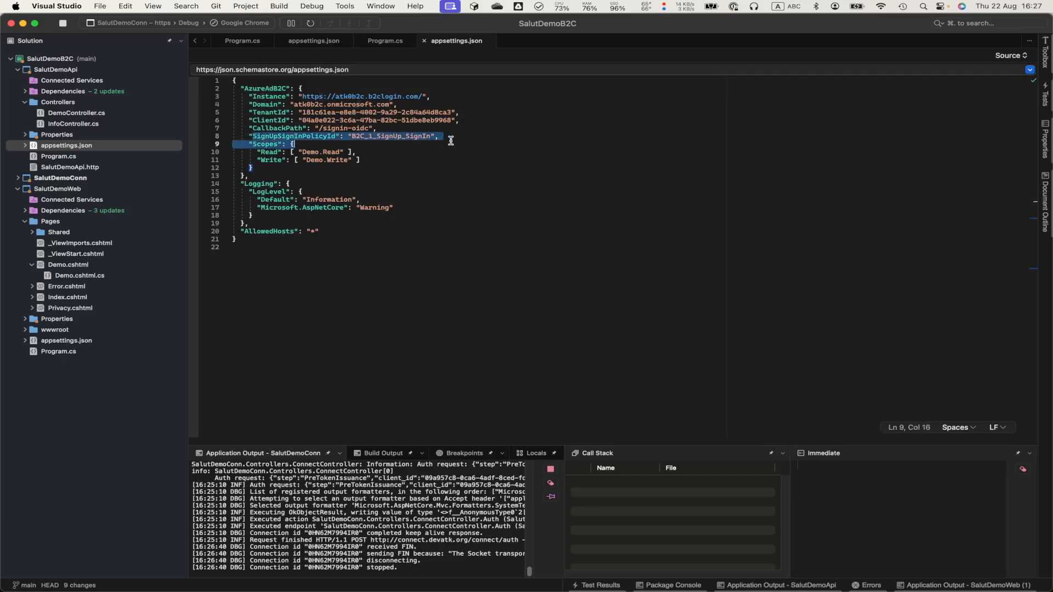
pyautogui.click(325, 151)
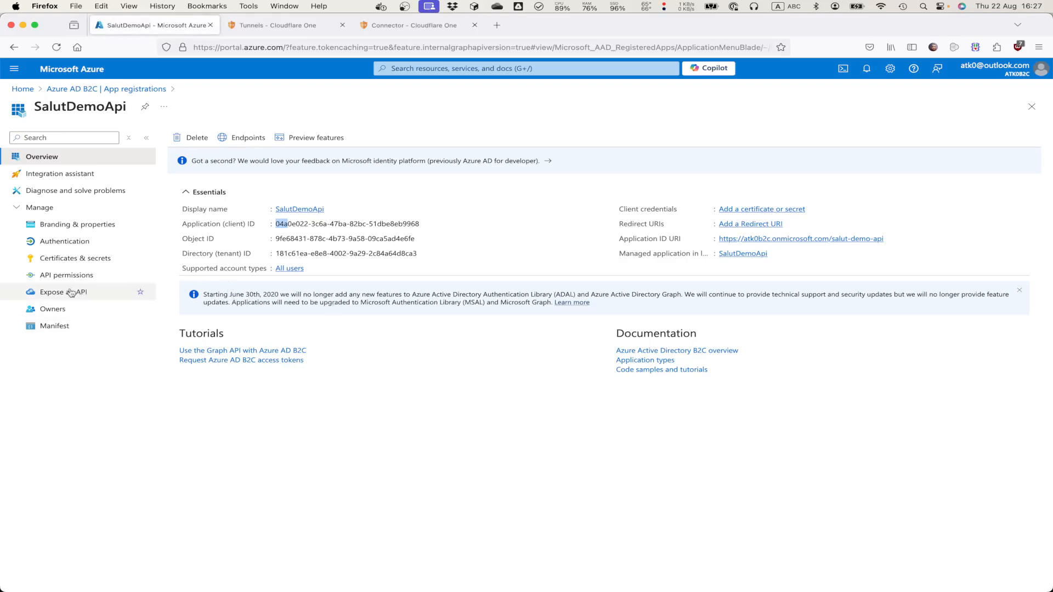
pyautogui.moveTo(75, 258)
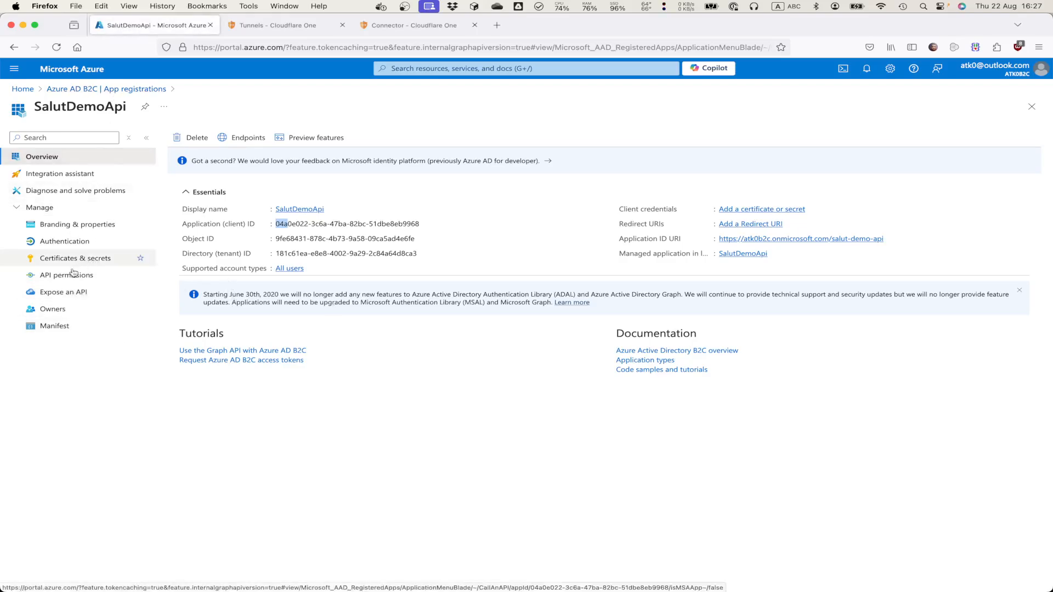
# Show SalutDemoApi's Expose an API page with URI salut-demo-api and Data.Read/Data.Write scopes.
pyautogui.click(64, 291)
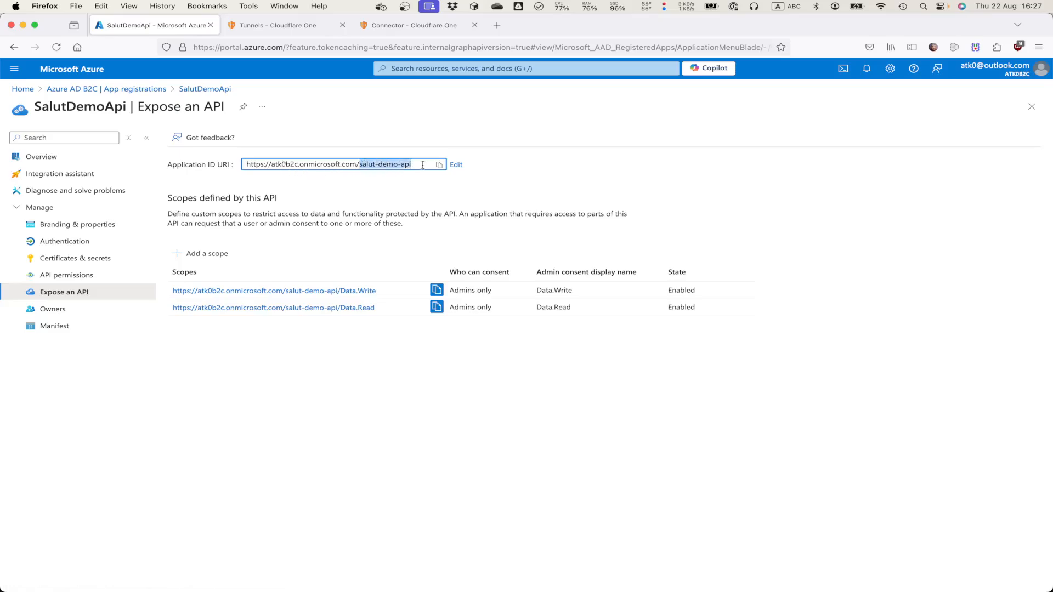
pyautogui.moveTo(348, 294)
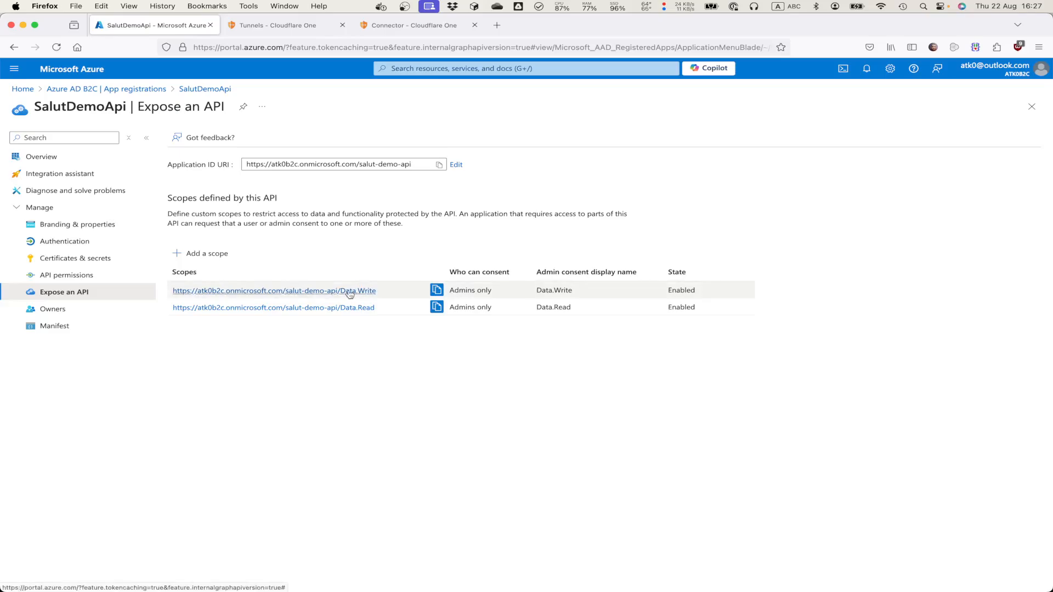
pyautogui.moveTo(421, 405)
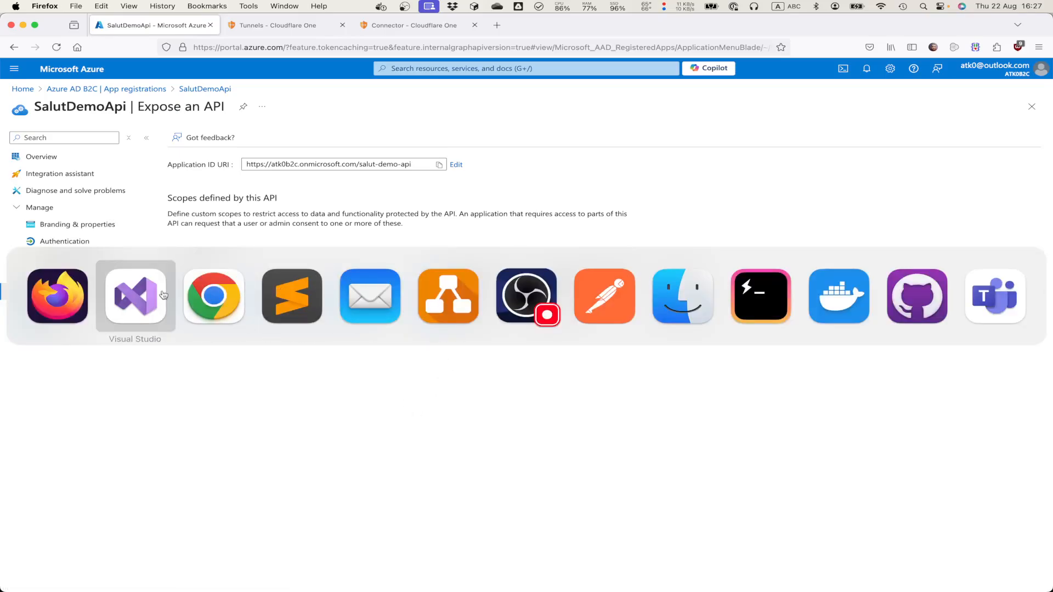
# Review OnGet in Demo.cshtml.cs, which requests a Data.Read token for the salut-demo-api URL.
pyautogui.click(135, 296)
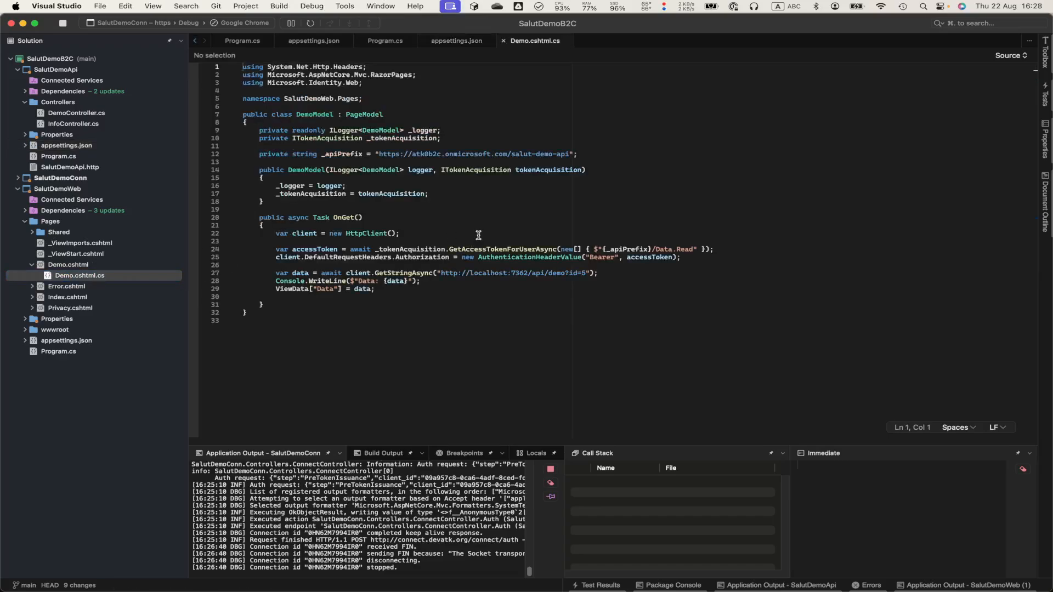
pyautogui.click(275, 233)
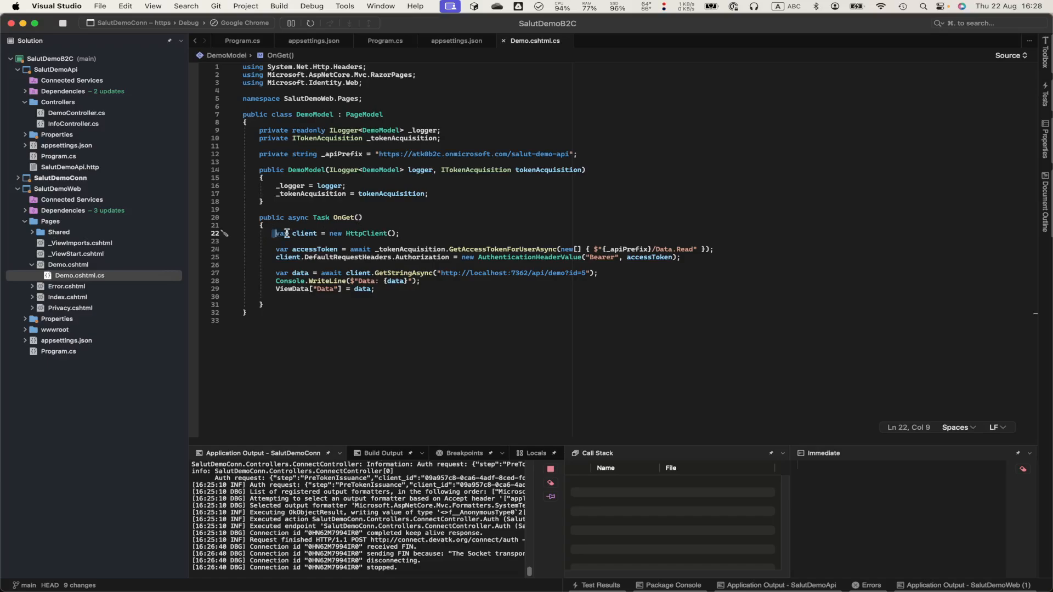
pyautogui.moveTo(415, 249)
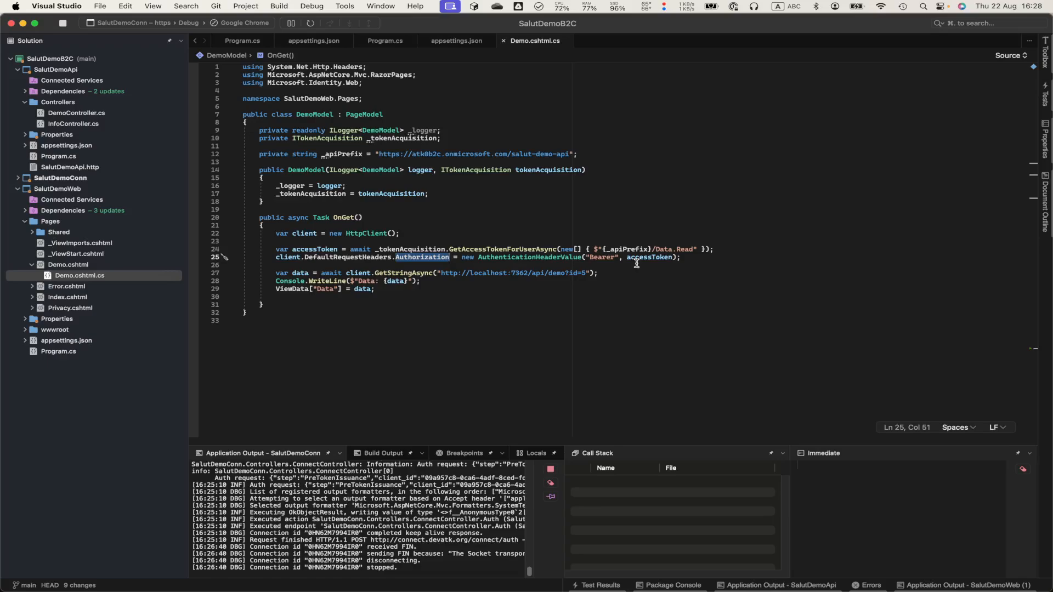
pyautogui.moveTo(602, 257)
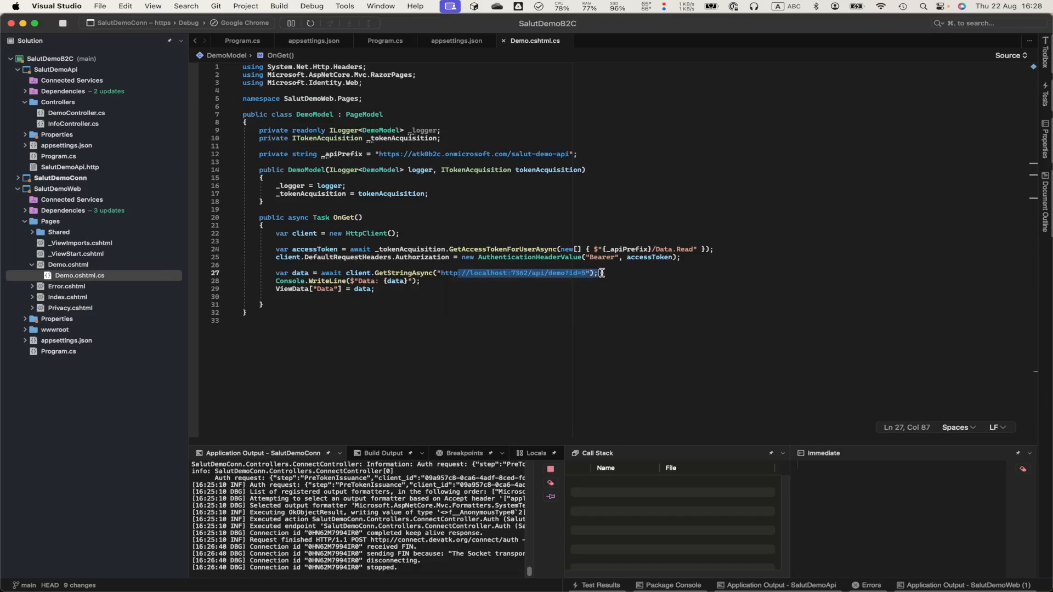
pyautogui.moveTo(550, 273)
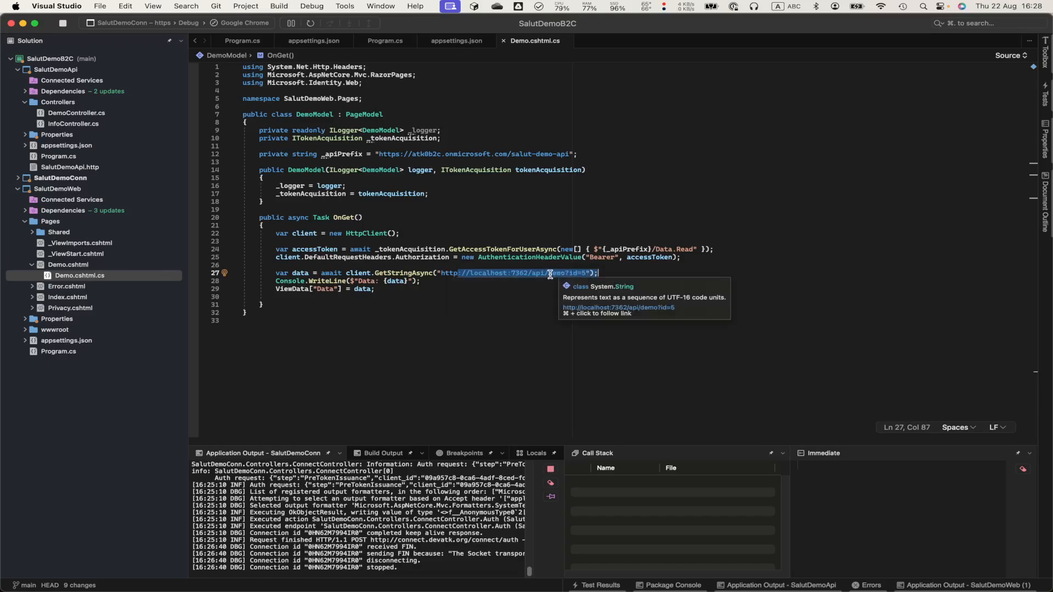
pyautogui.moveTo(362, 236)
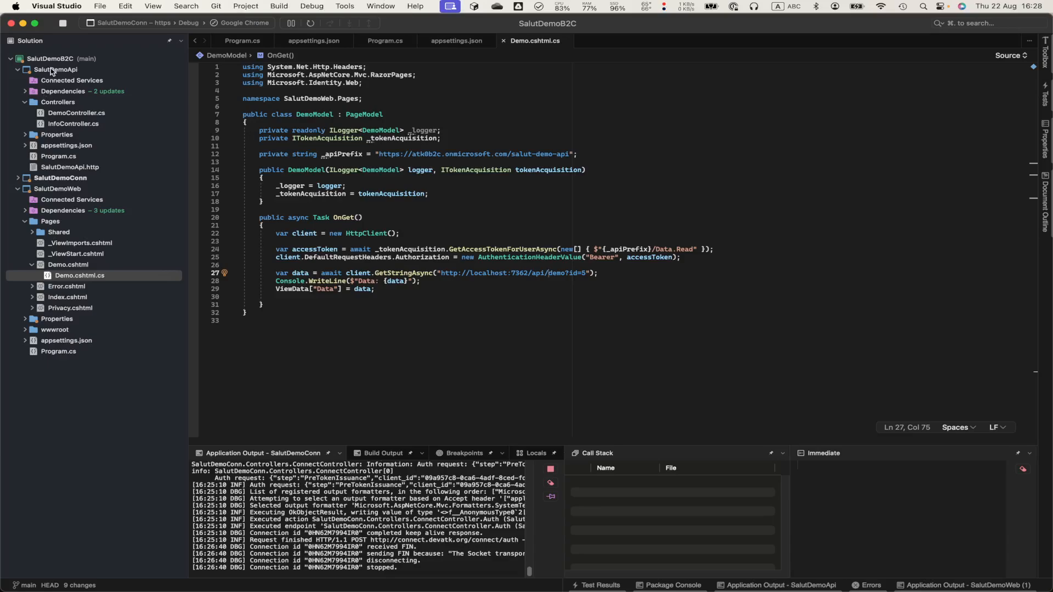
# Try GET /api/Demo in Swagger with id 222, getting 401 Unauthorized for a missing Bearer token.
pyautogui.rightClick(56, 69)
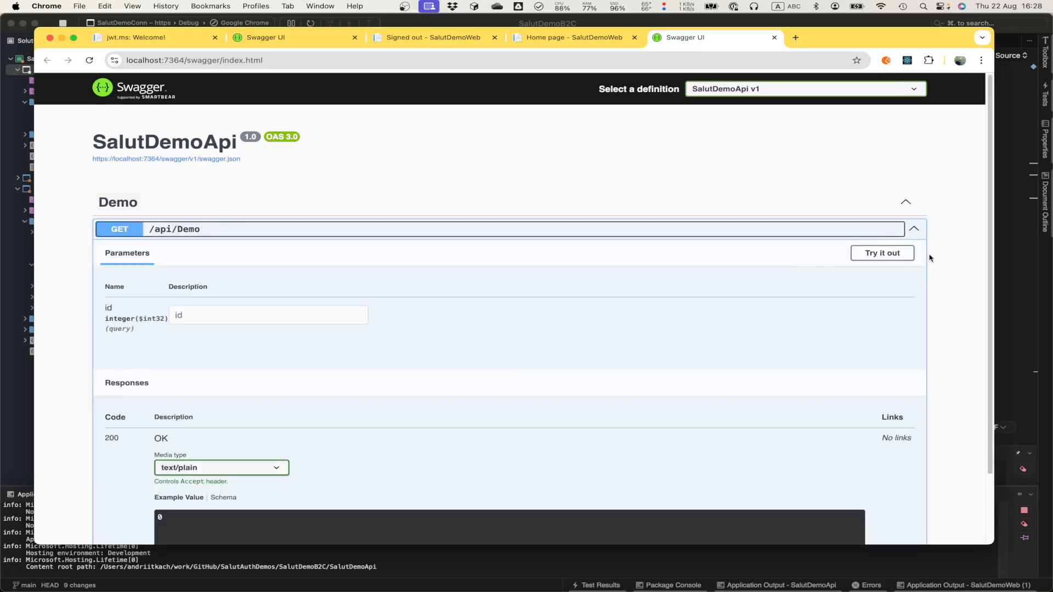
pyautogui.click(881, 253)
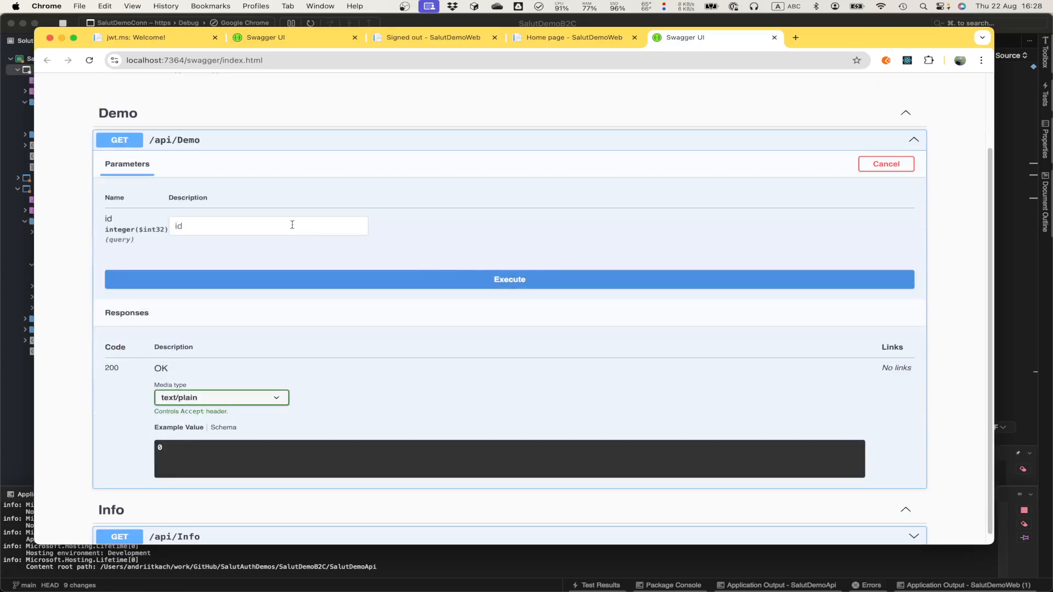
pyautogui.click(509, 279)
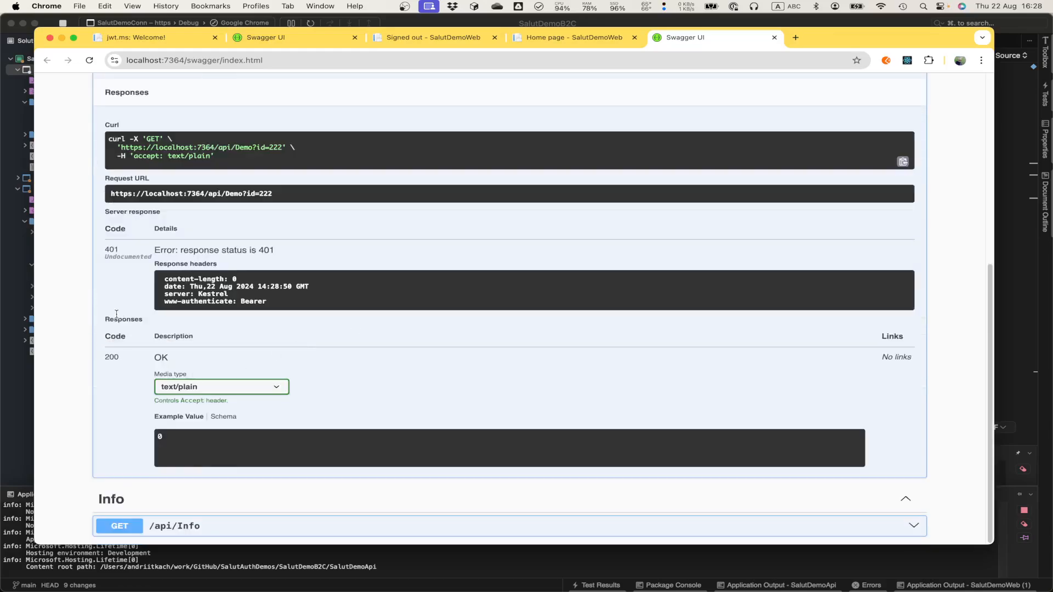
pyautogui.moveTo(348, 53)
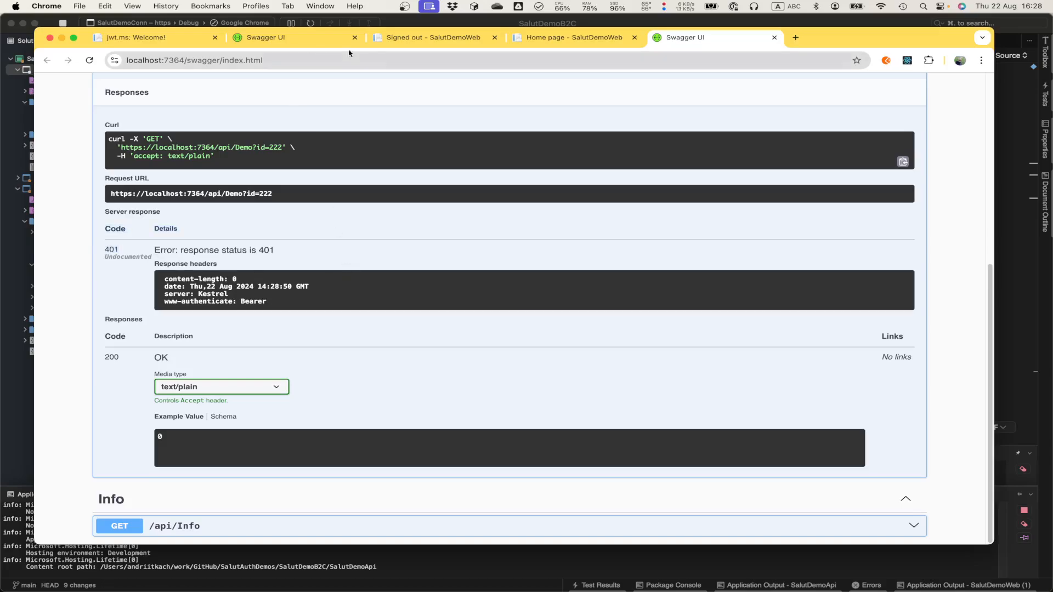
# On the signed-in Home page, fetch demo data from the API and confirm 'Data is 42'.
pyautogui.click(433, 36)
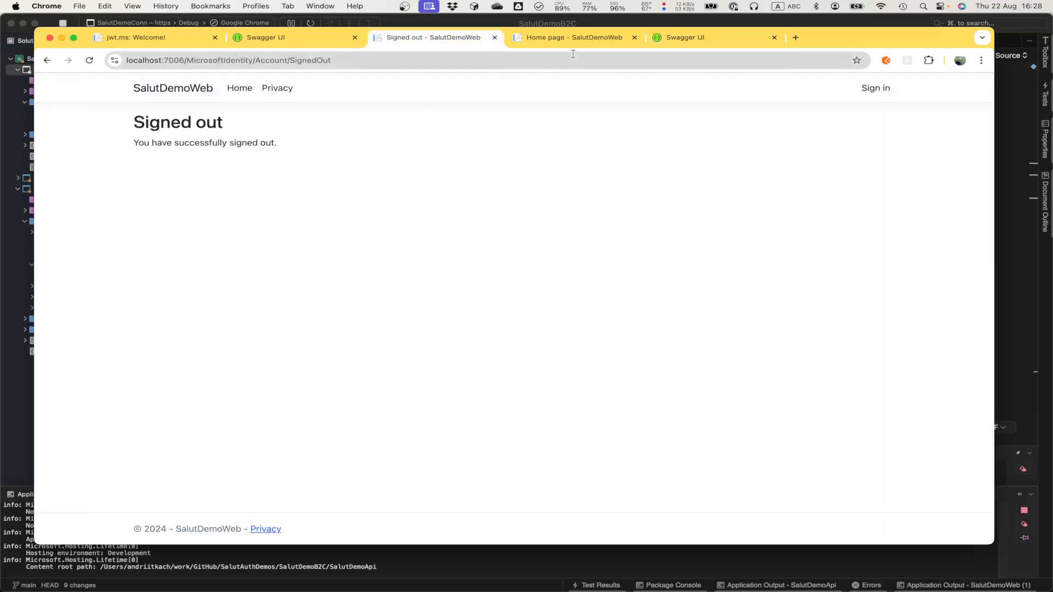
pyautogui.click(574, 36)
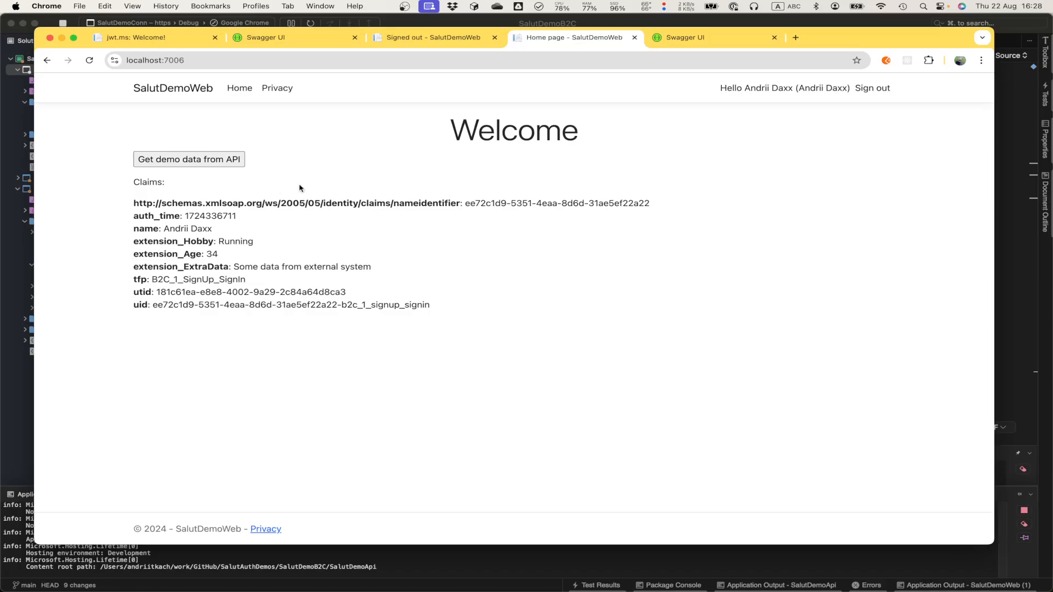
pyautogui.moveTo(189, 159)
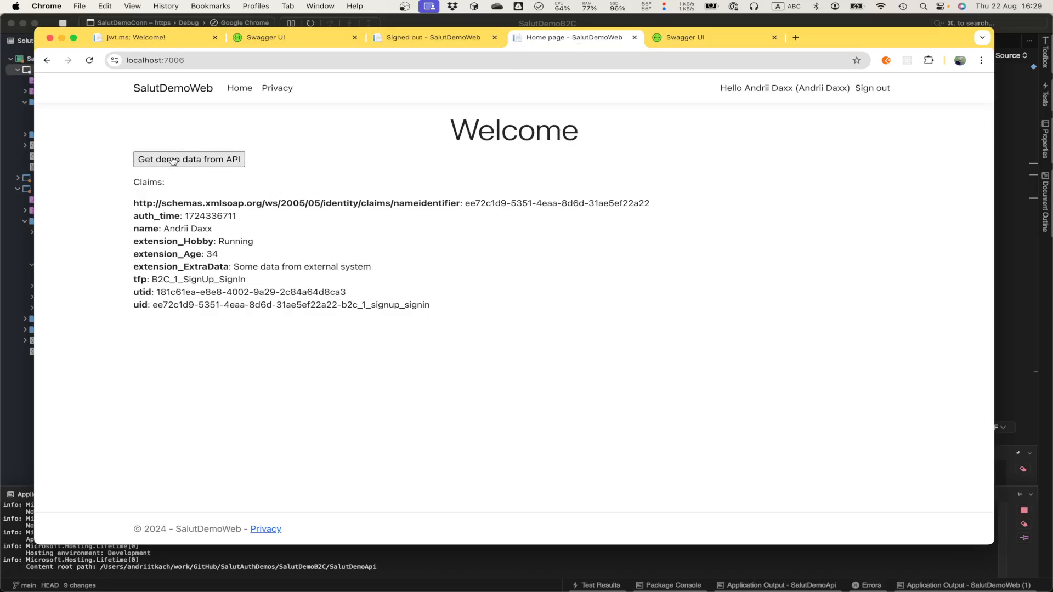
pyautogui.click(189, 159)
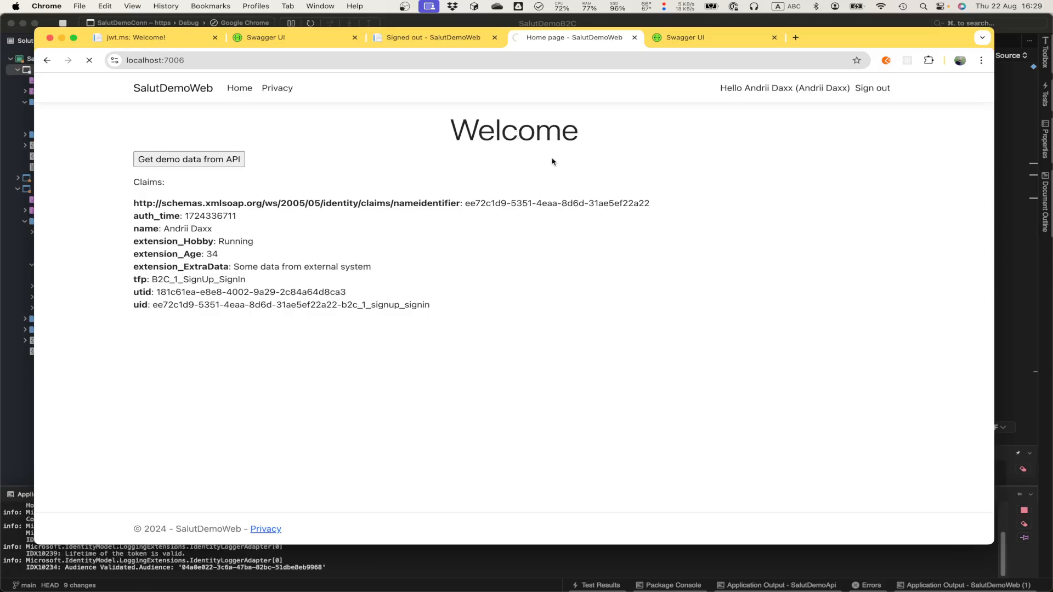
pyautogui.click(189, 159)
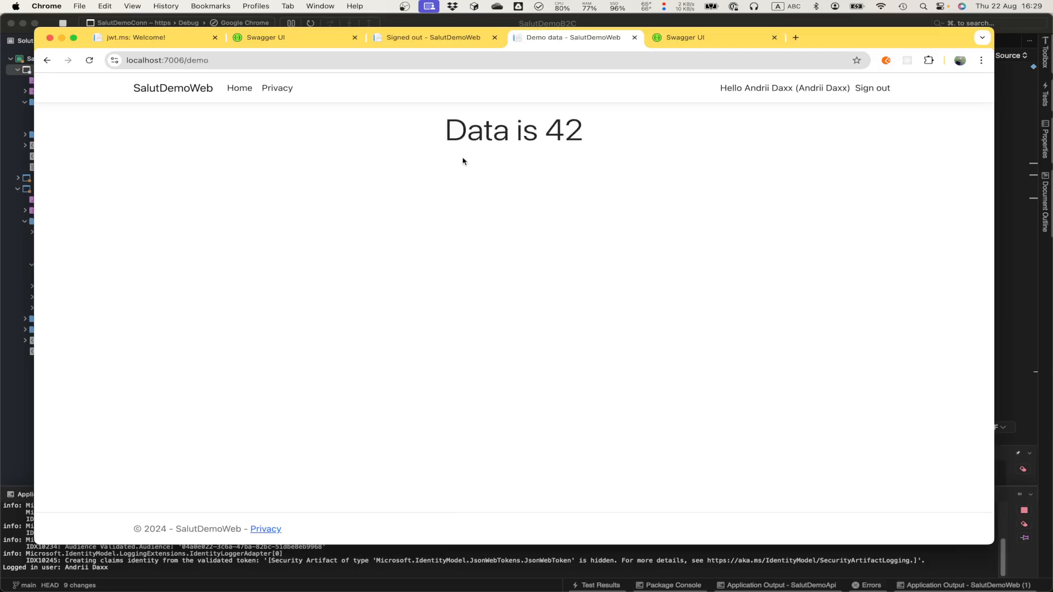
pyautogui.doubleClick(563, 130)
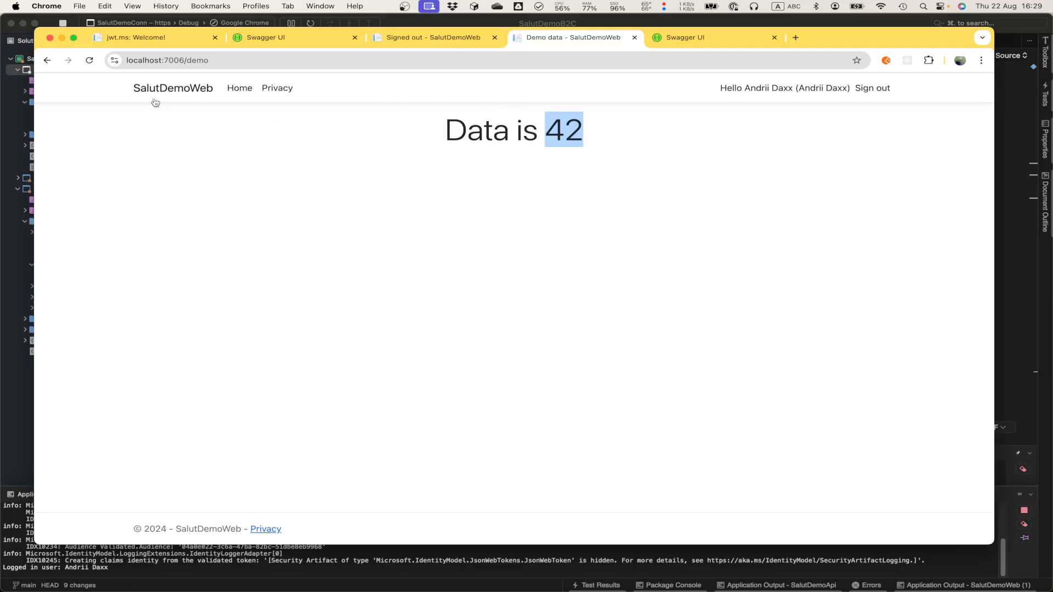
pyautogui.moveTo(469, 147)
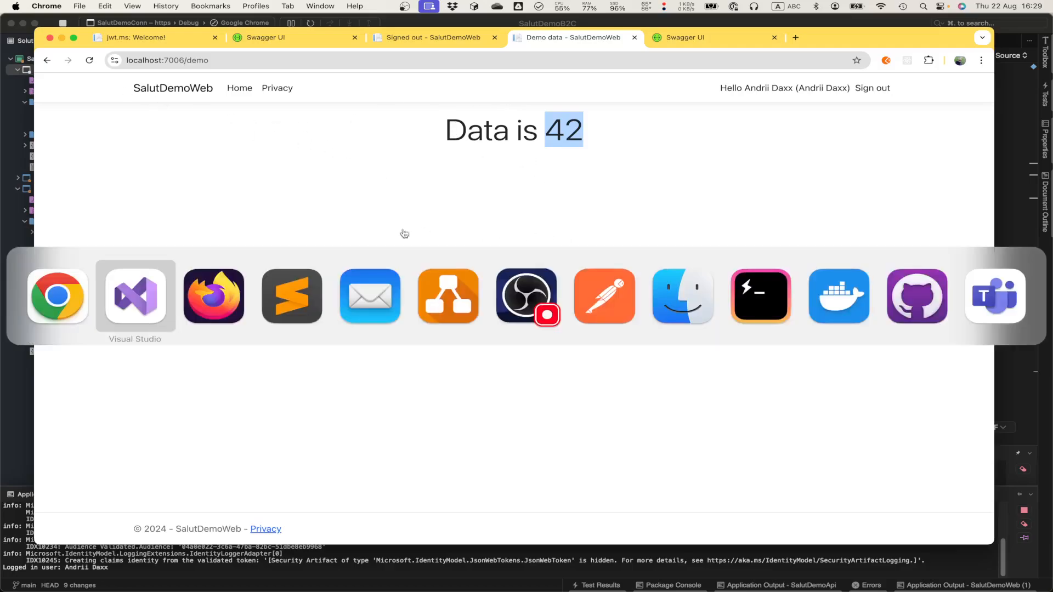
# Return to the demo data page and sign the user out of SalutDemoWeb.
pyautogui.click(134, 295)
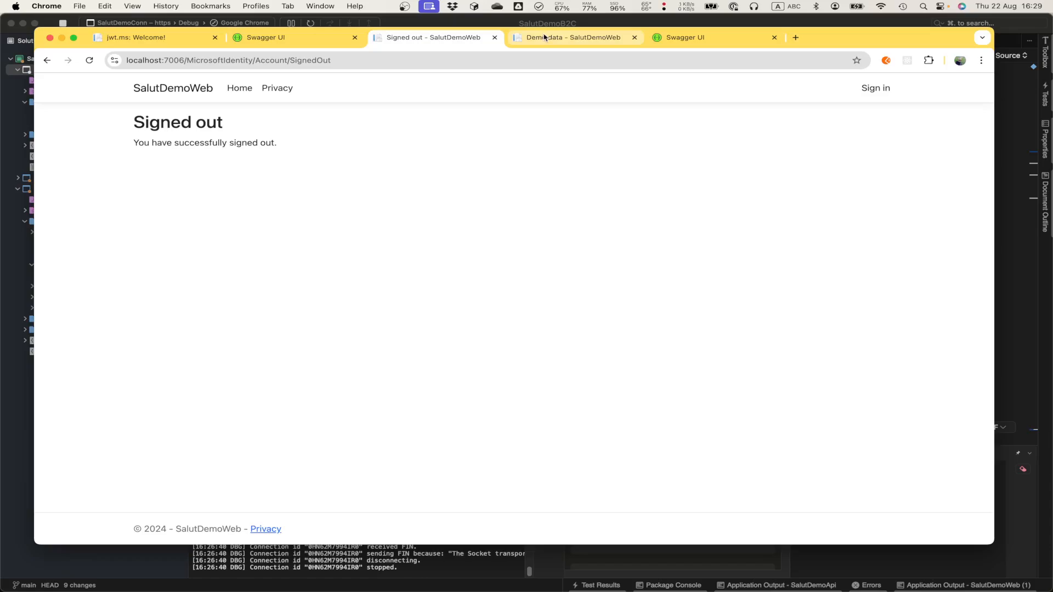
pyautogui.click(574, 36)
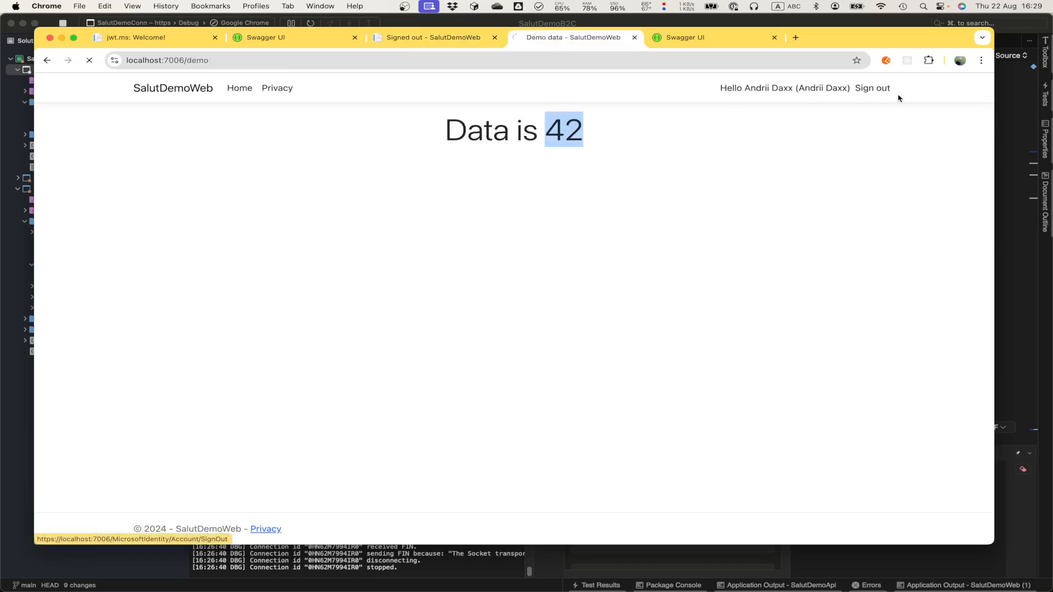
pyautogui.click(871, 87)
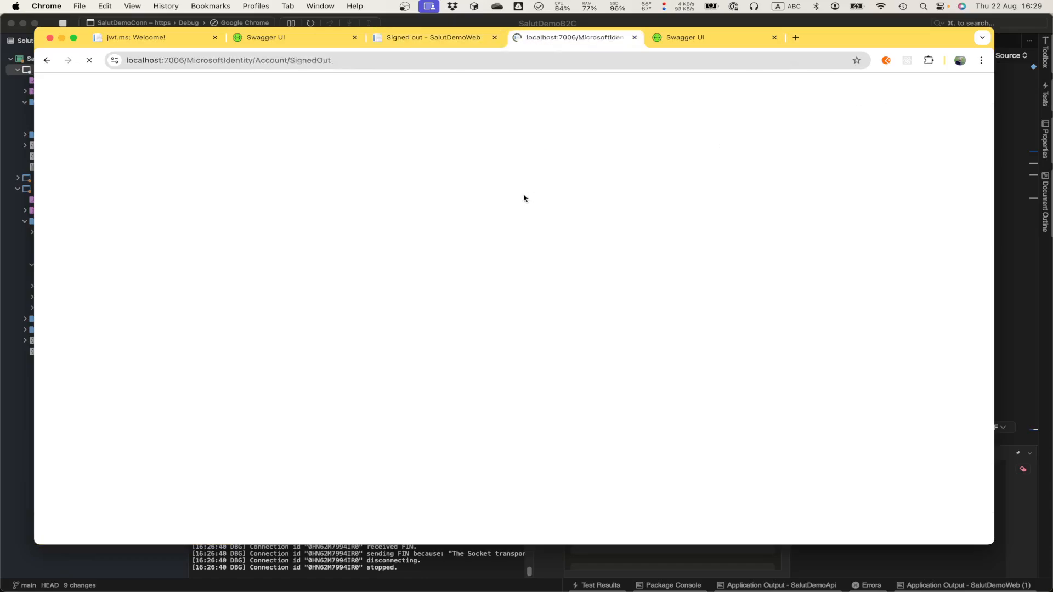